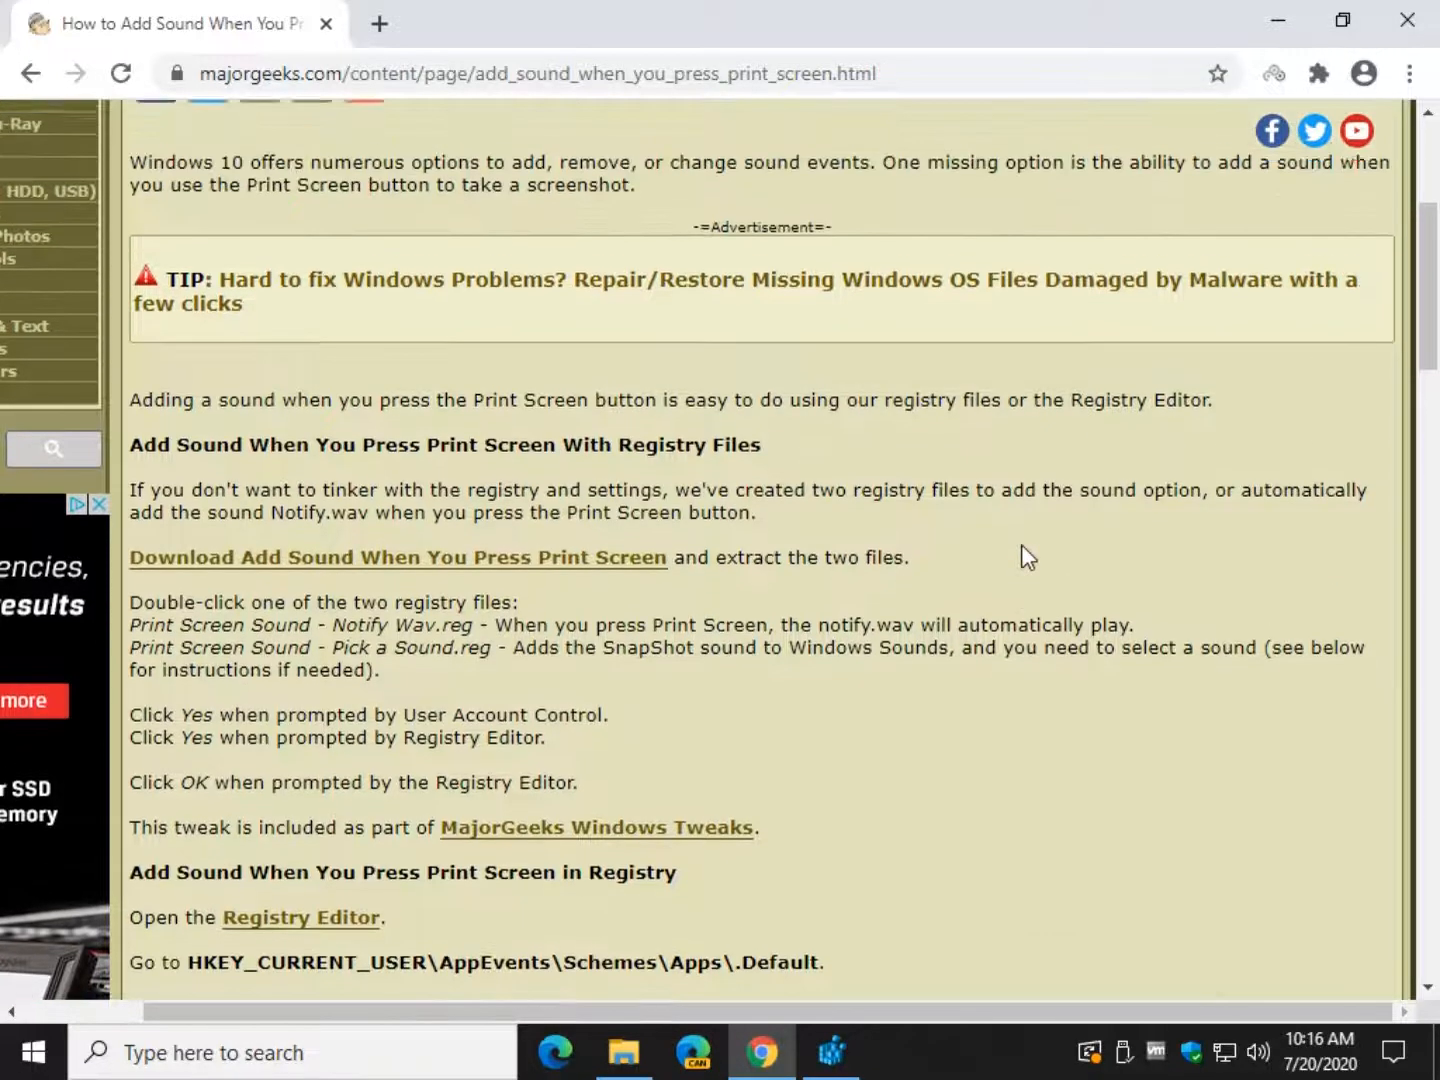
Step: Locate Print Screen Sound - Notify Wav.reg in the folder of extracted registry files
scroll(up, 3)
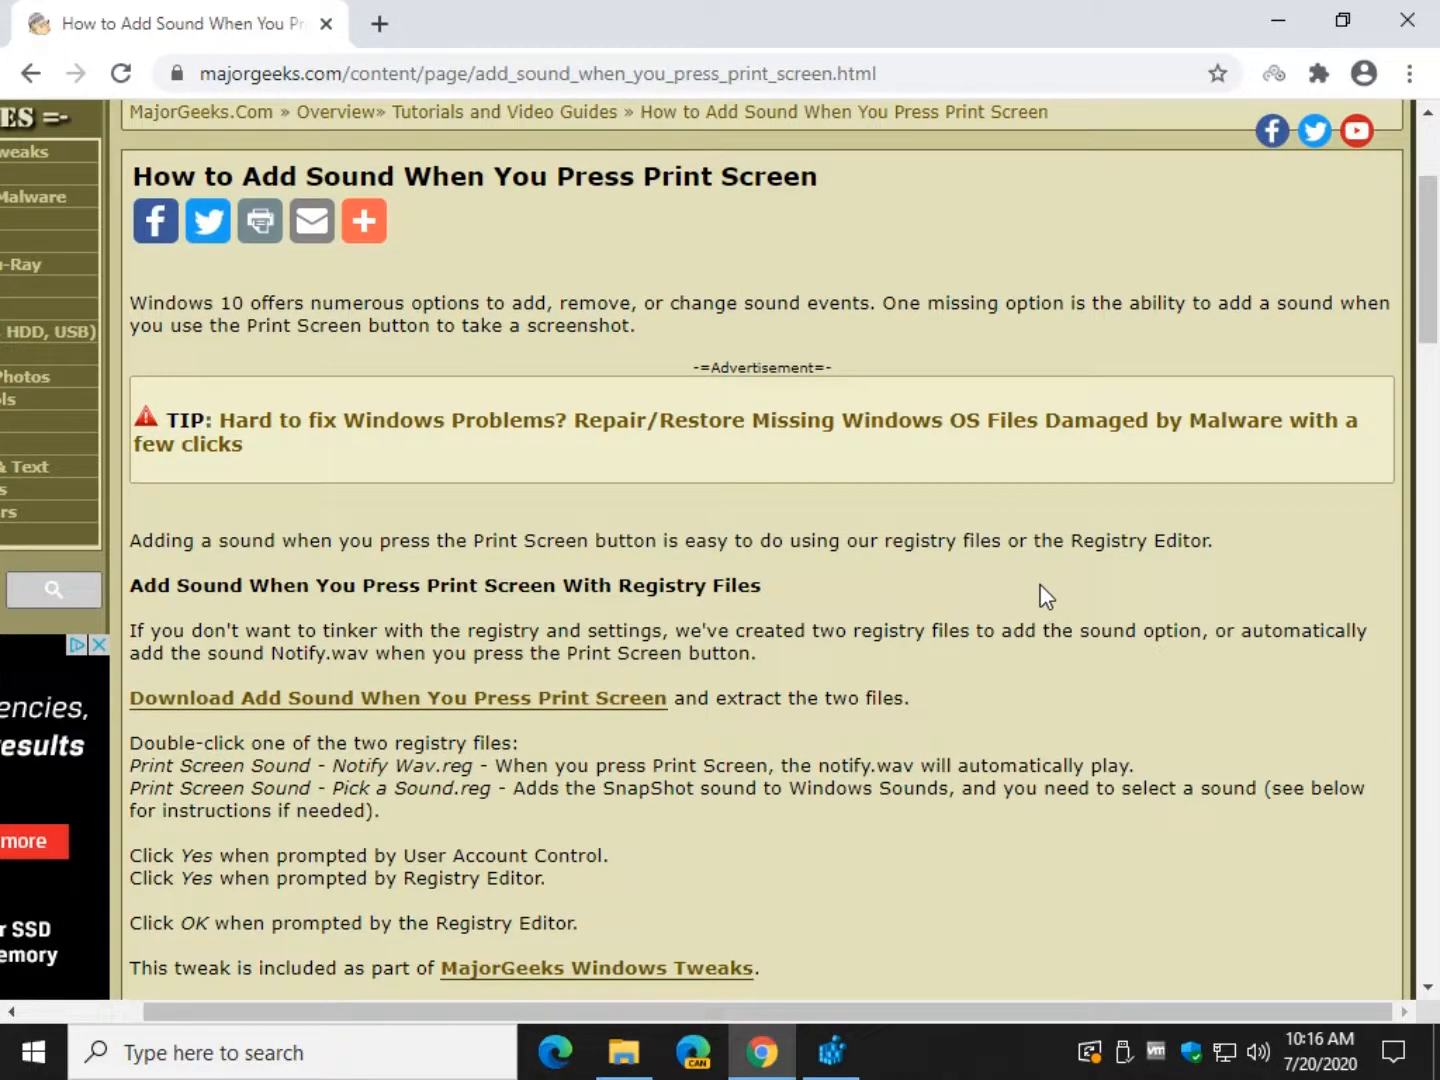
mouse_move(1030, 600)
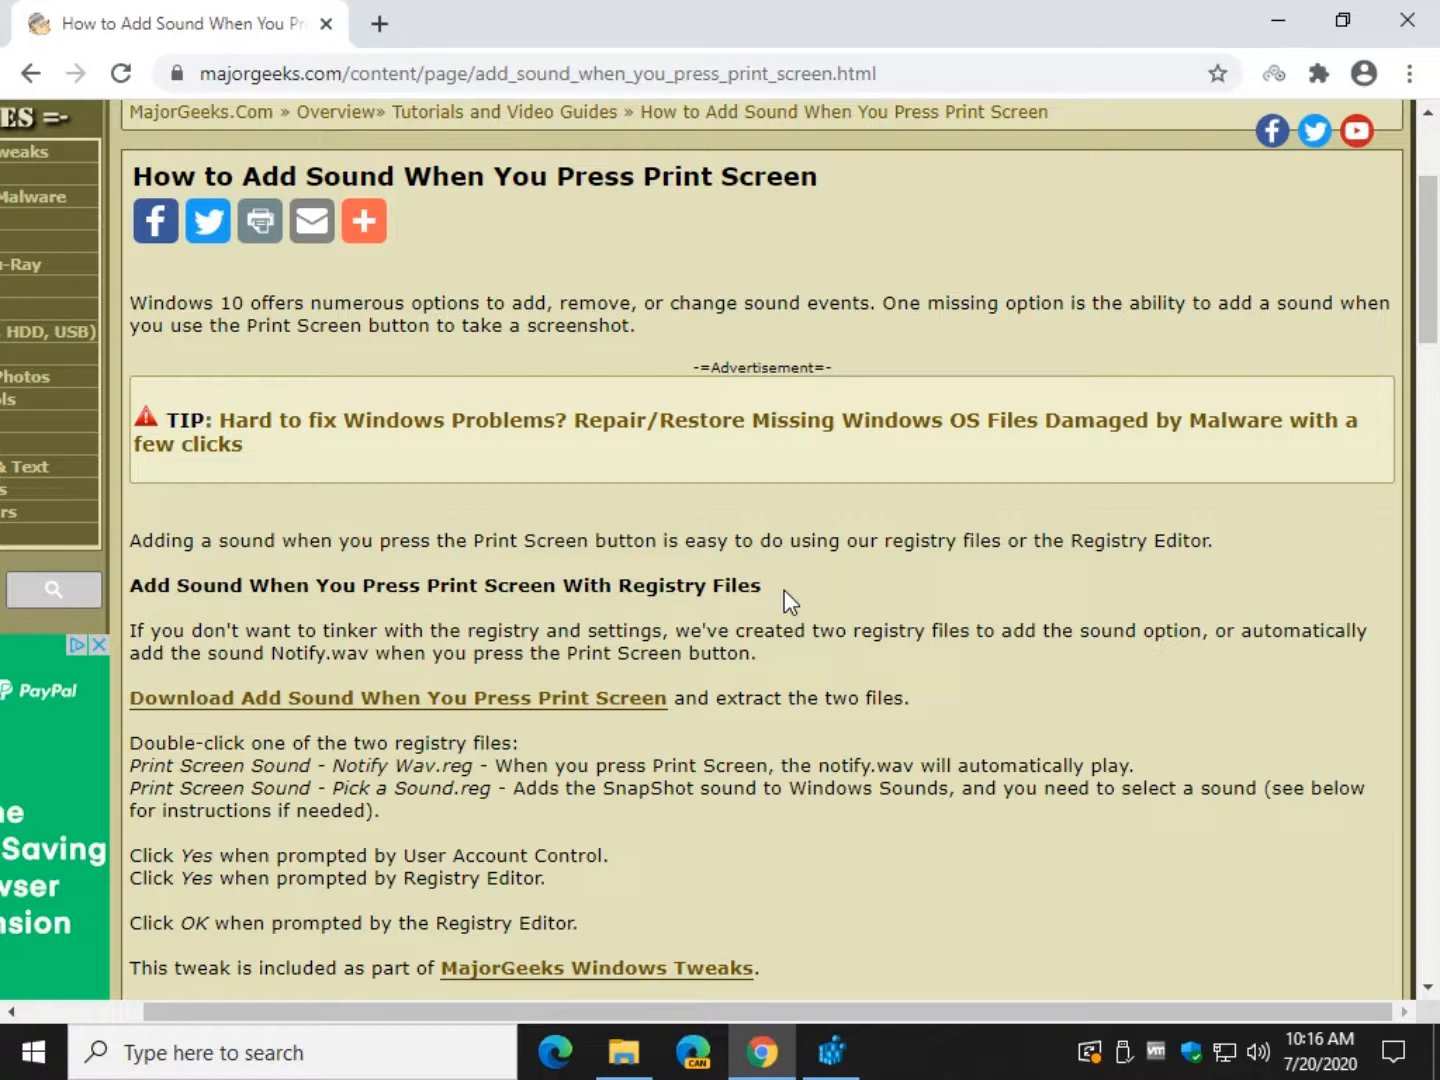
mouse_move(804, 532)
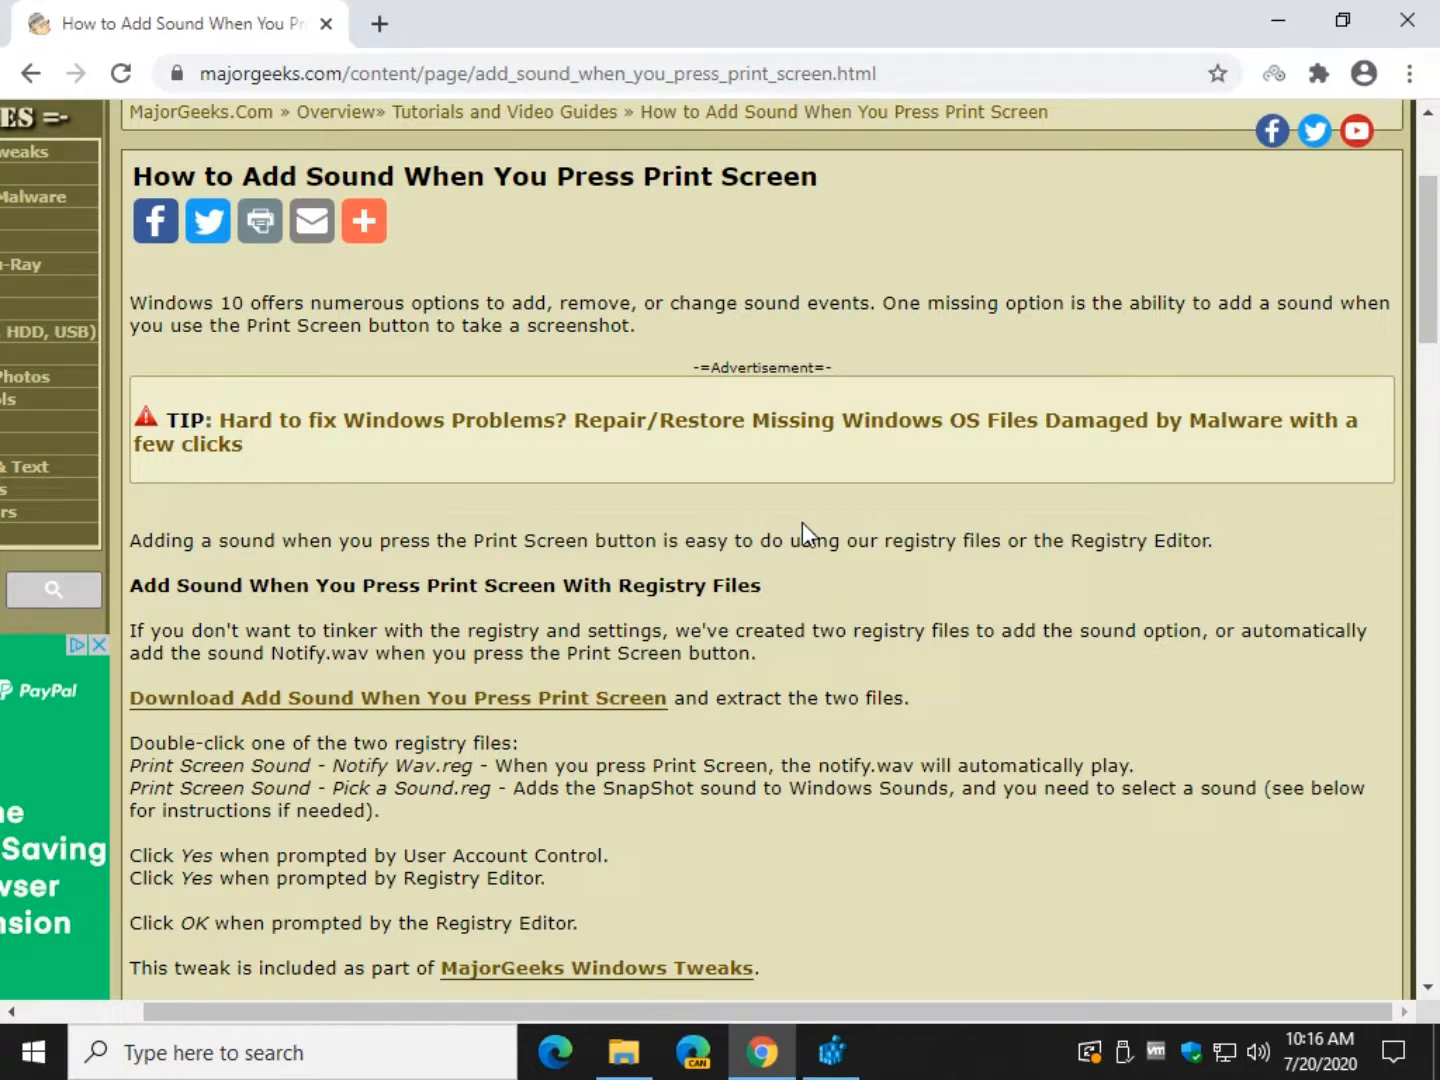
scroll(down, 3)
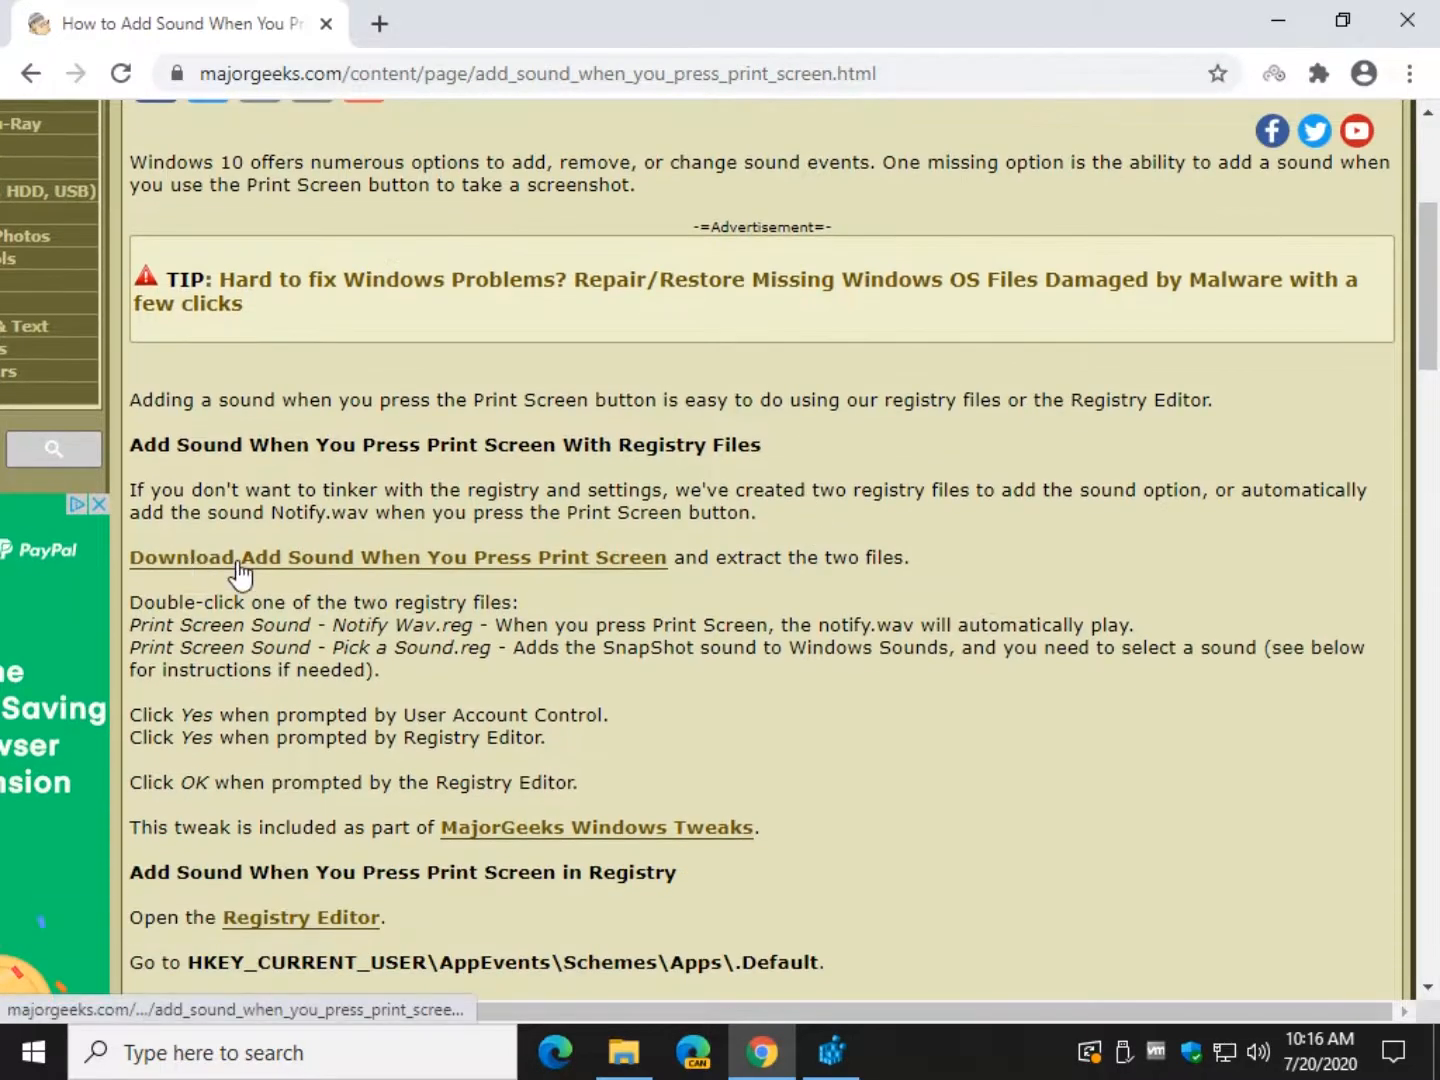
mouse_move(1300, 96)
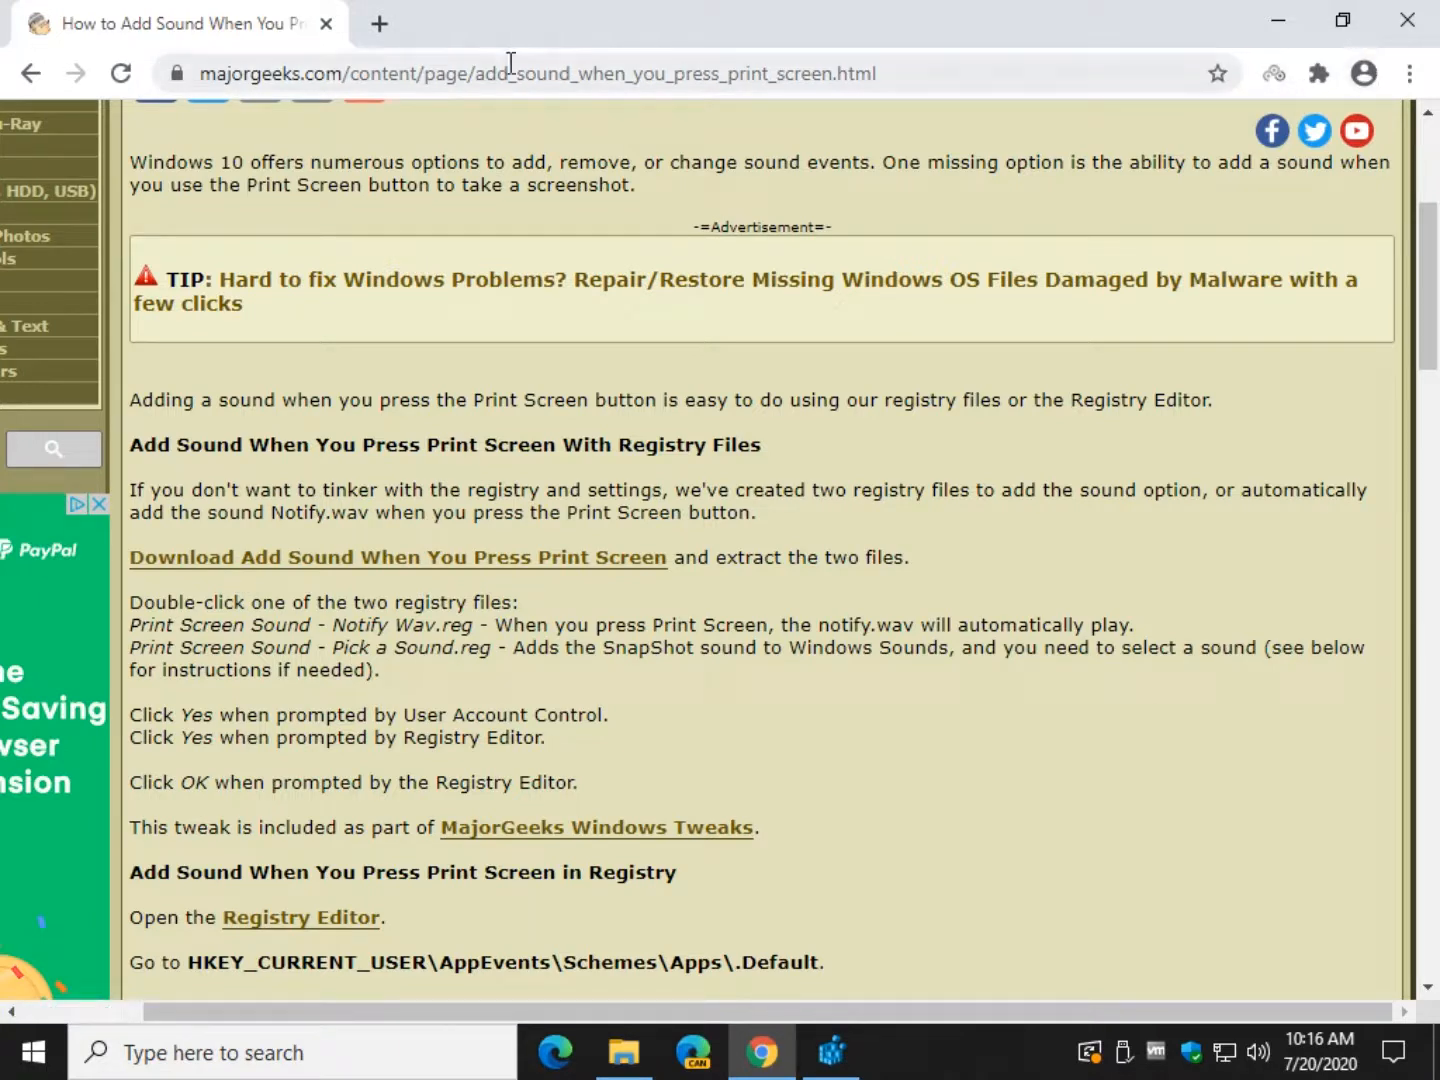
mouse_move(252, 596)
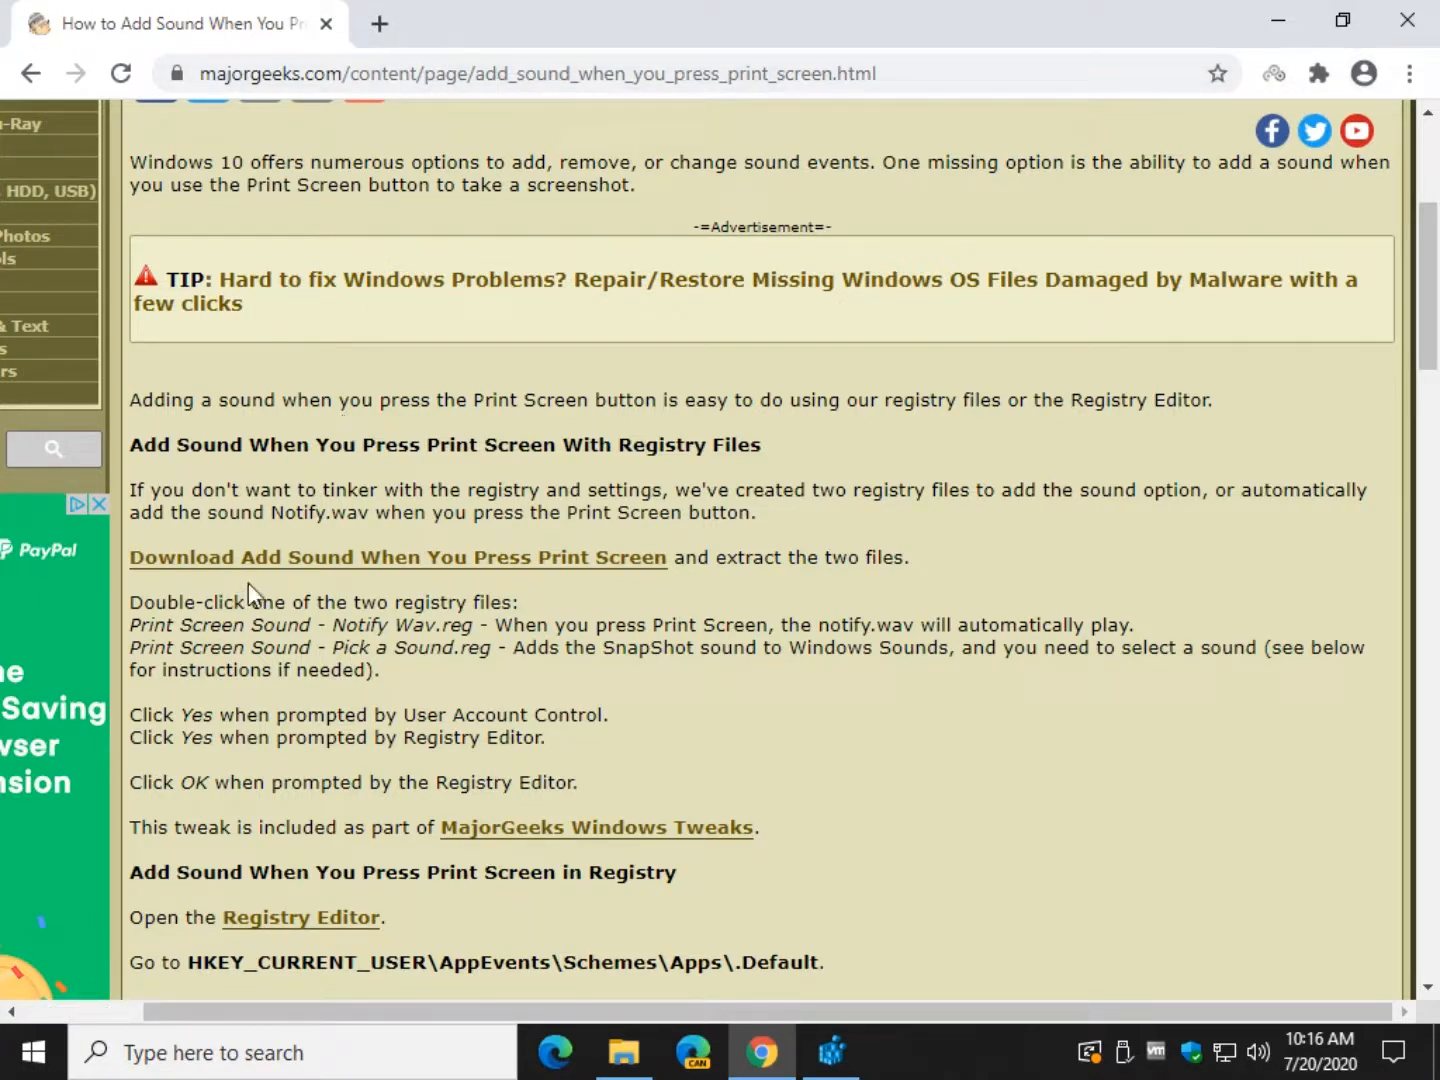
mouse_move(396, 556)
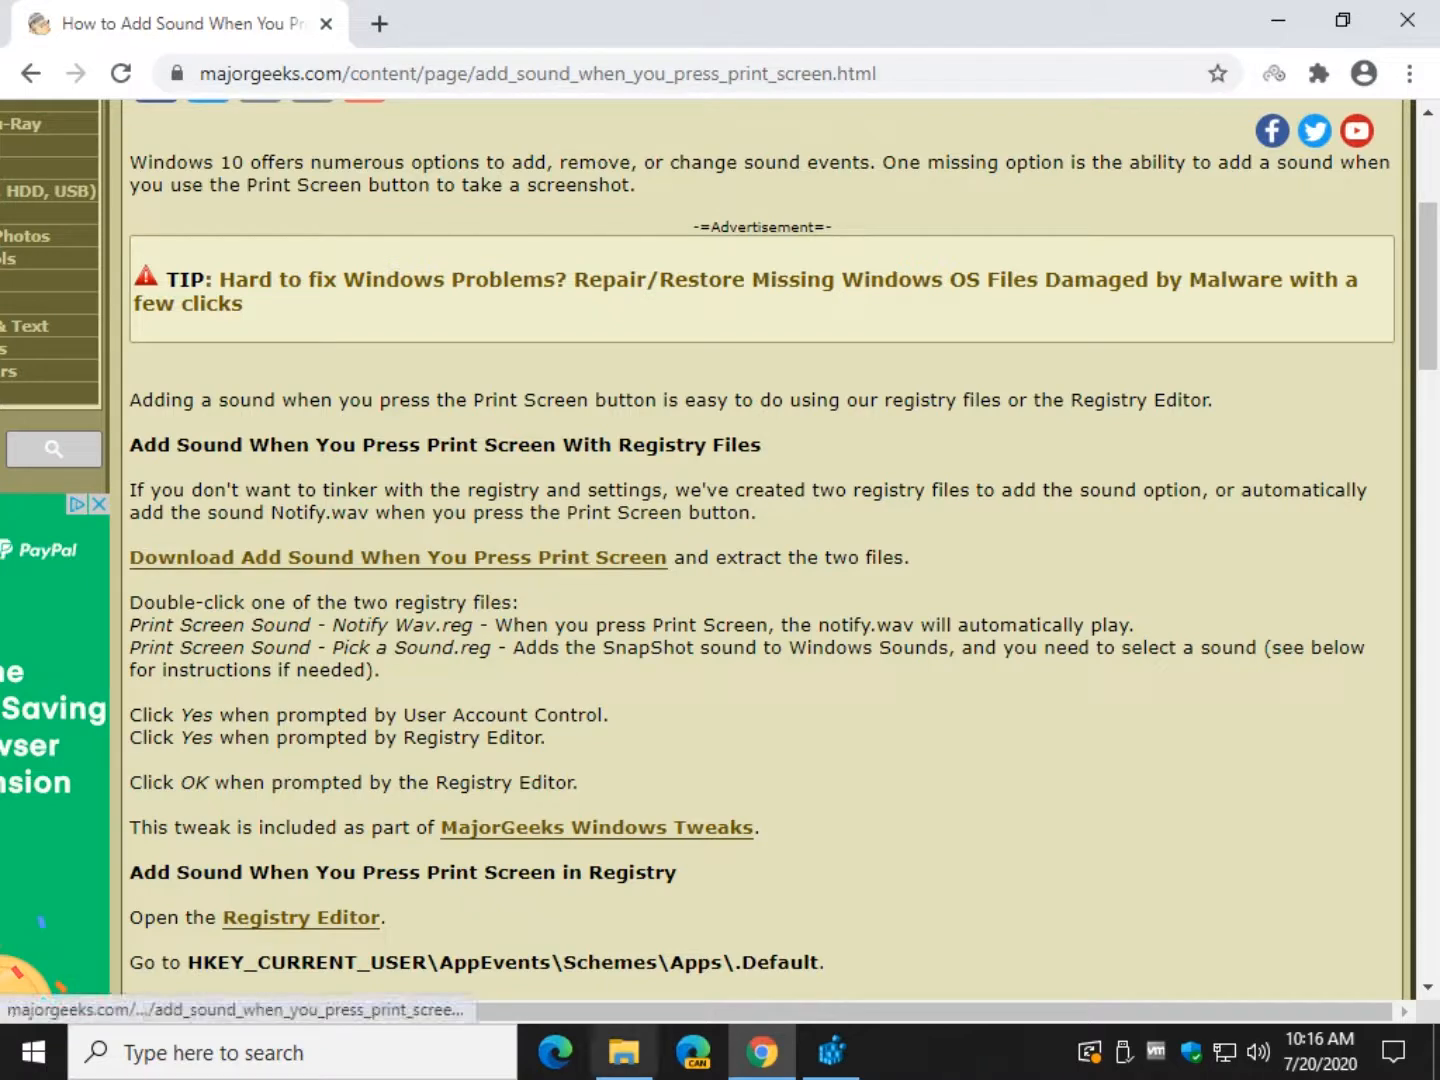
click(624, 1052)
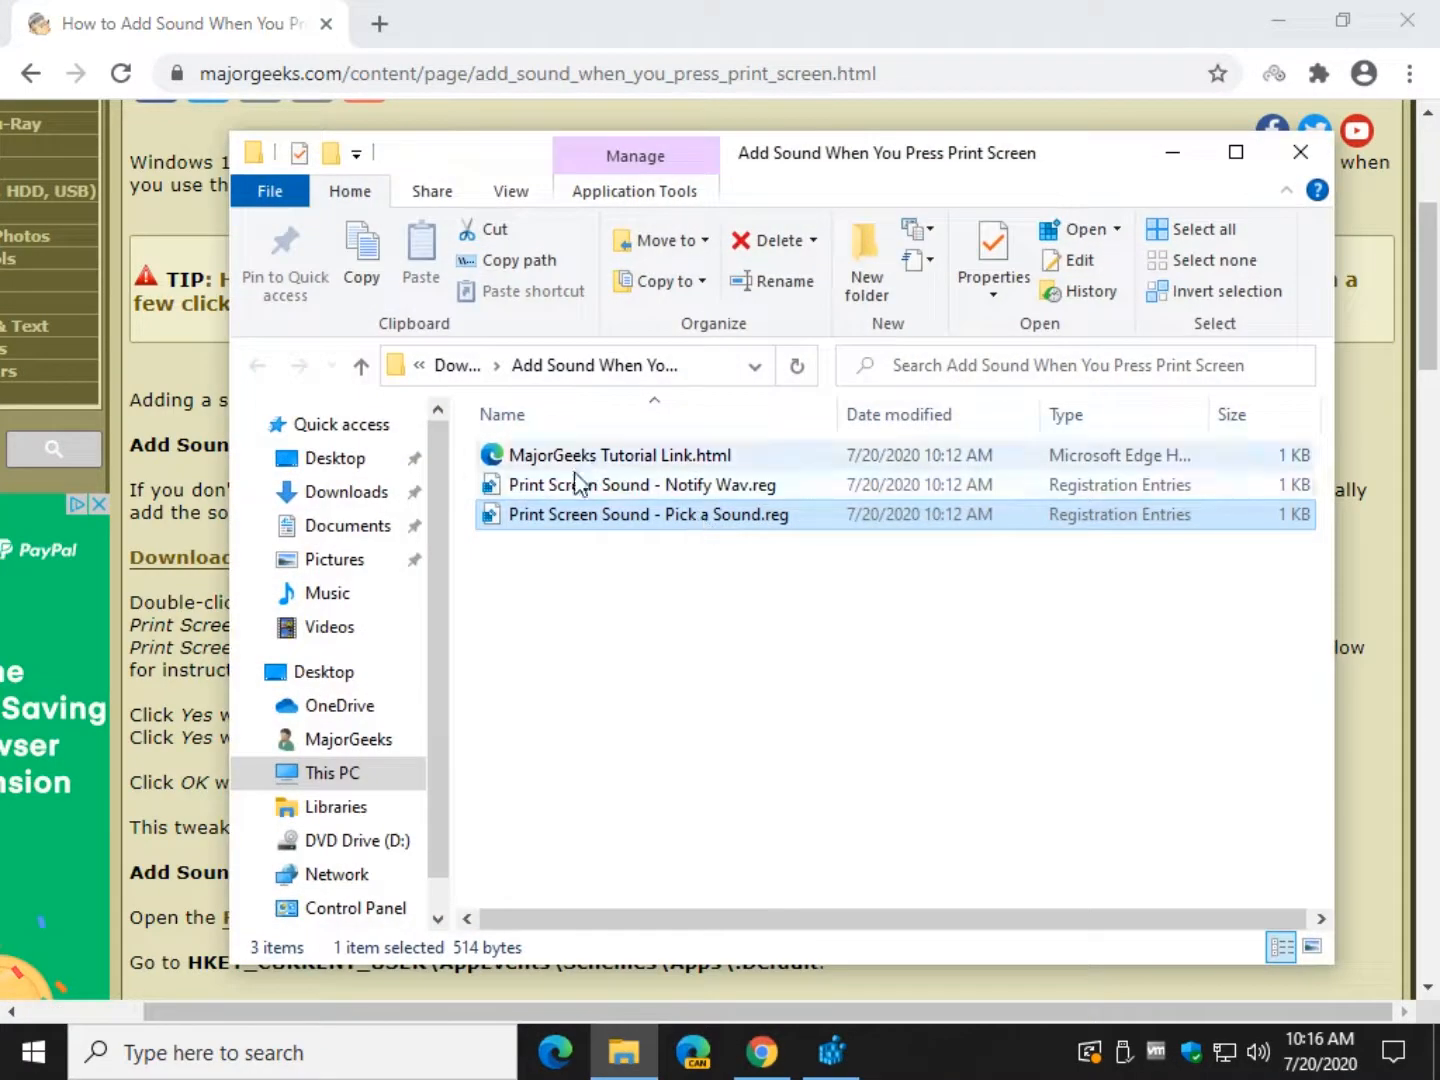
click(640, 514)
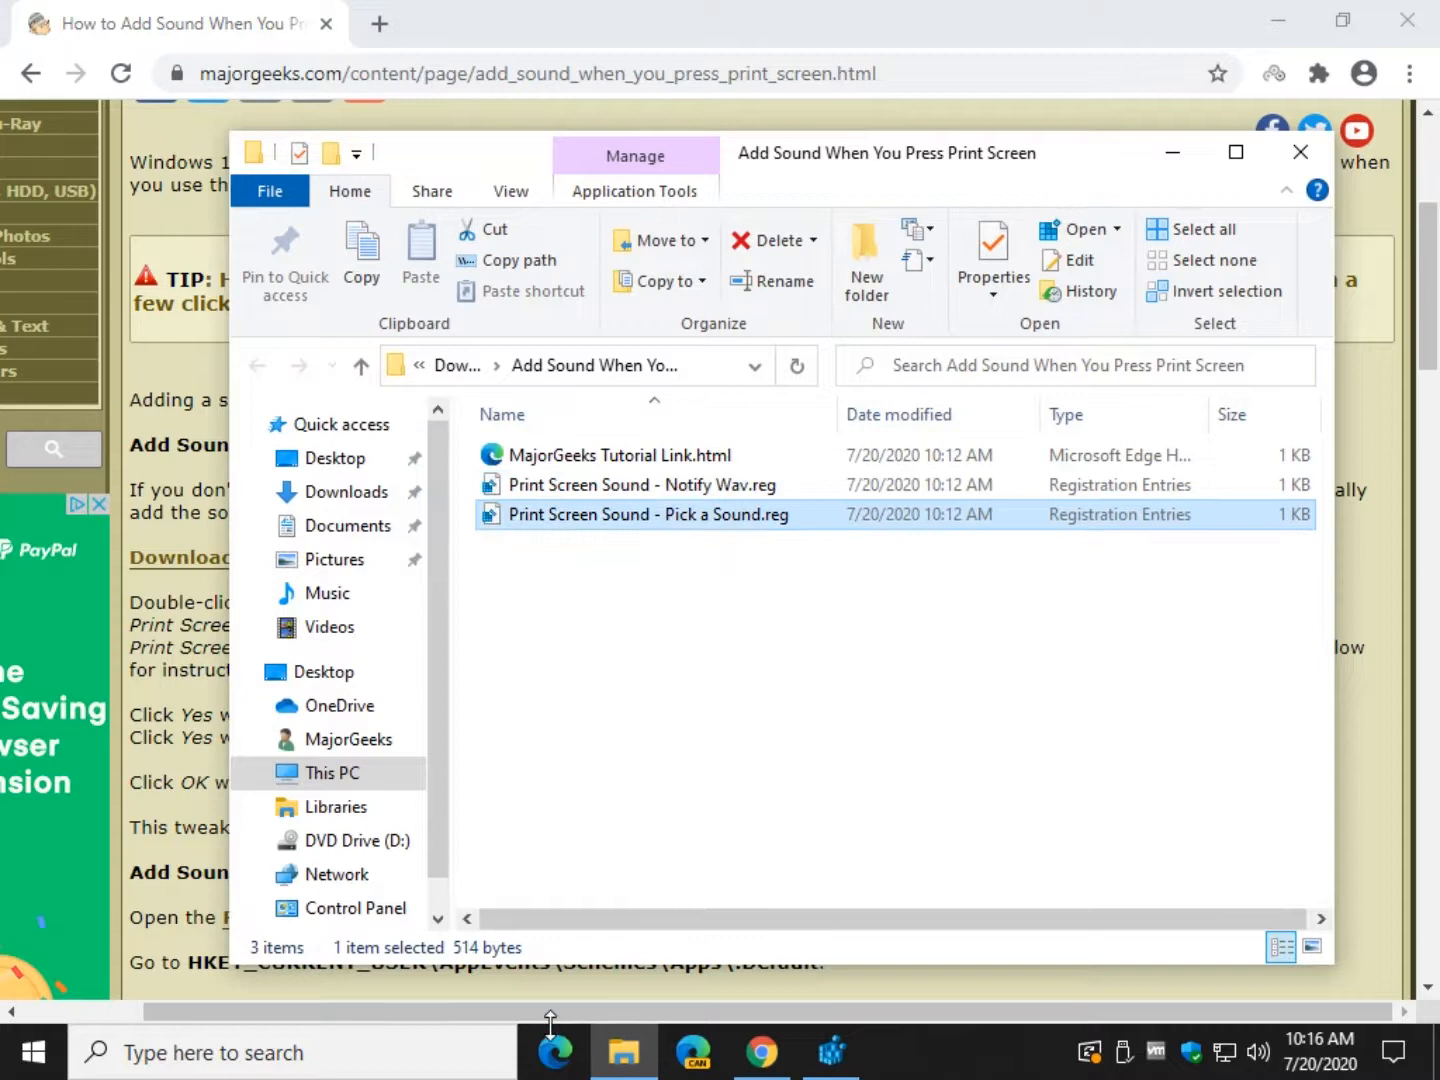
mouse_move(764, 524)
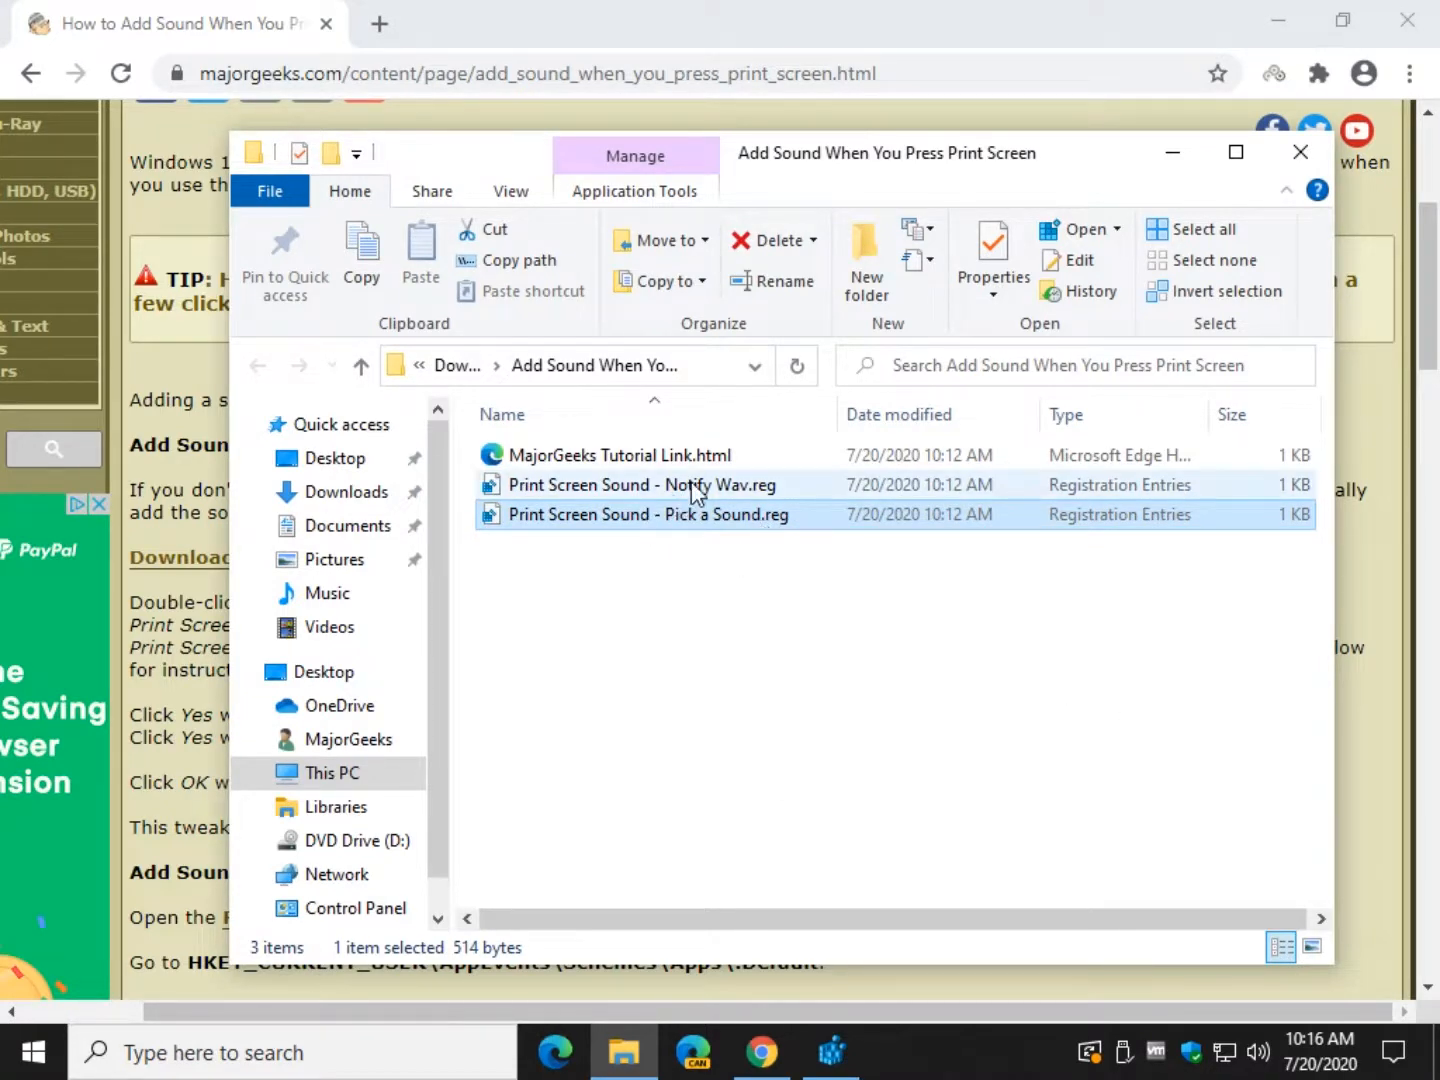
click(640, 484)
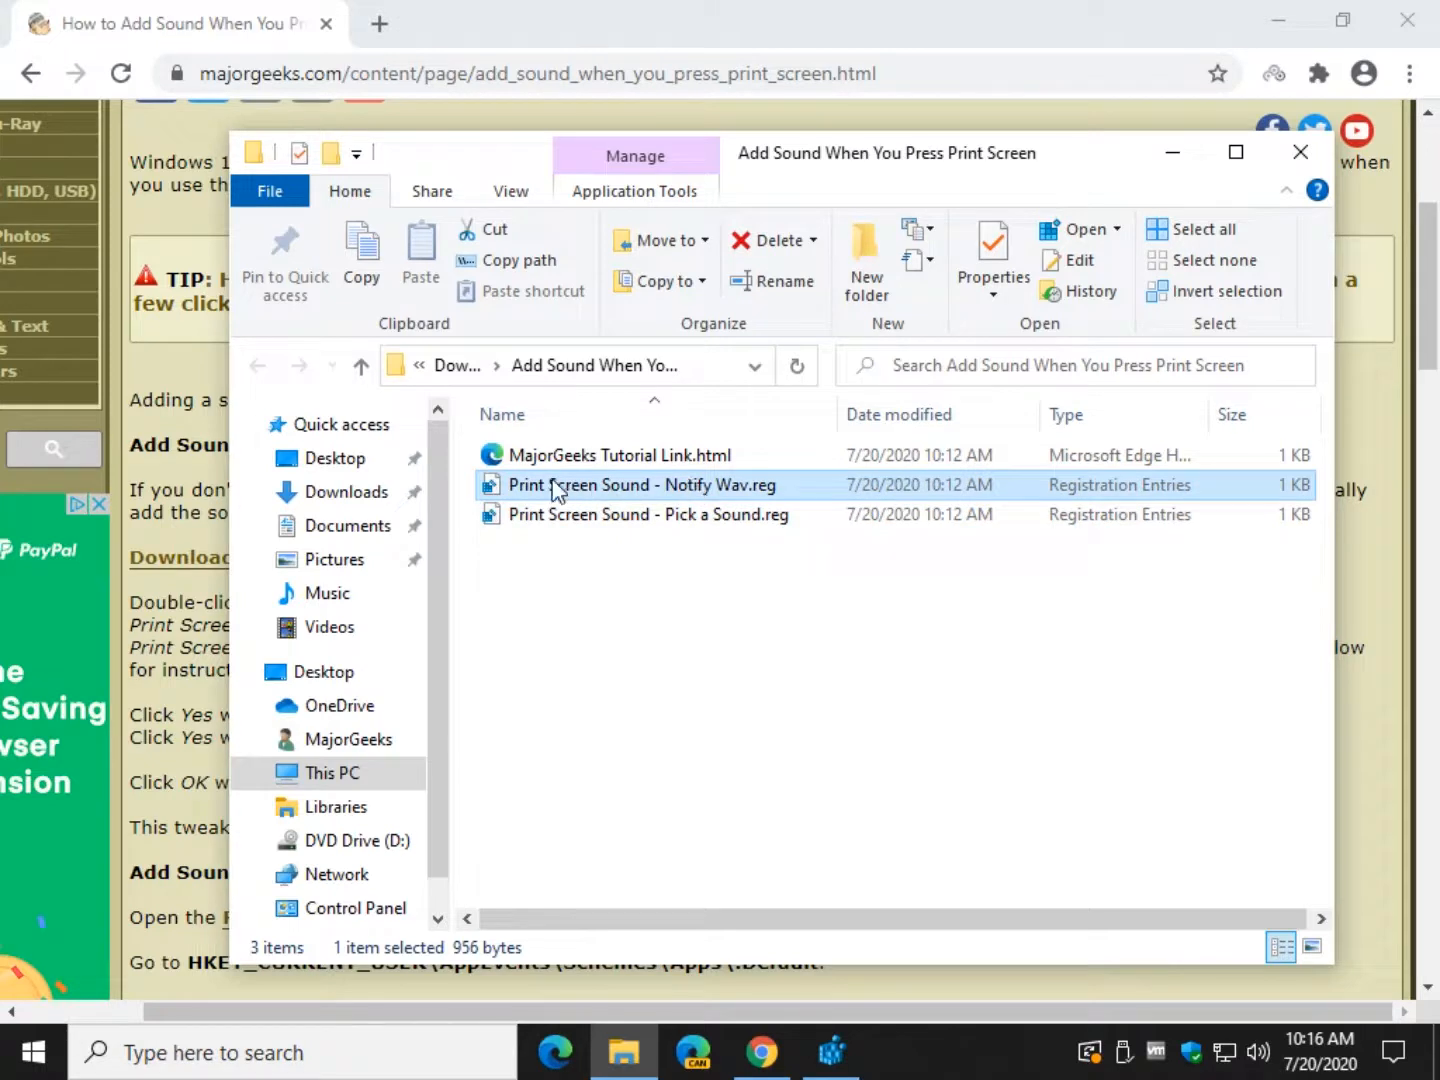
mouse_move(724, 496)
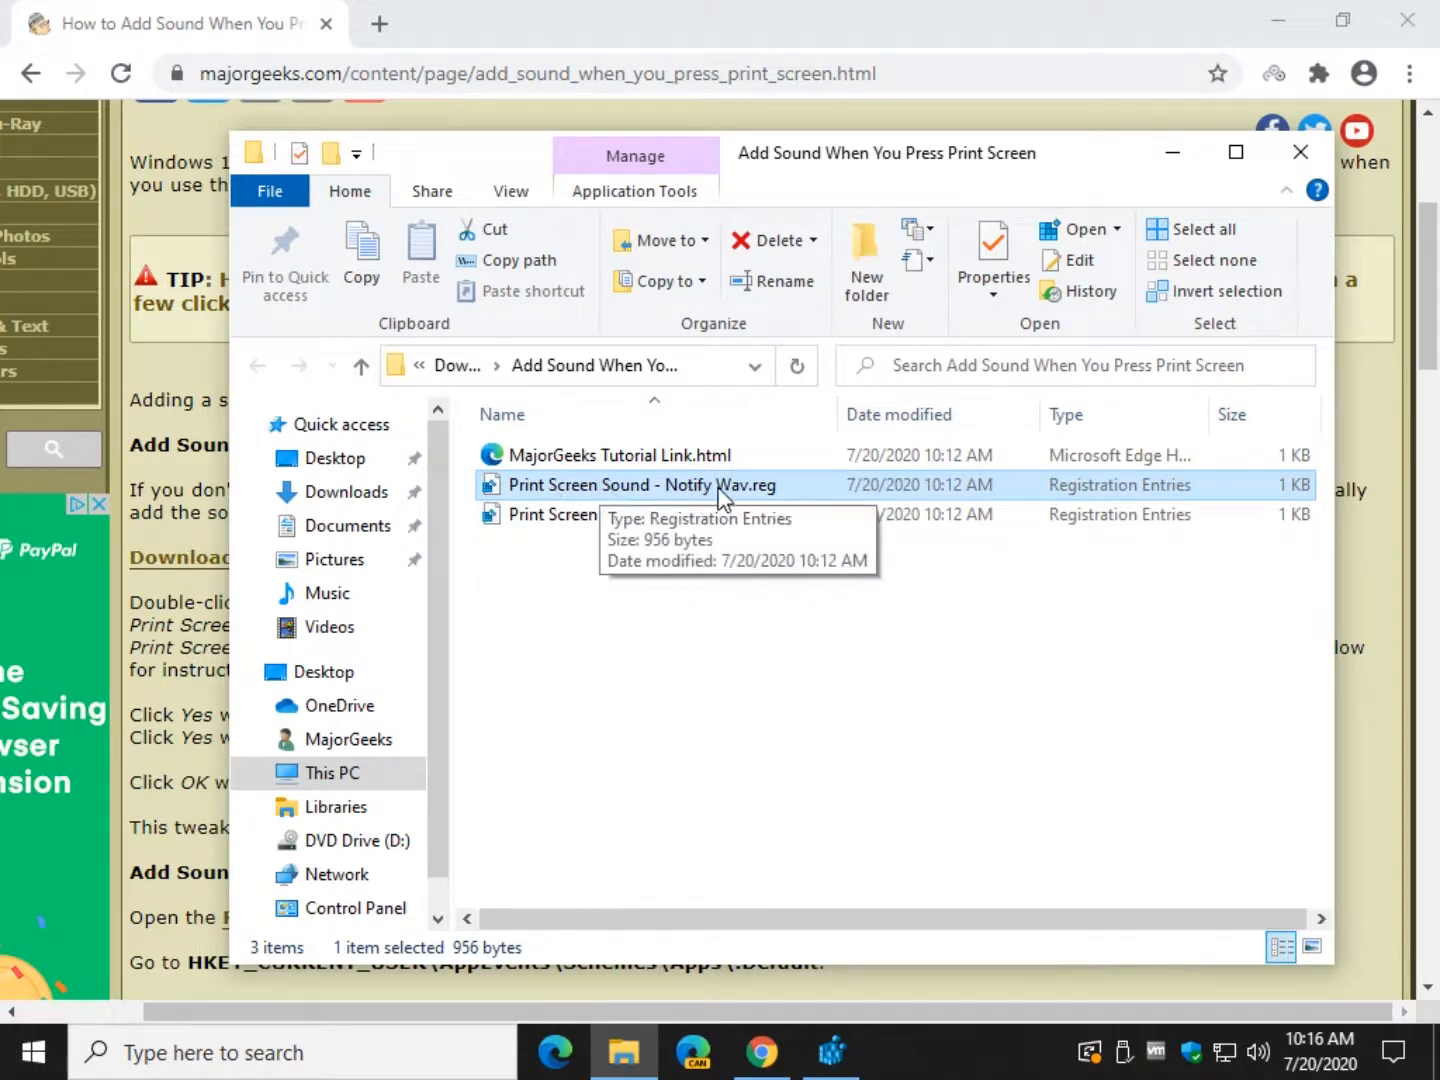
mouse_move(764, 624)
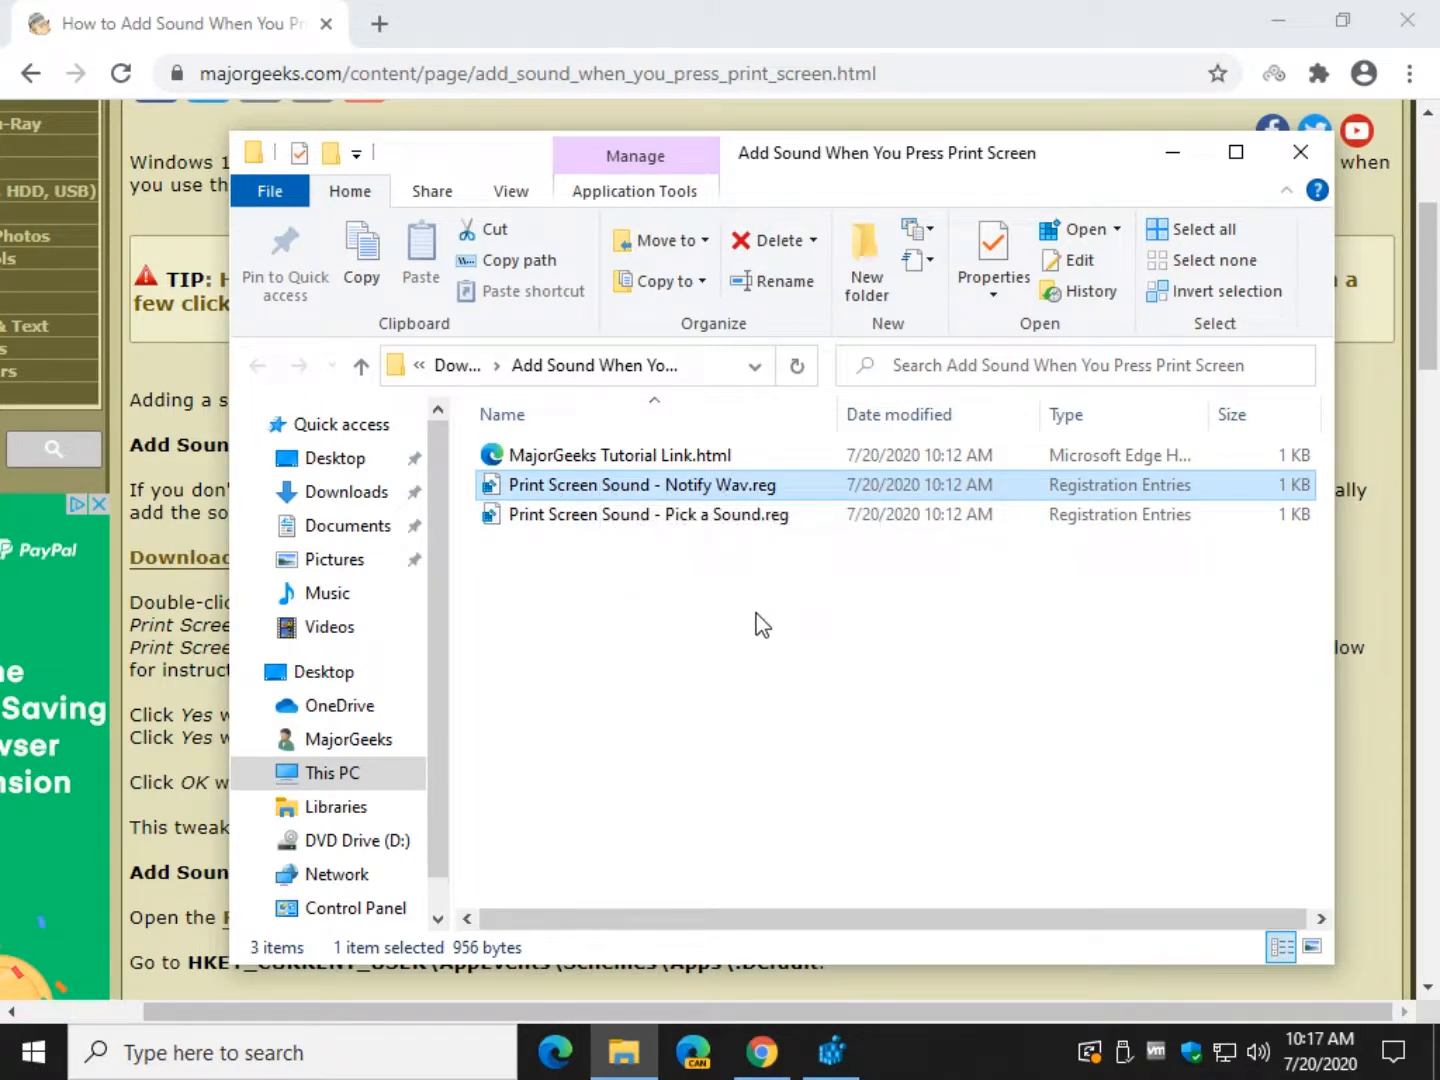
mouse_move(732, 504)
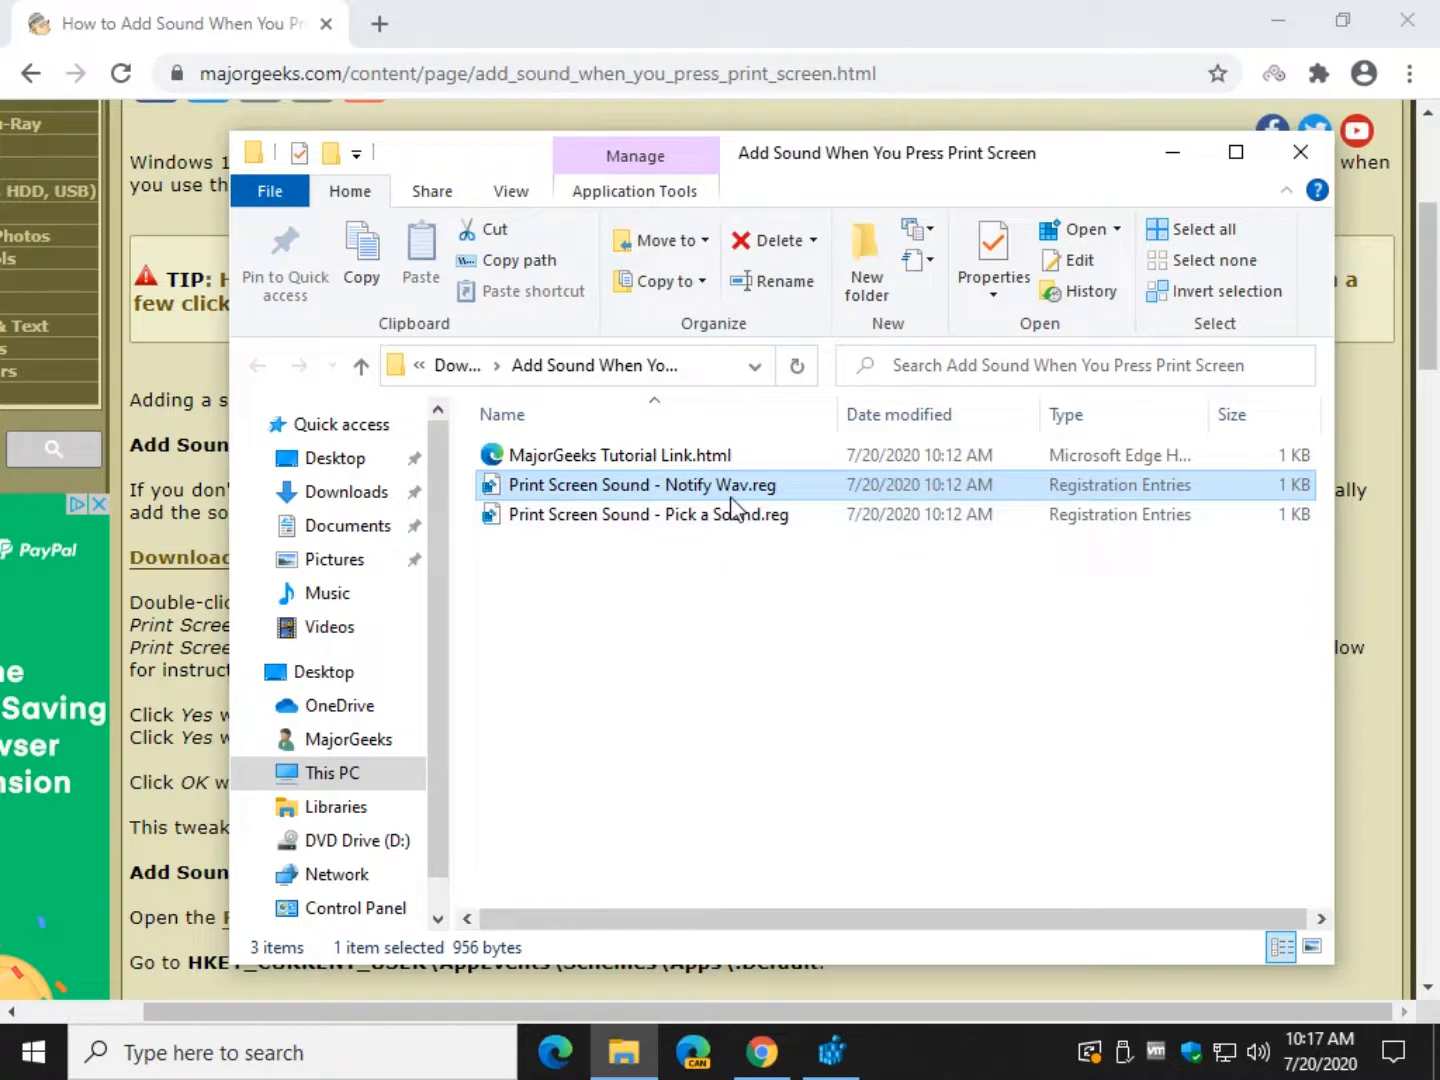
mouse_move(724, 528)
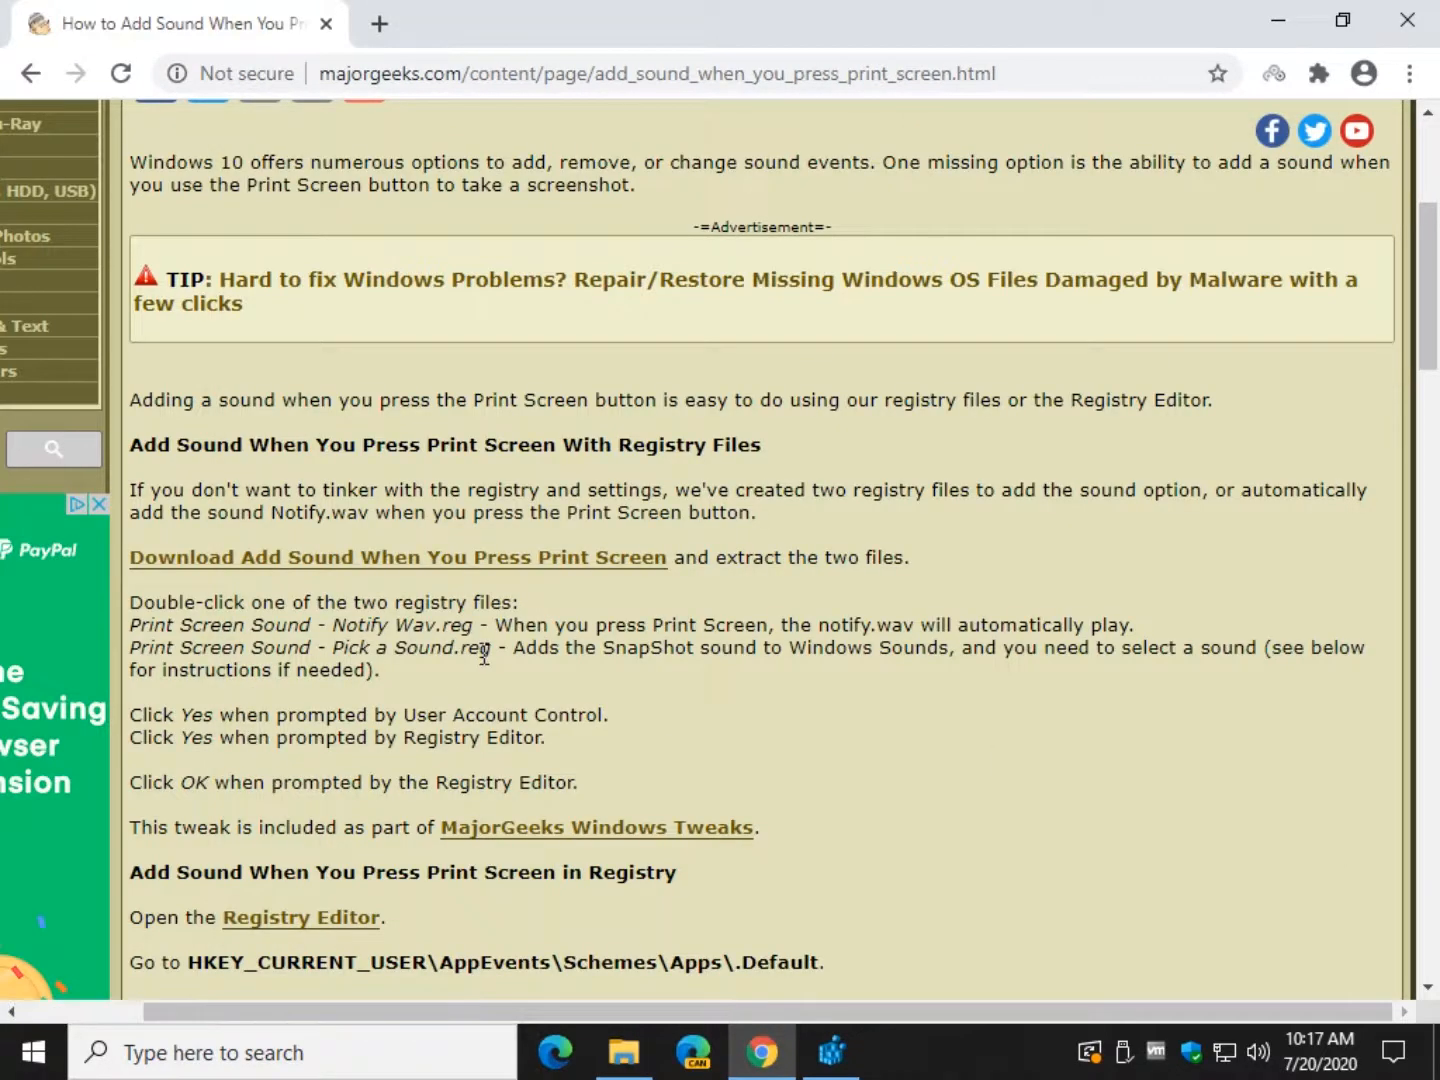
Step: Review the registry at the .Default key, then return to the article
scroll(down, 3)
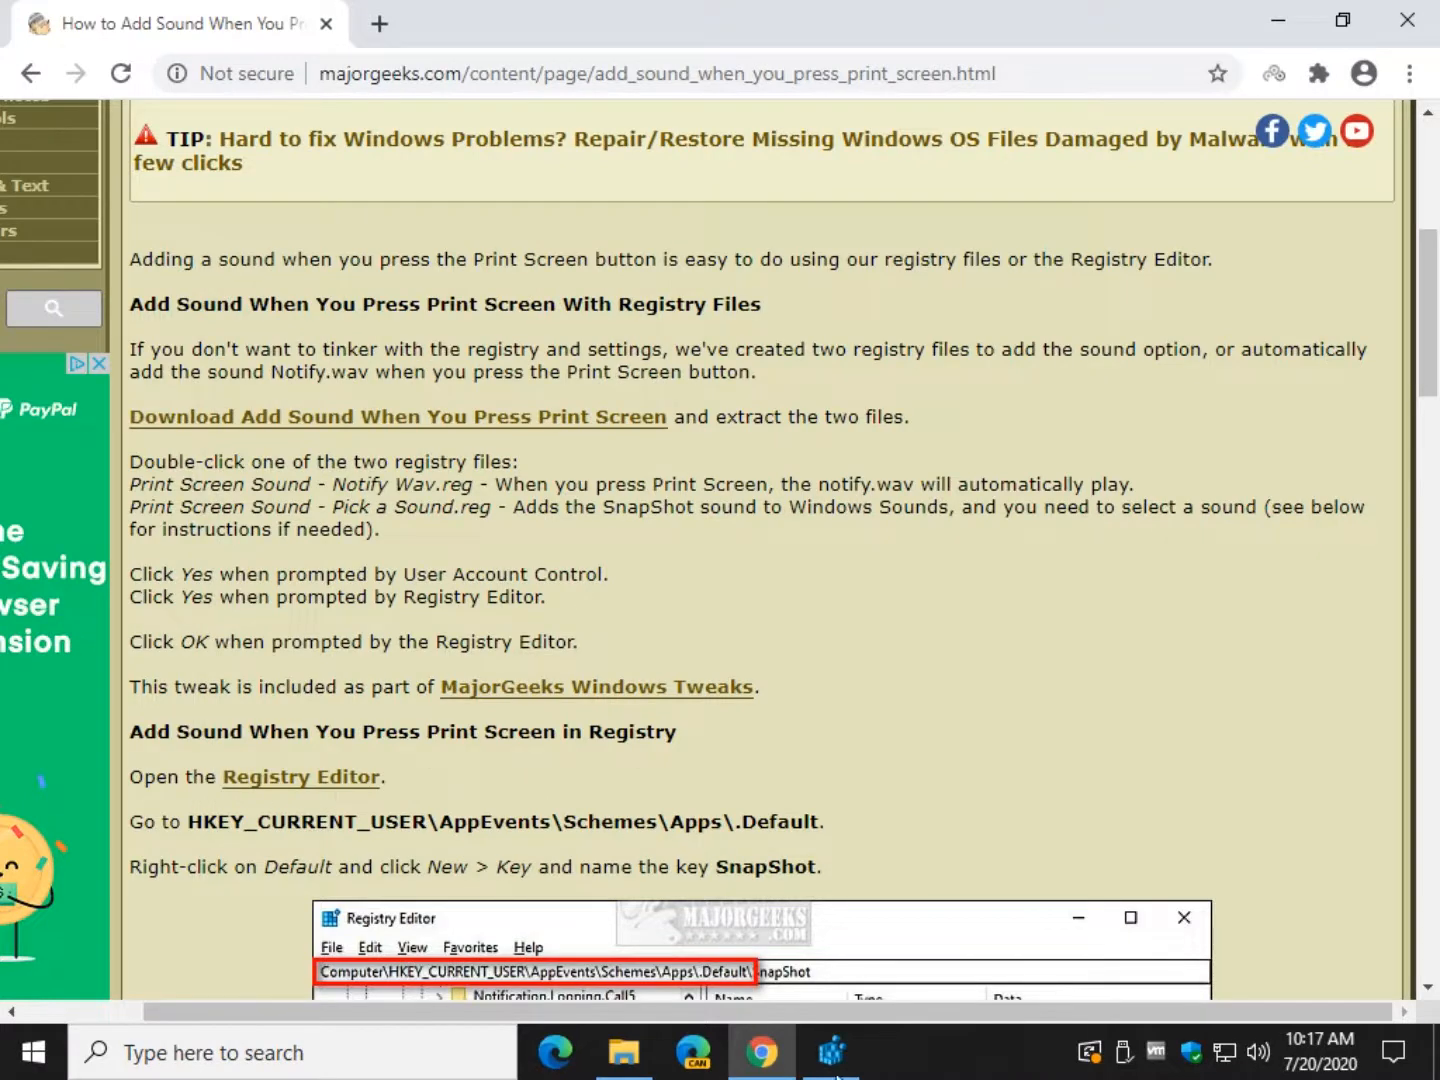
click(830, 1052)
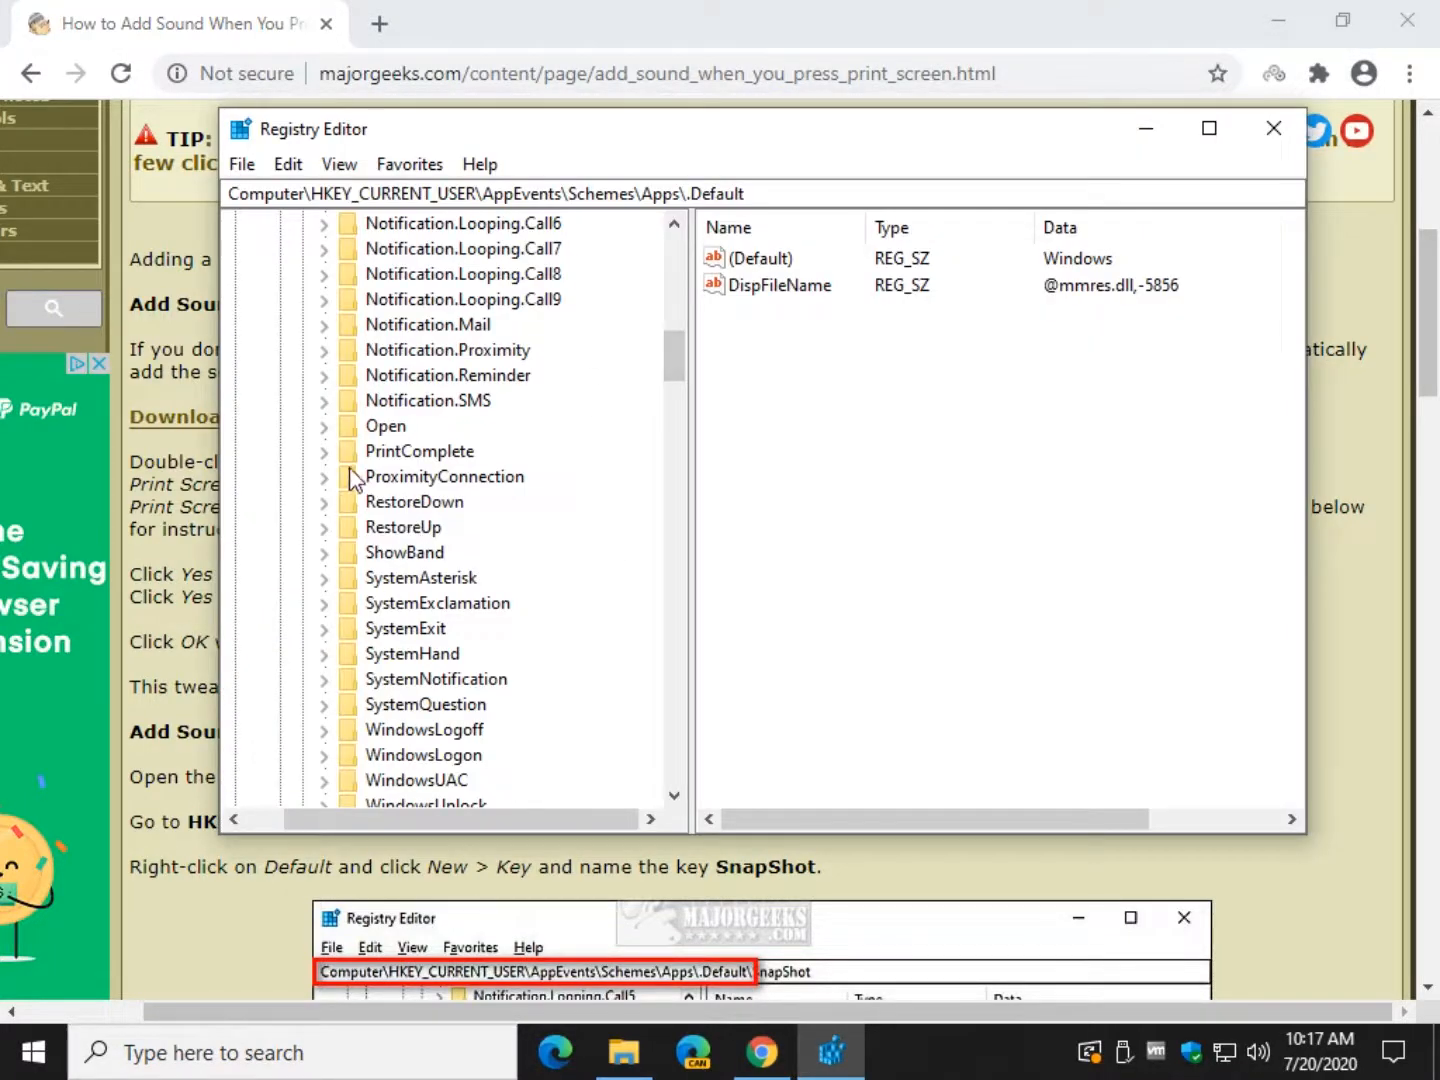
mouse_move(770, 696)
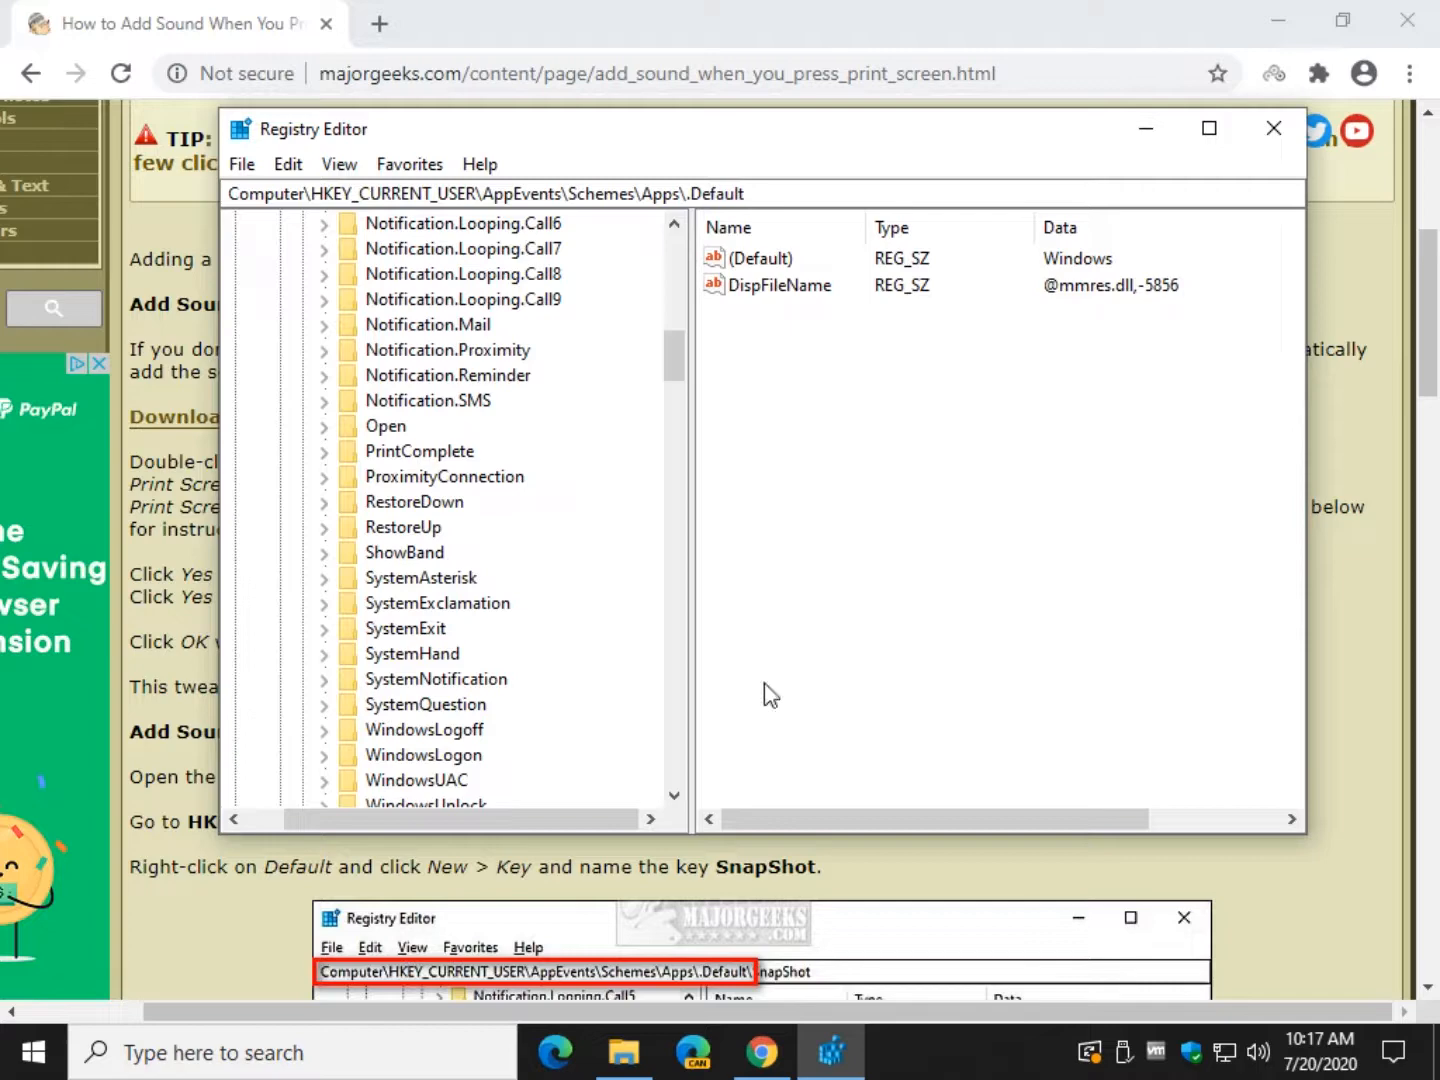
click(420, 576)
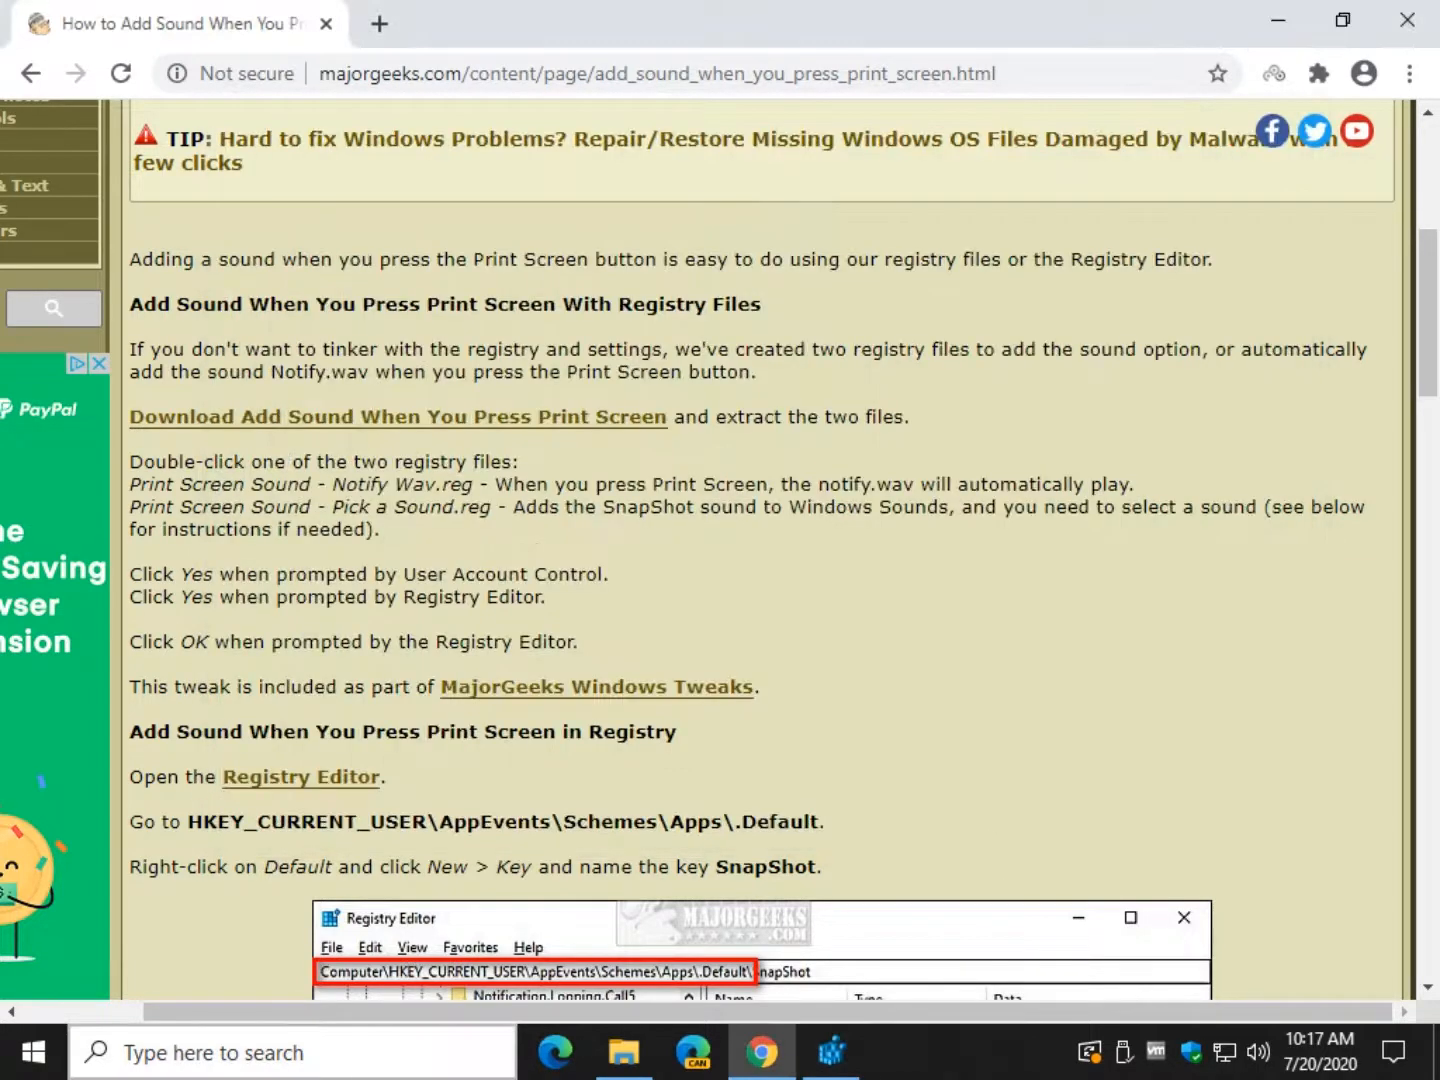
mouse_move(496, 918)
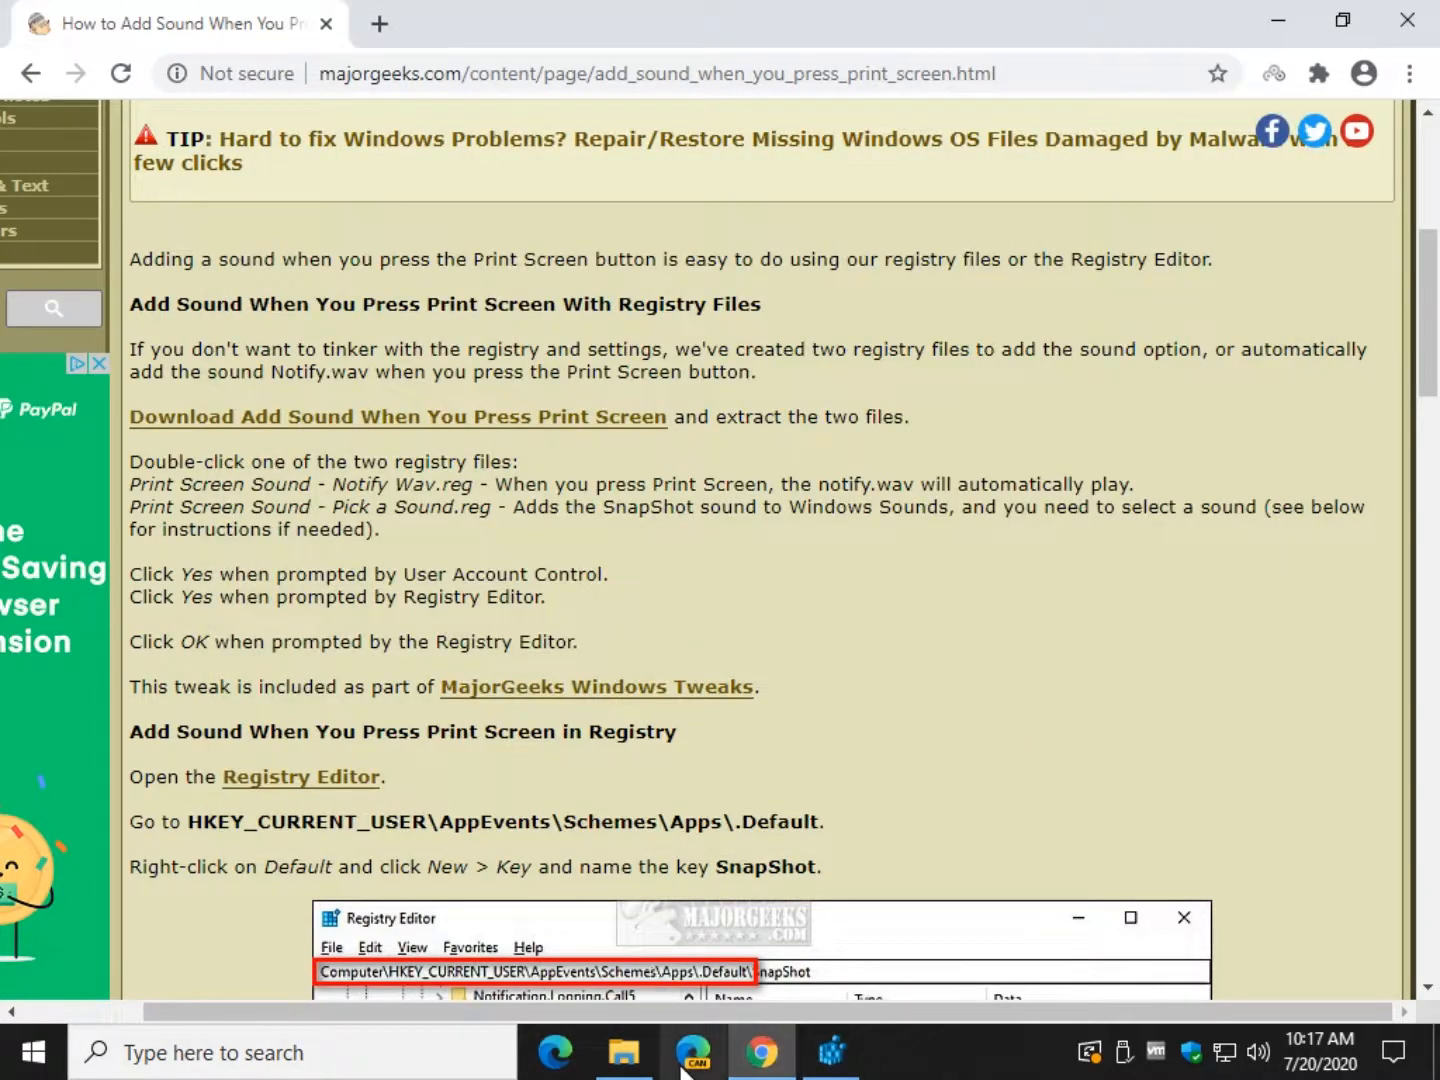
Step: Merge Print Screen Sound - Notify Wav.reg into the registry, allowing the unverified file to run
click(624, 1052)
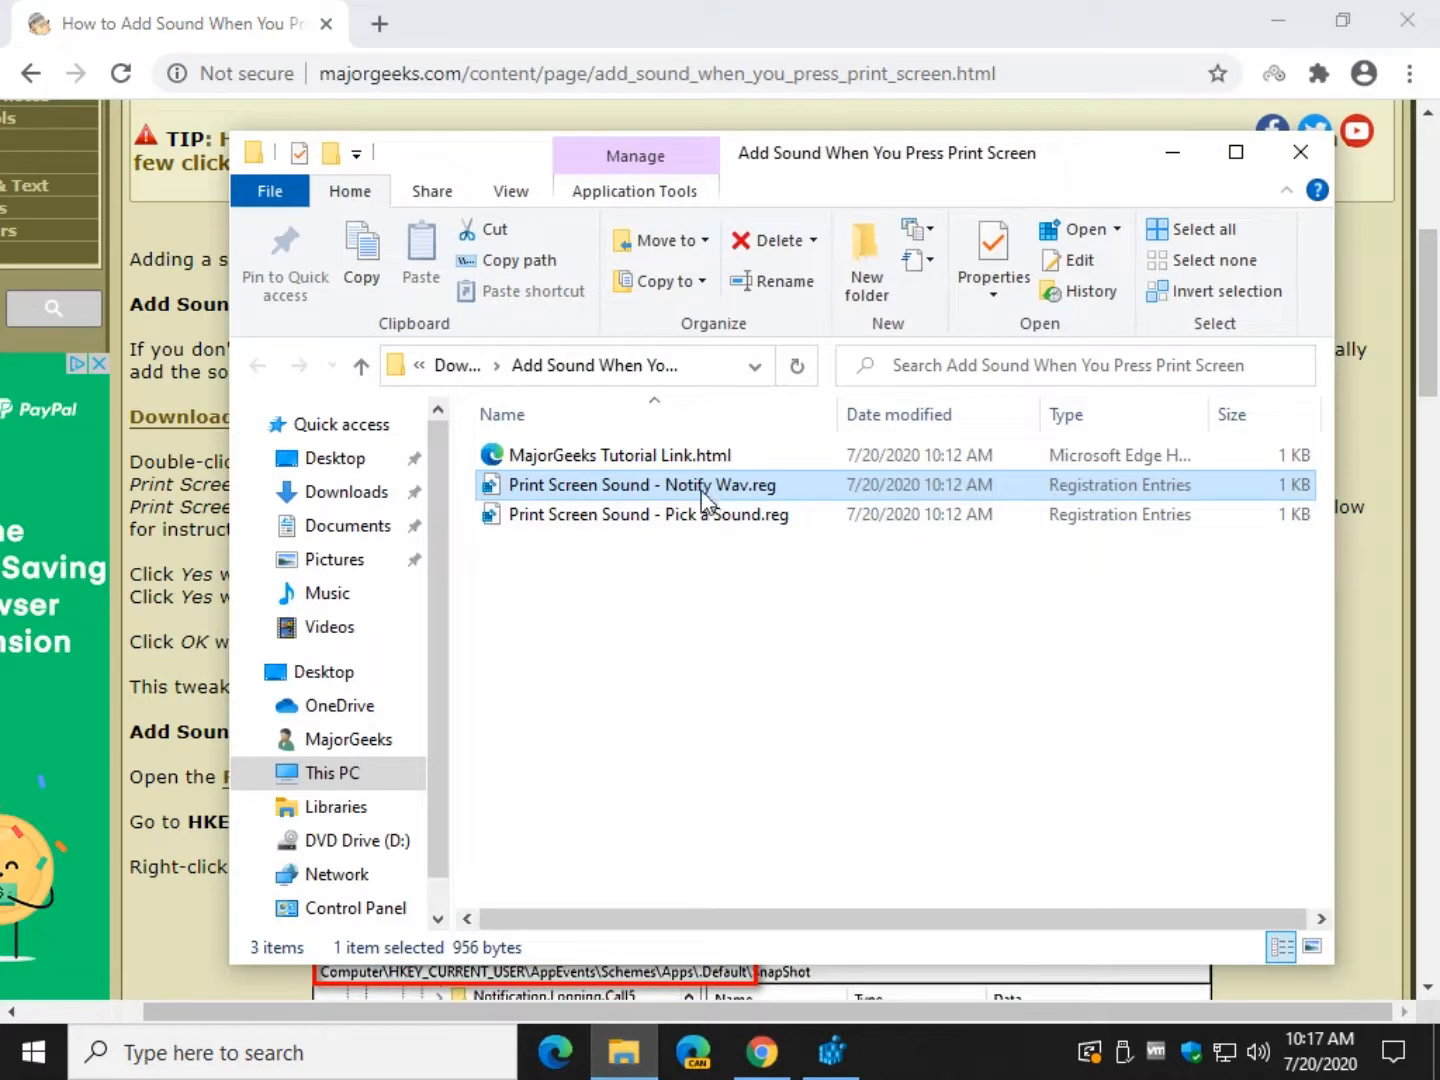
double_click(640, 484)
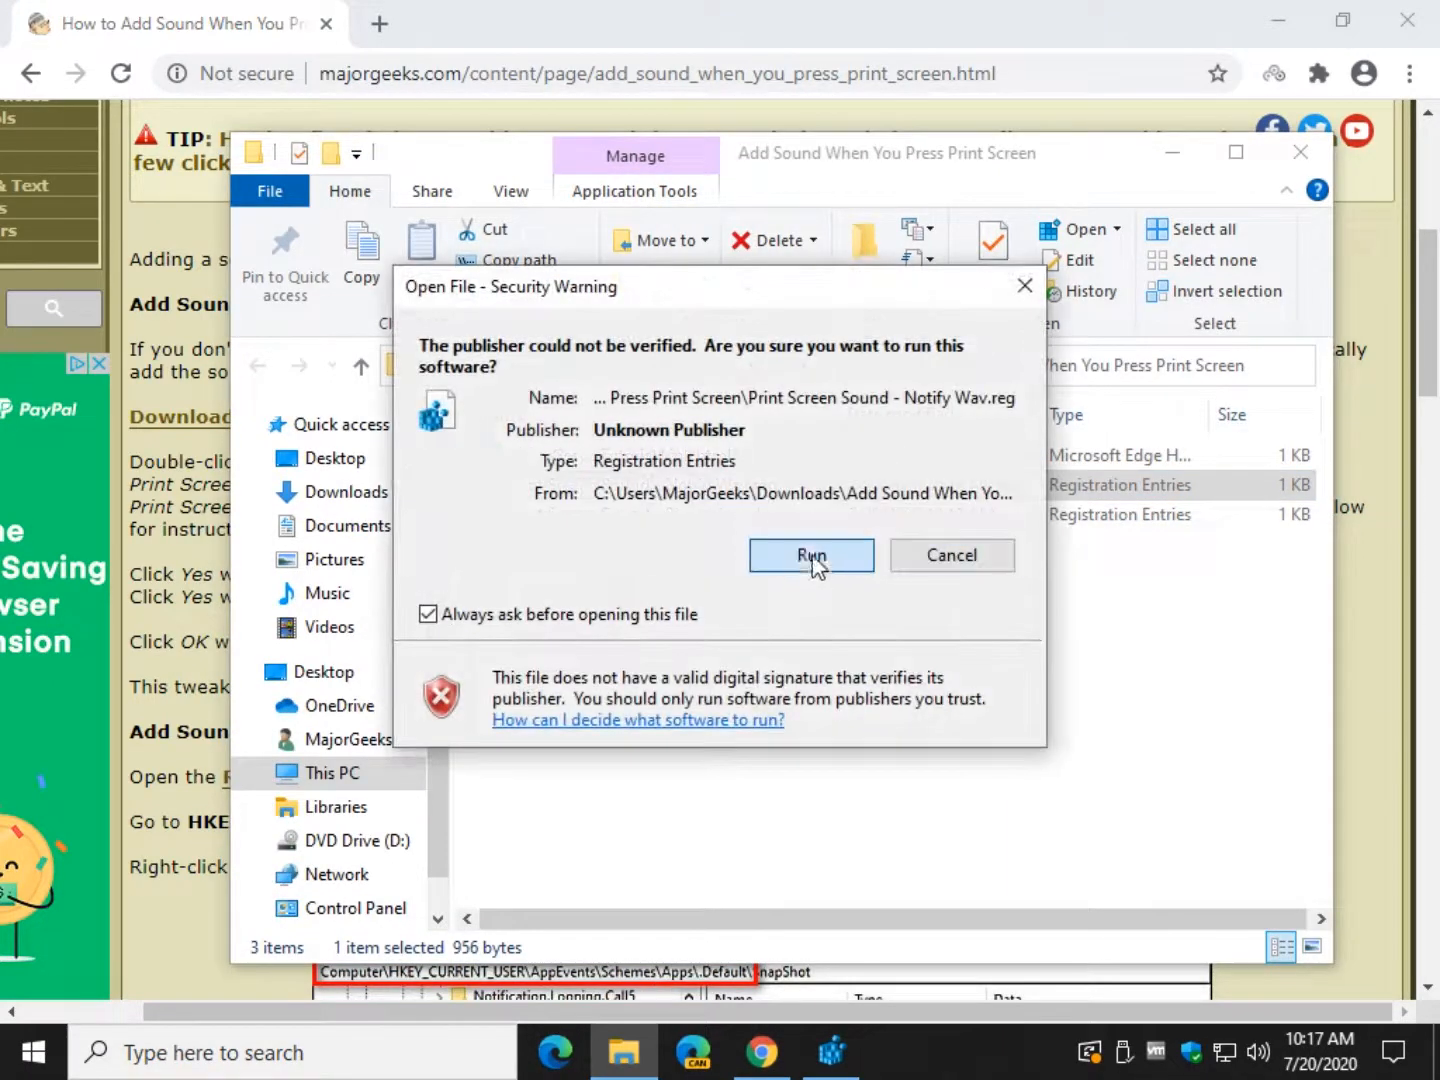
click(812, 556)
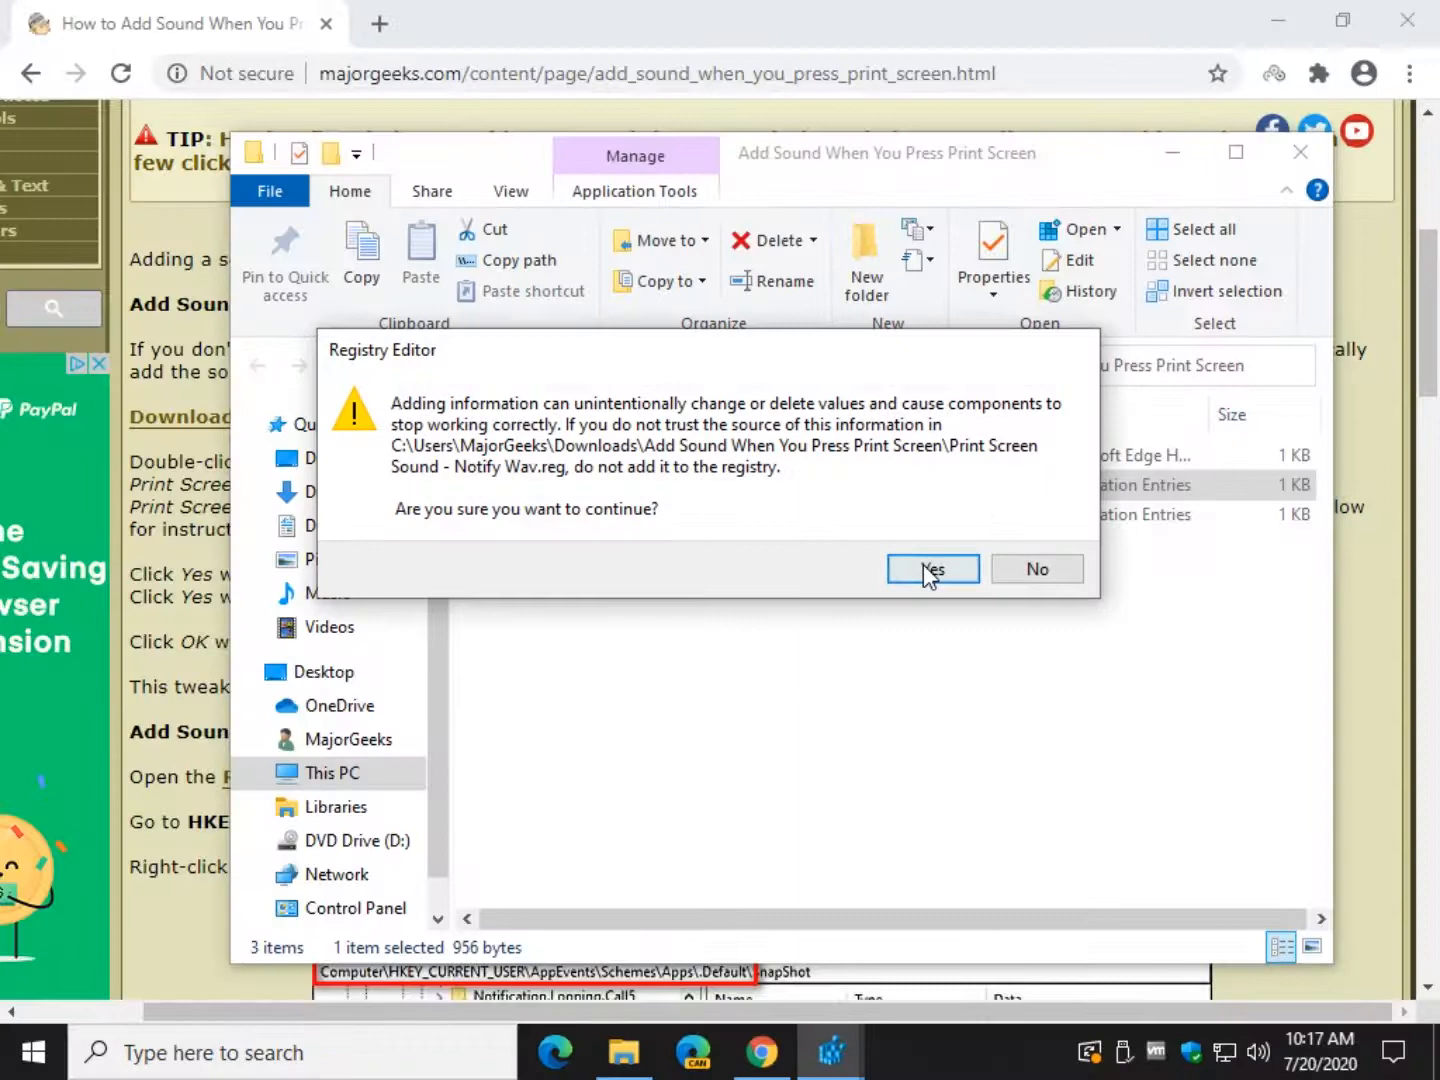
click(932, 568)
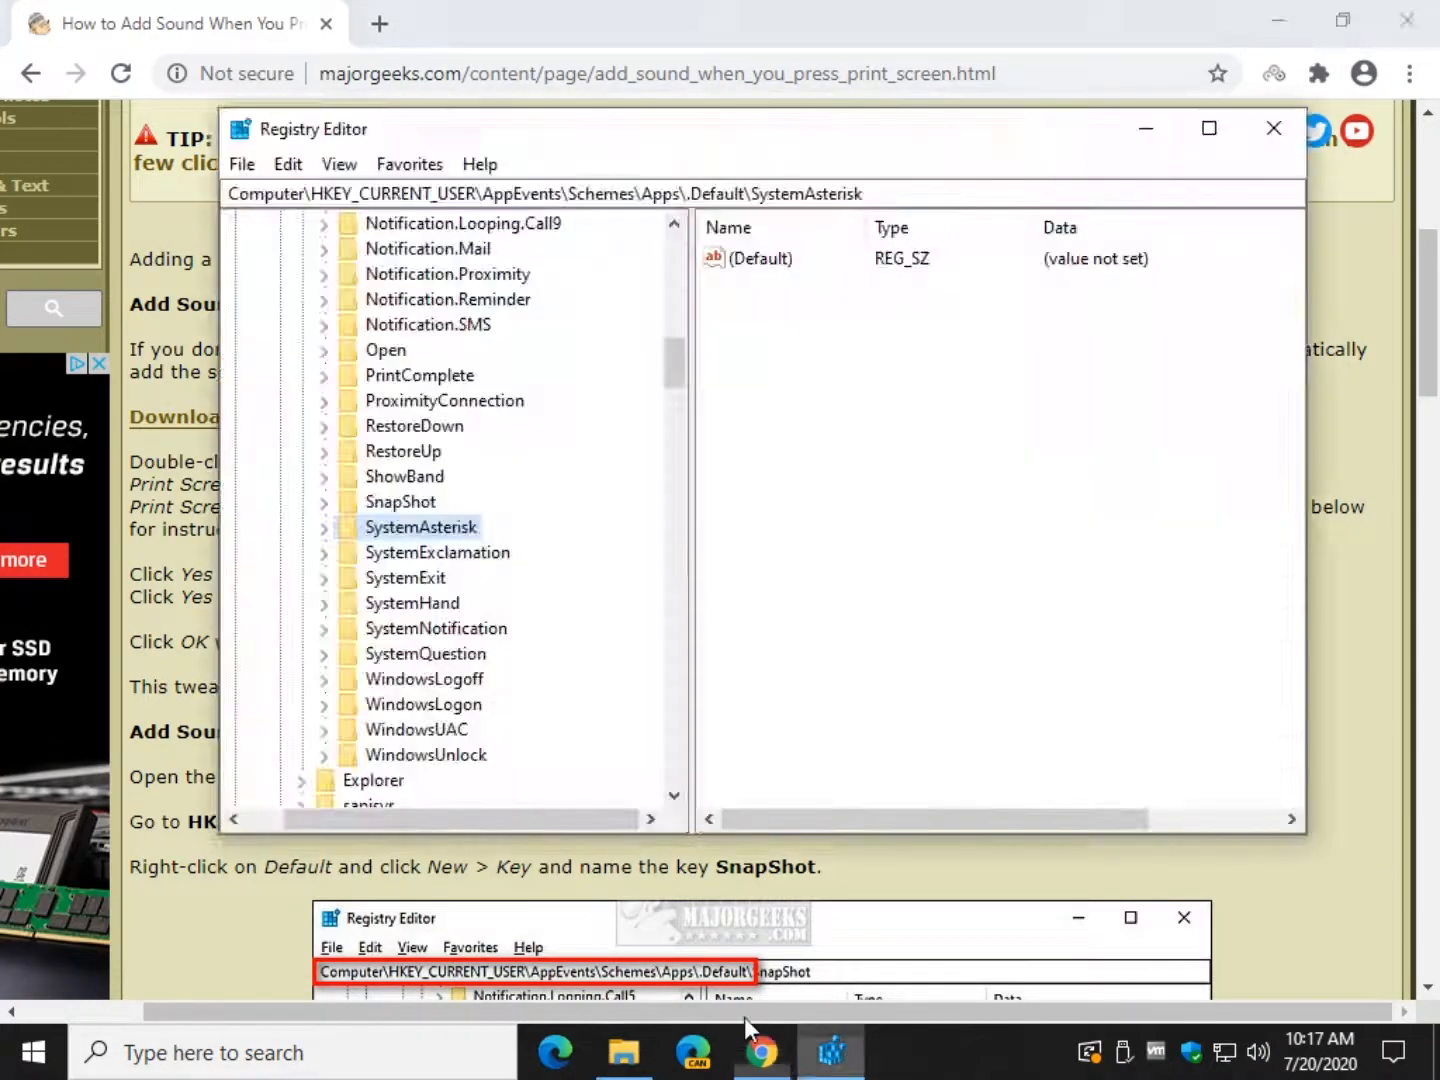
Step: Confirm SnapShot\.current holds notify.wav, then minimize Registry Editor
click(400, 500)
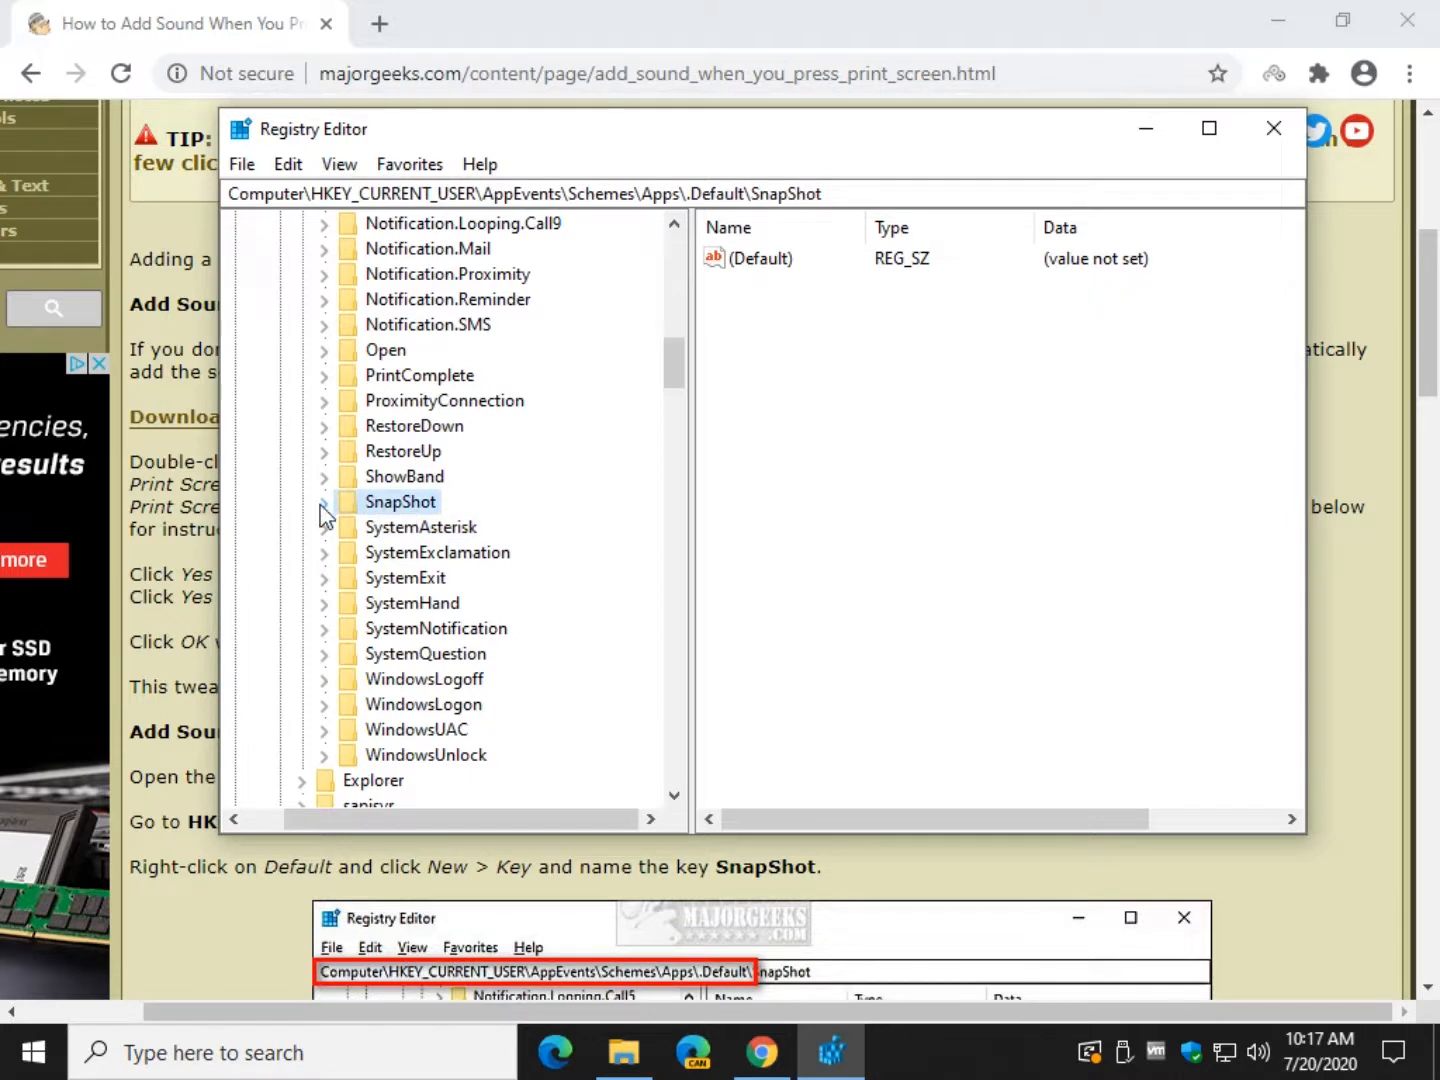
click(324, 500)
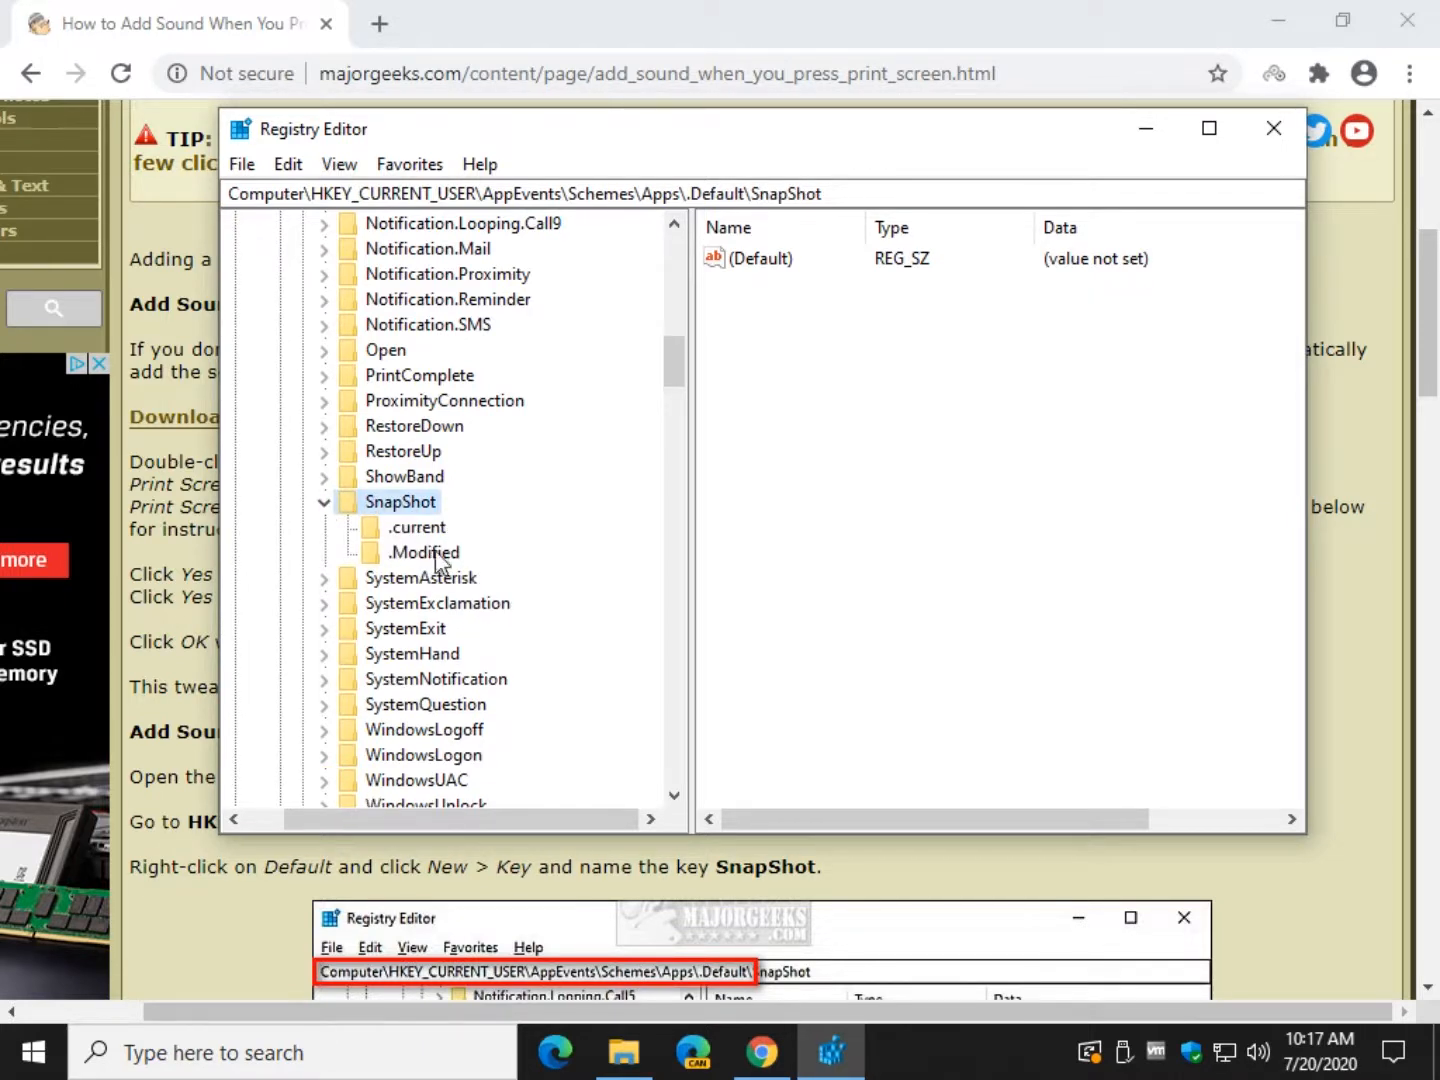
click(418, 528)
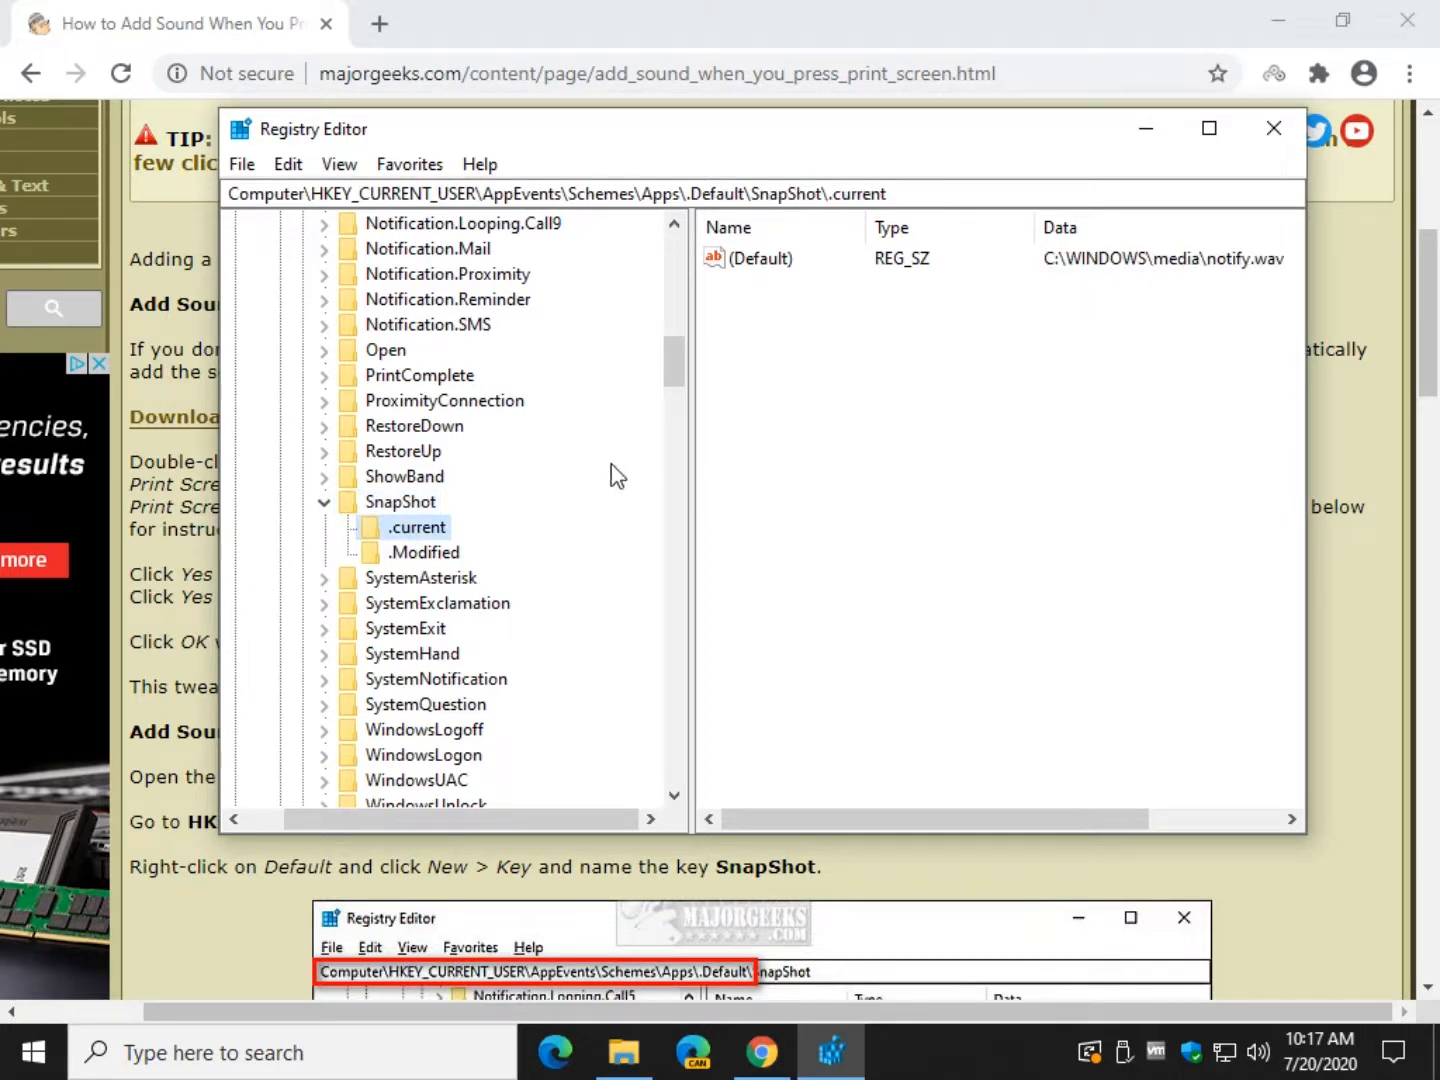
click(424, 552)
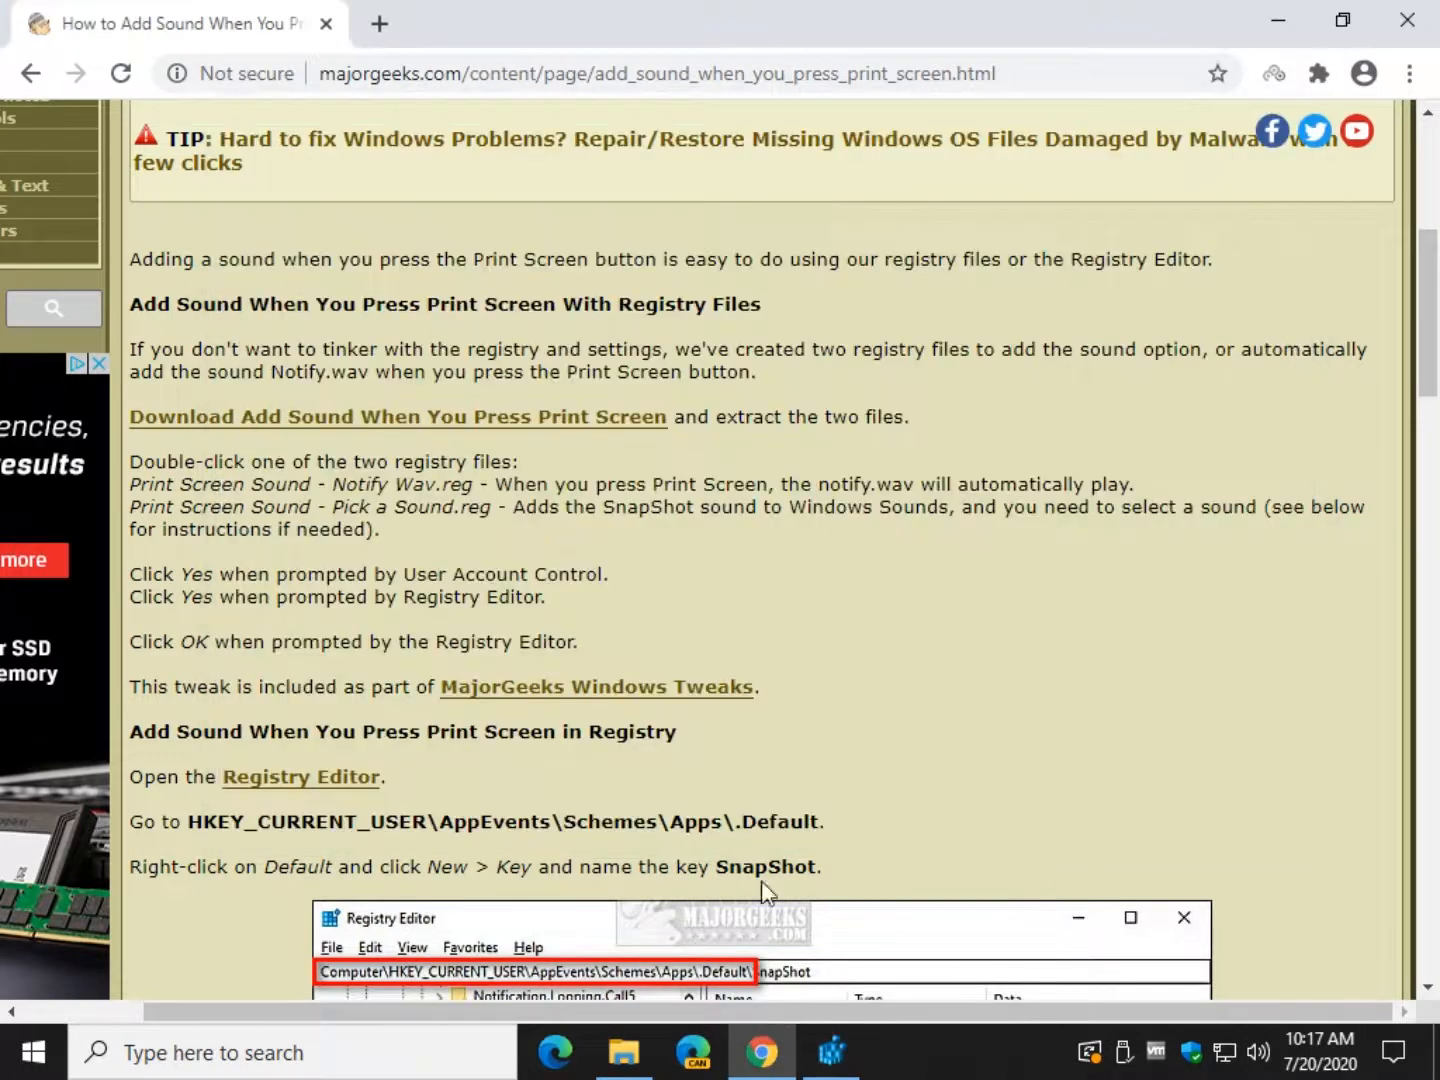
Step: Copy the article's rundll32 mmsys.cpl command and run it to bring up the Sound dialog
scroll(down, 3)
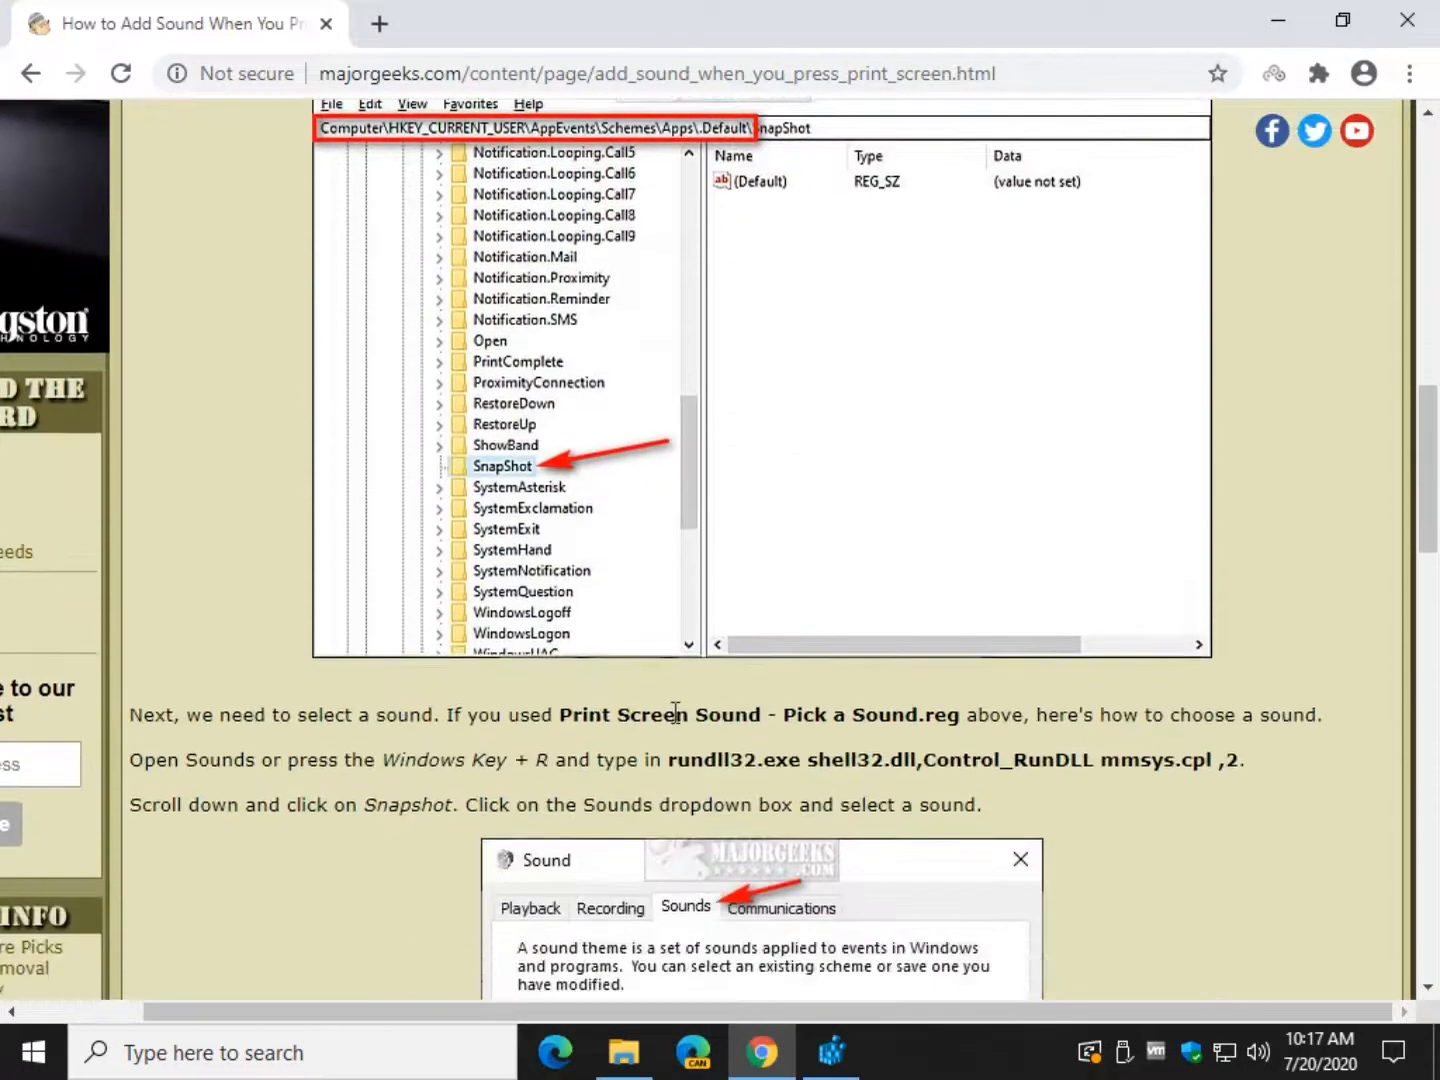
double_click(712, 760)
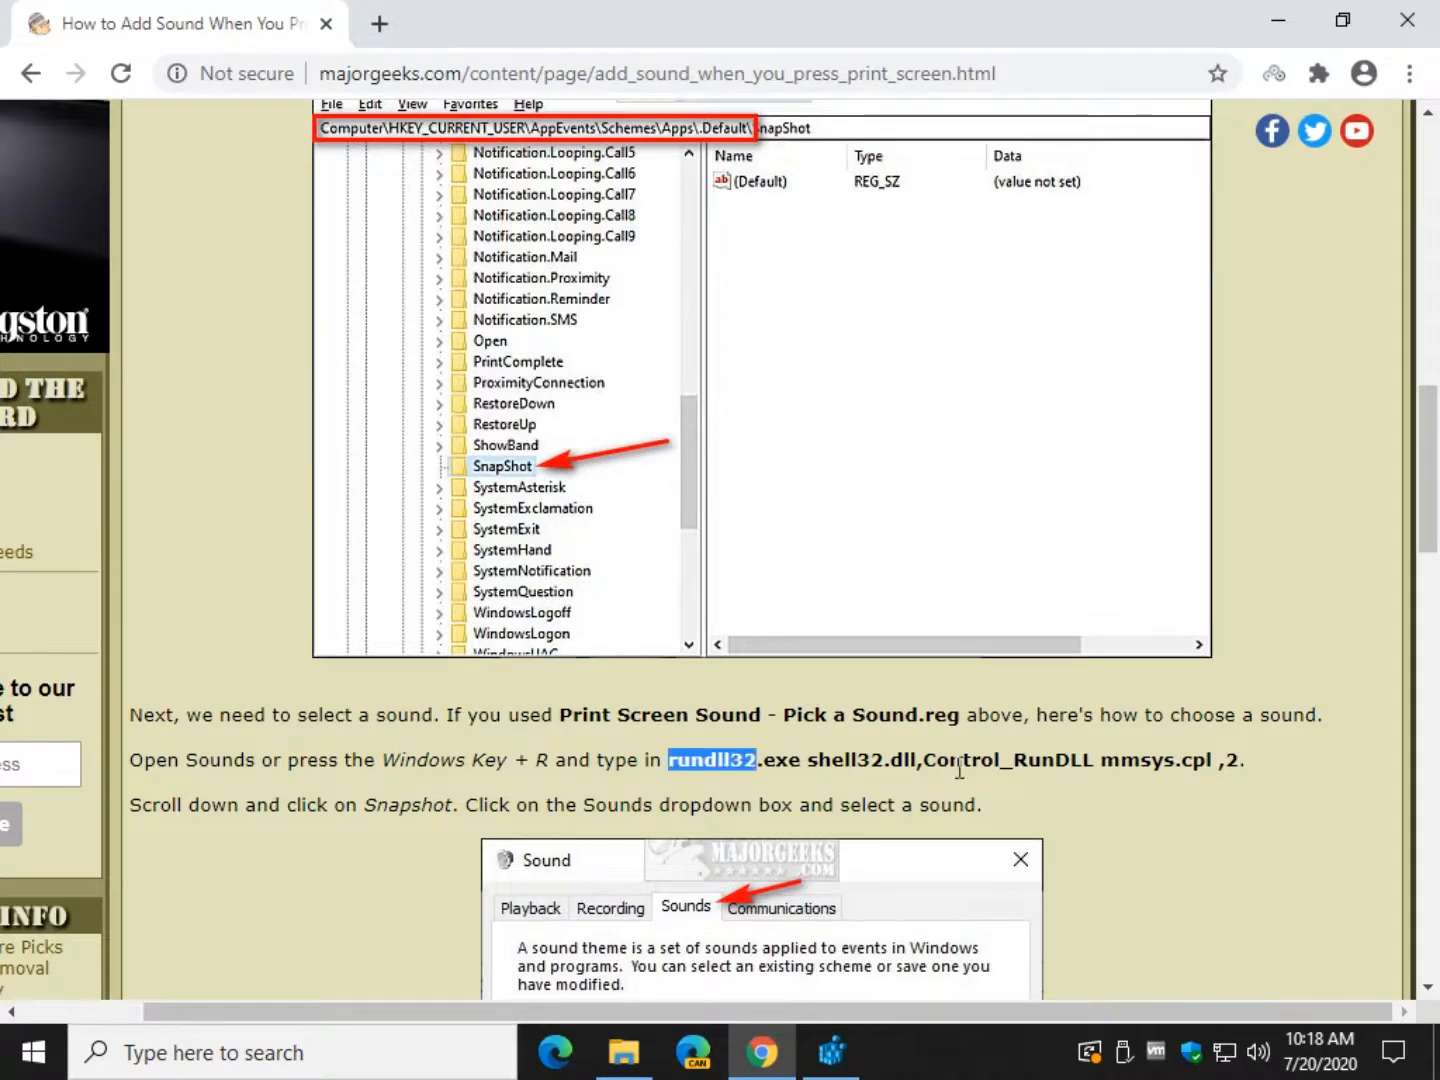
right_click(950, 758)
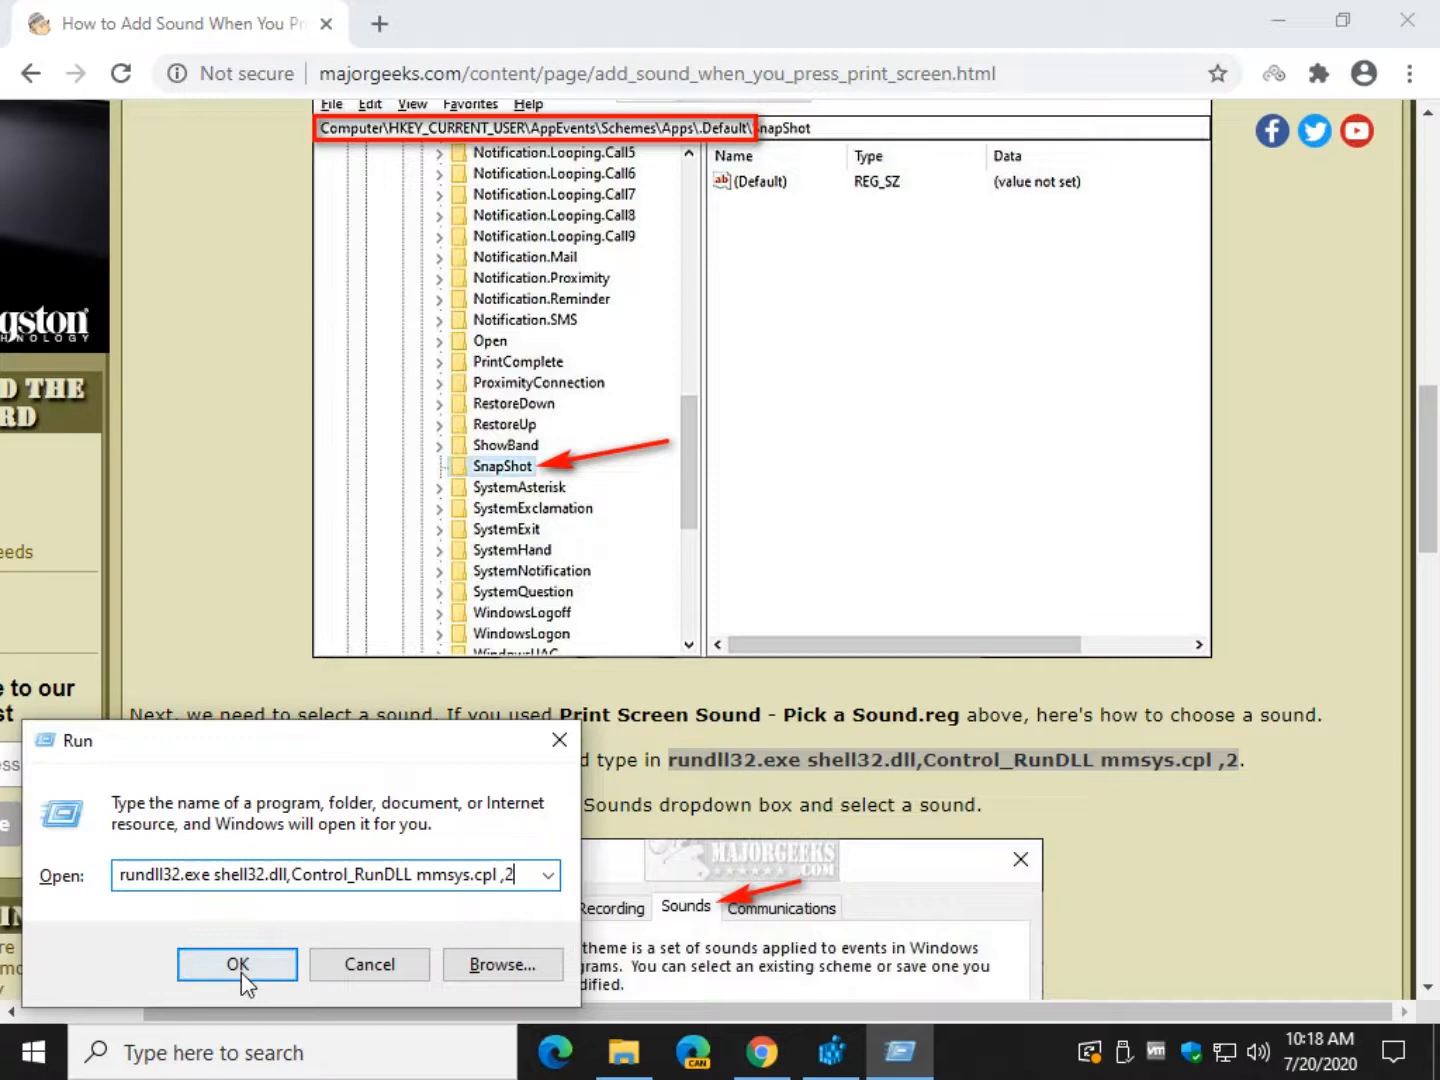
click(236, 964)
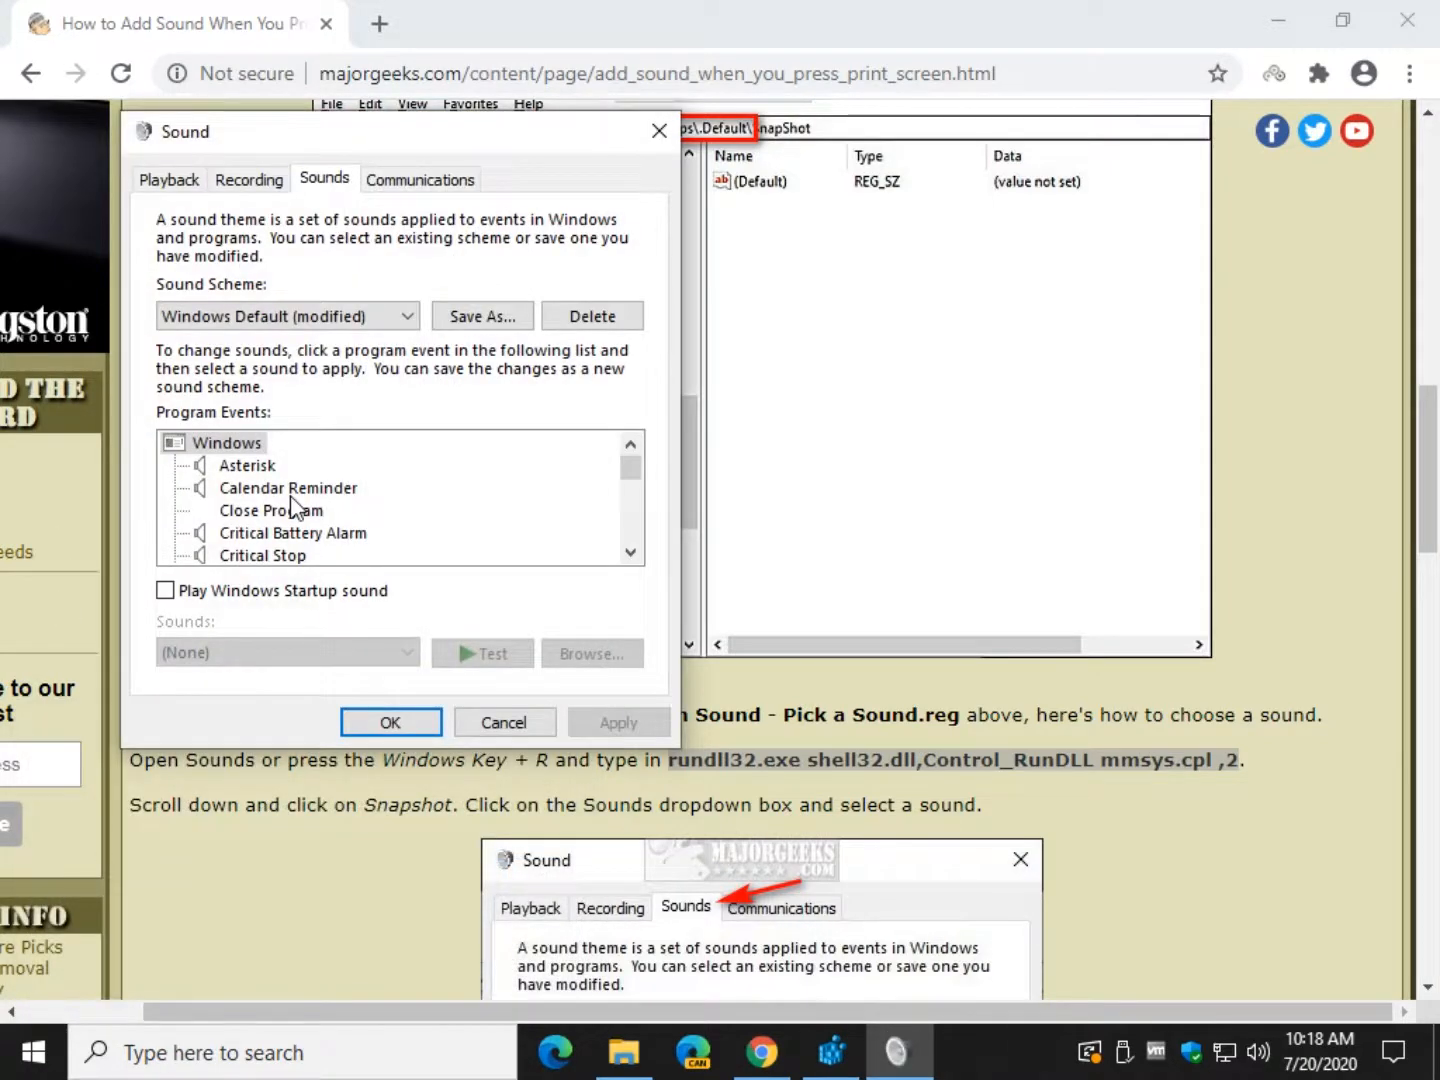
Step: Assign Speech On.wav (after trying ringout.wav) to the SnapShot event and apply it
scroll(down, 3)
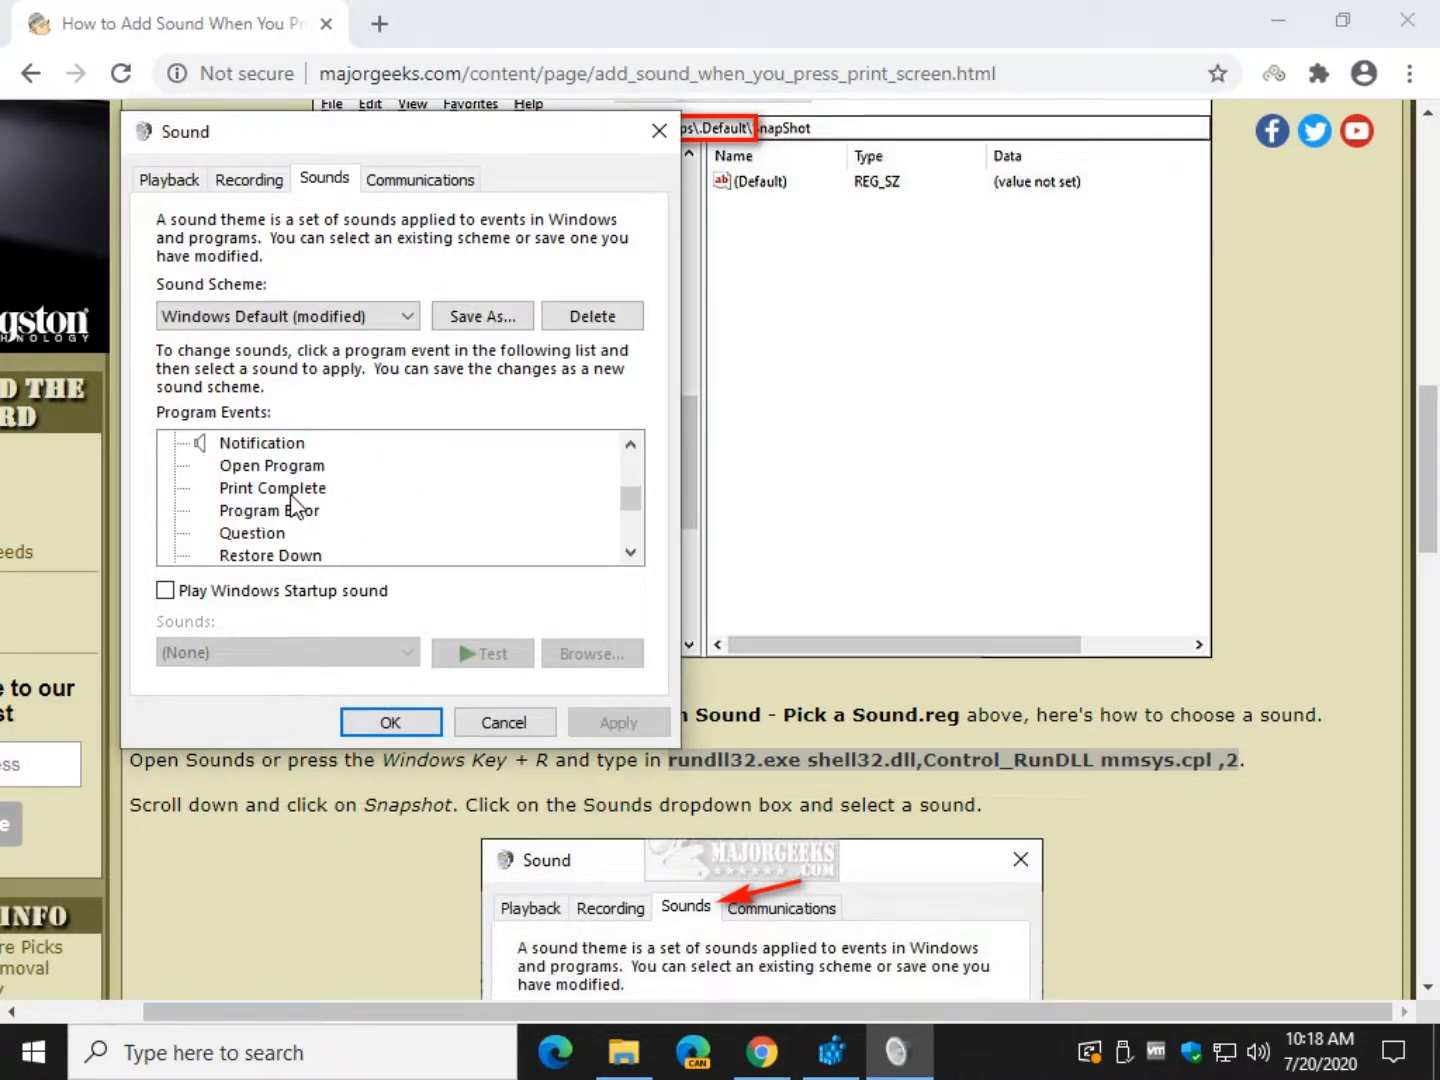
scroll(down, 3)
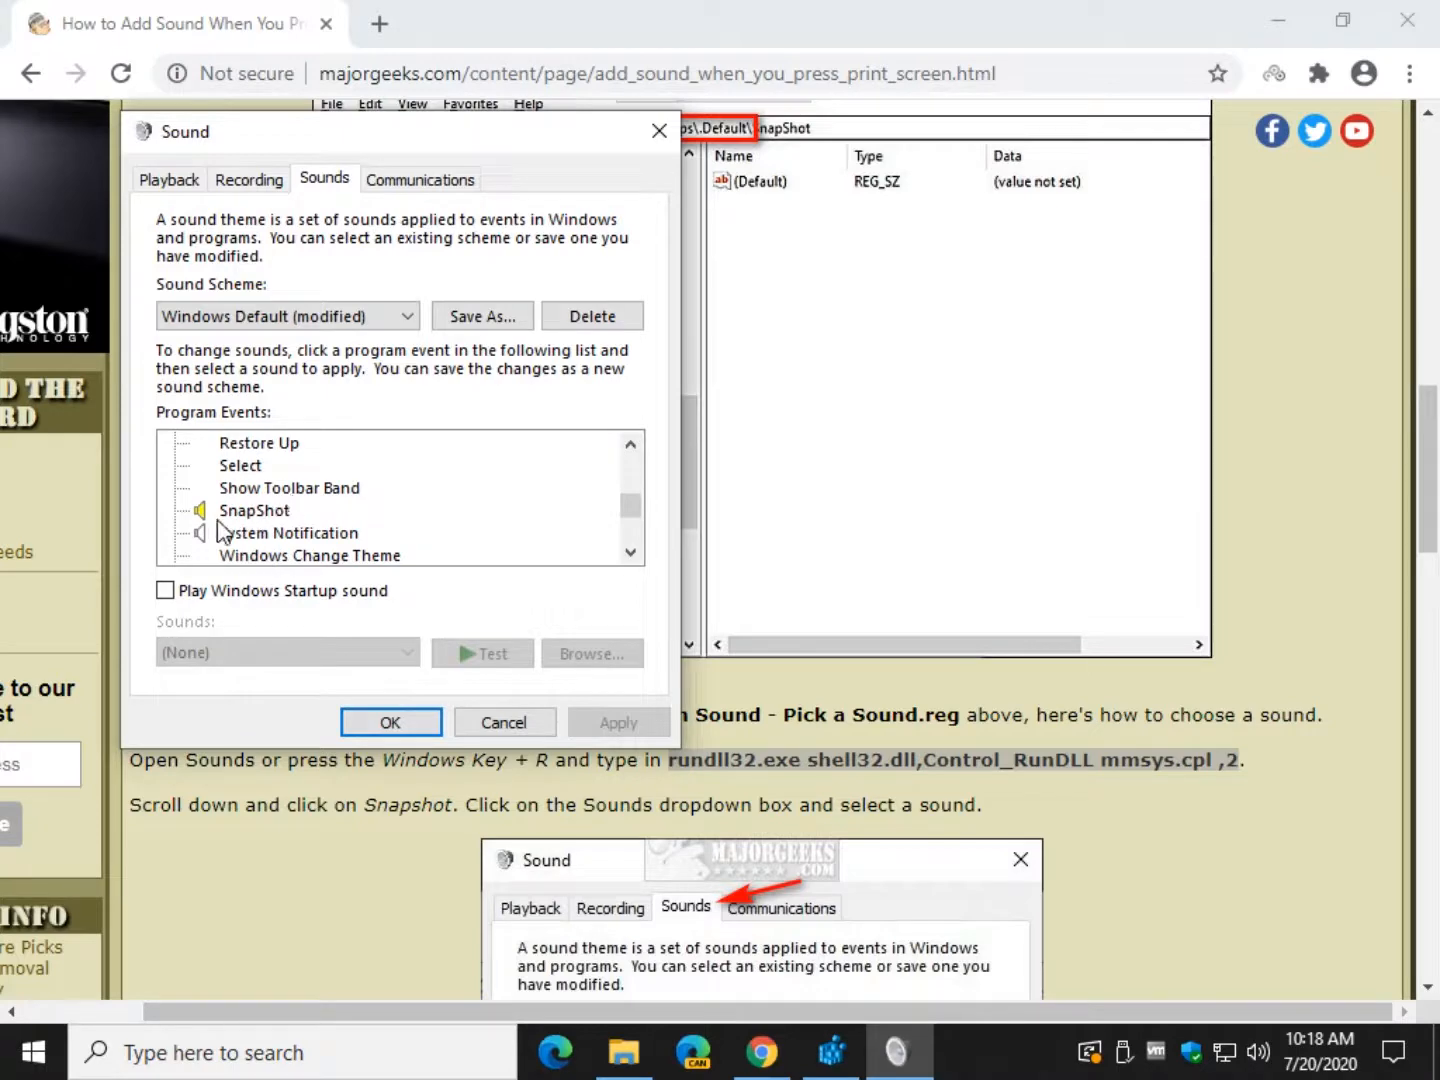
click(254, 510)
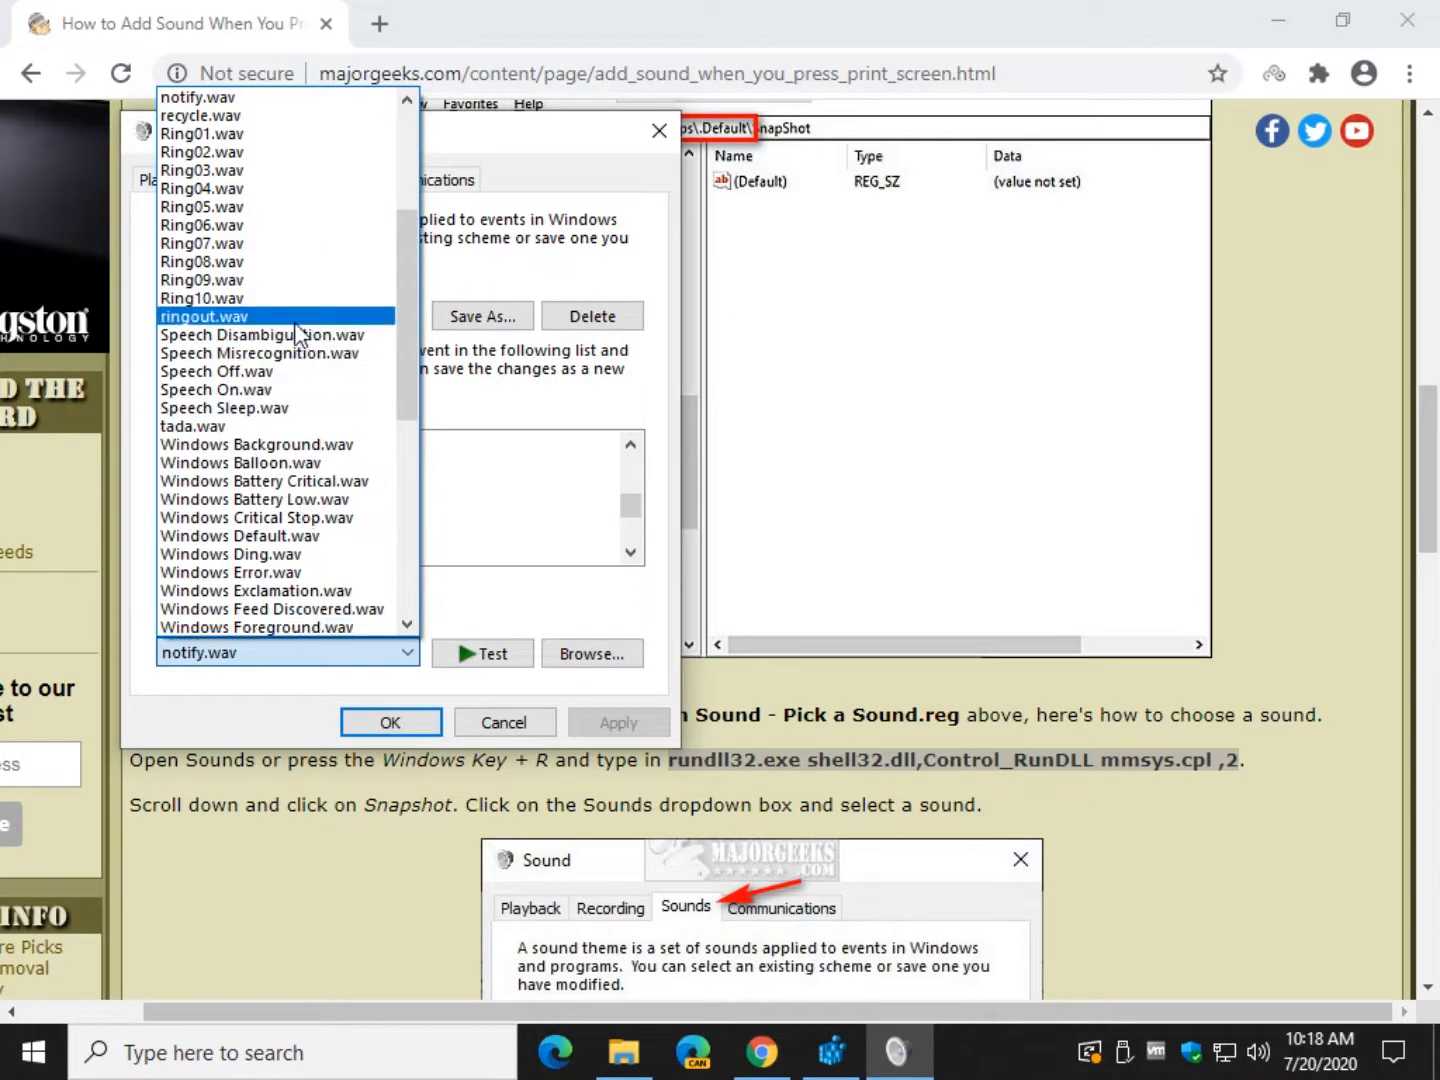
click(204, 316)
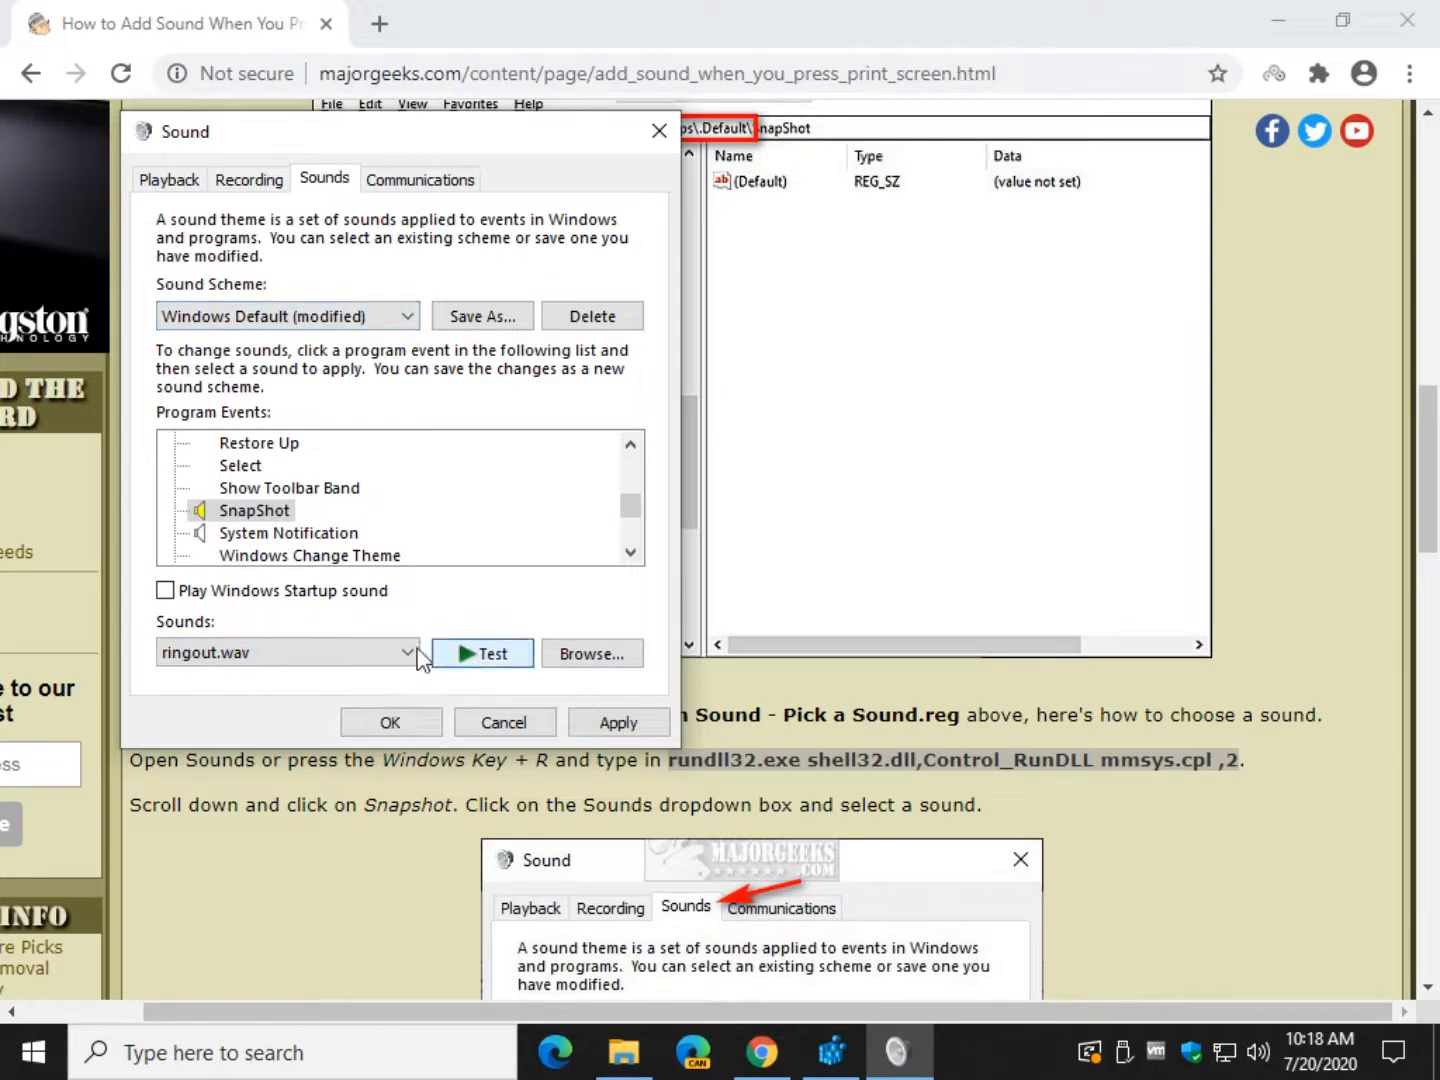
click(406, 652)
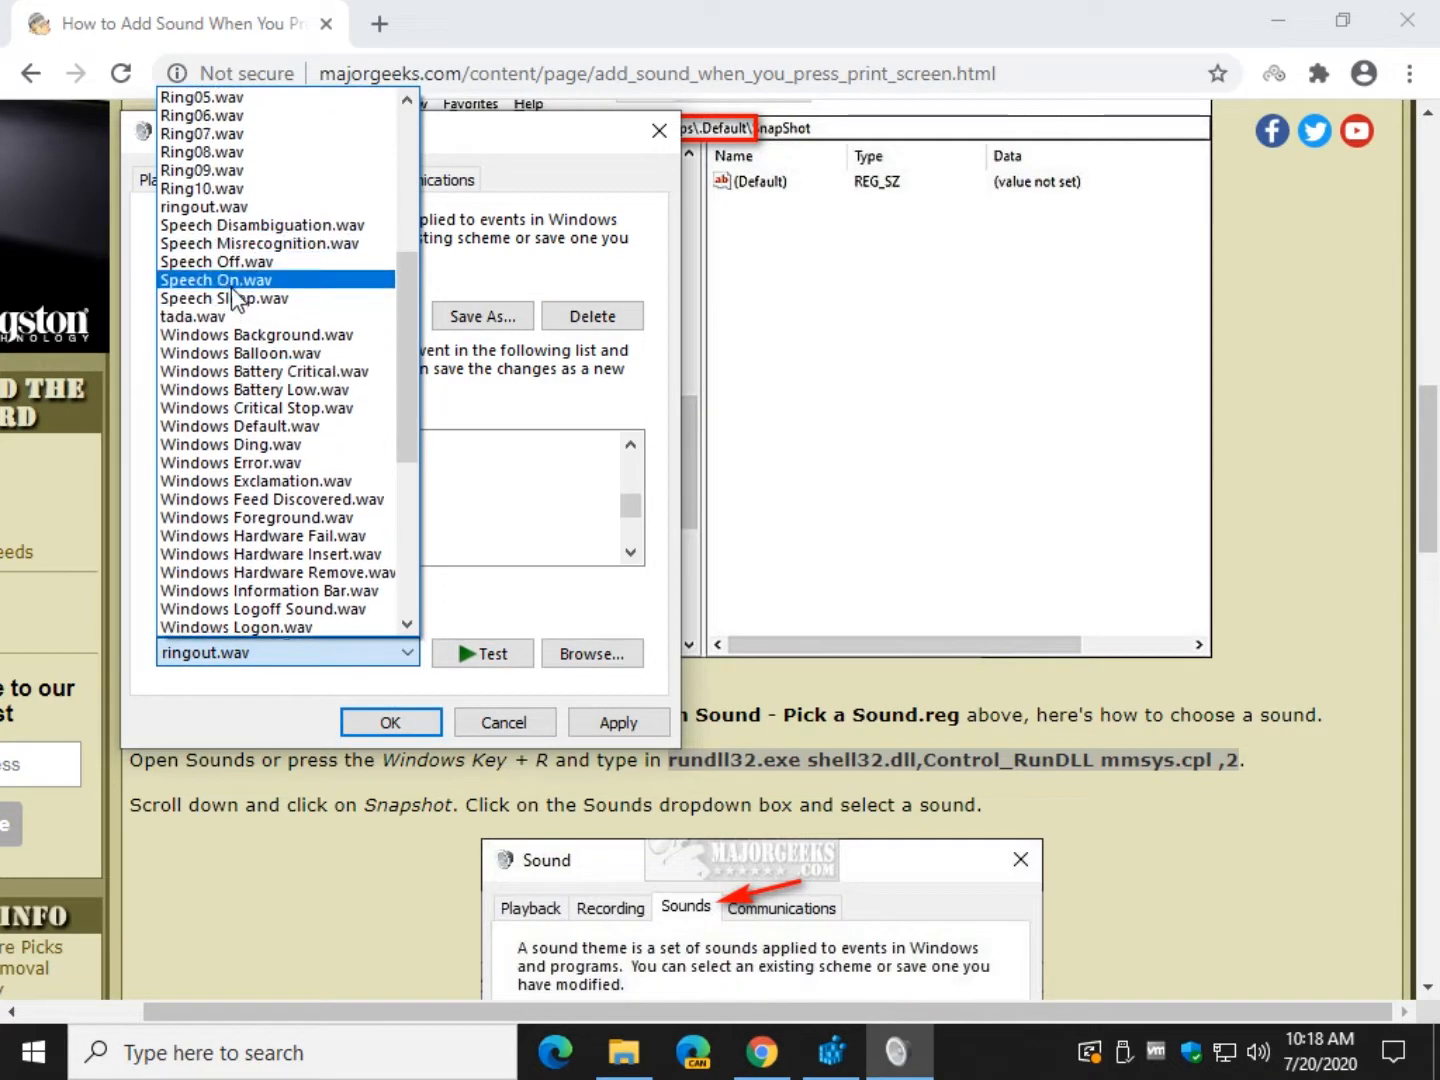
click(216, 280)
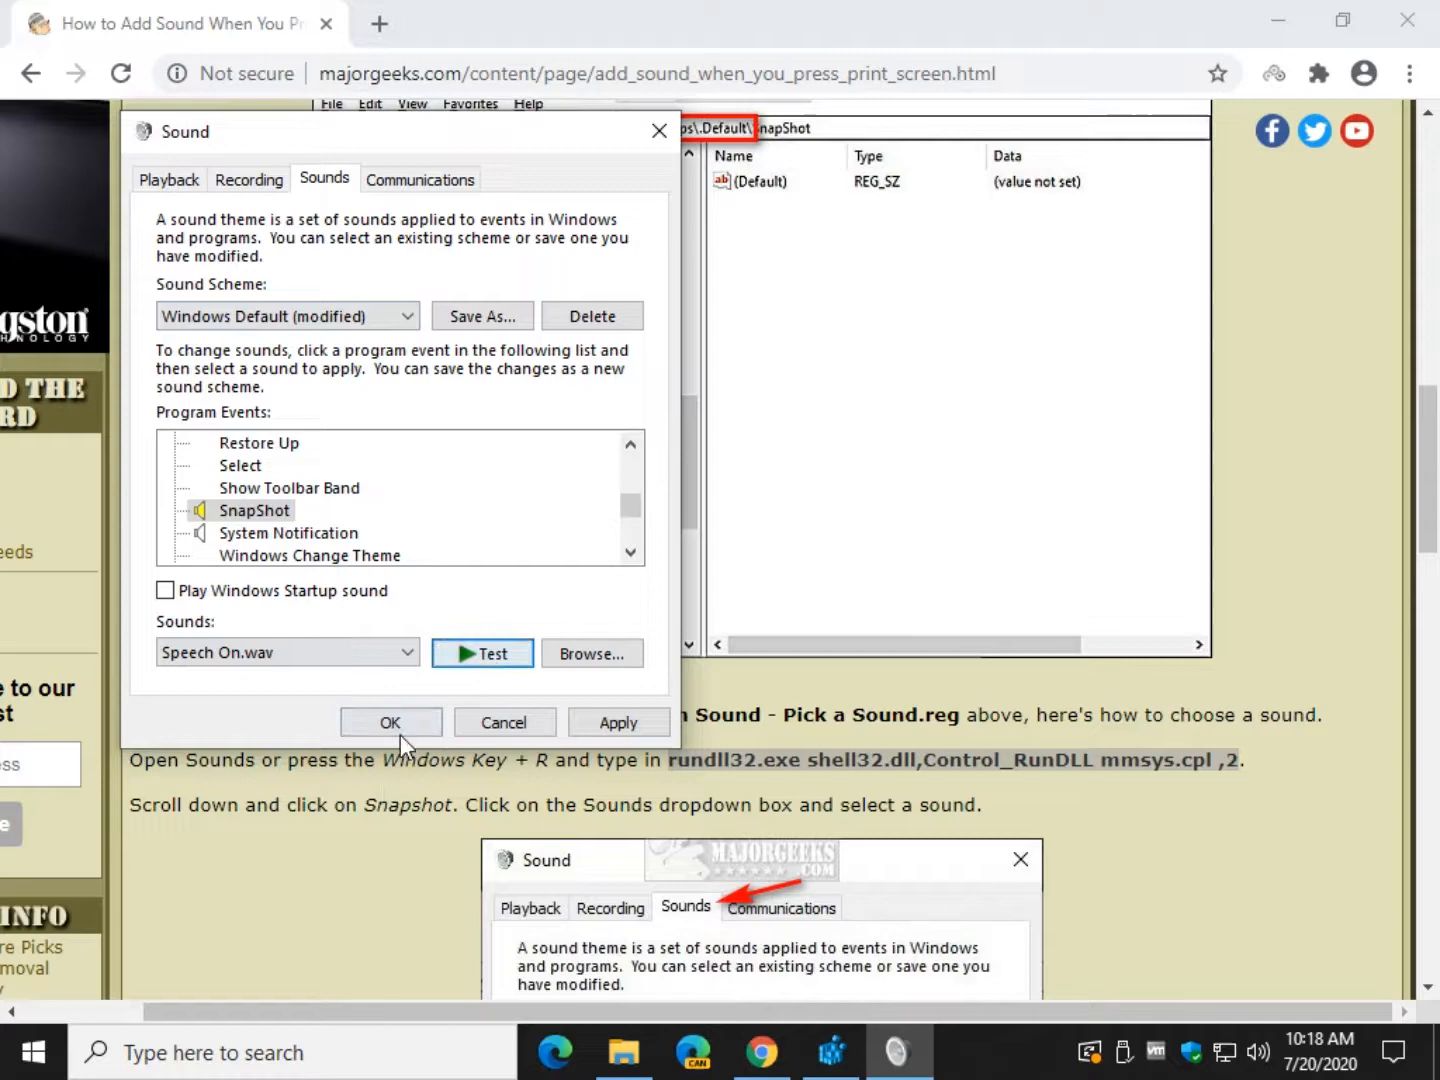
click(388, 722)
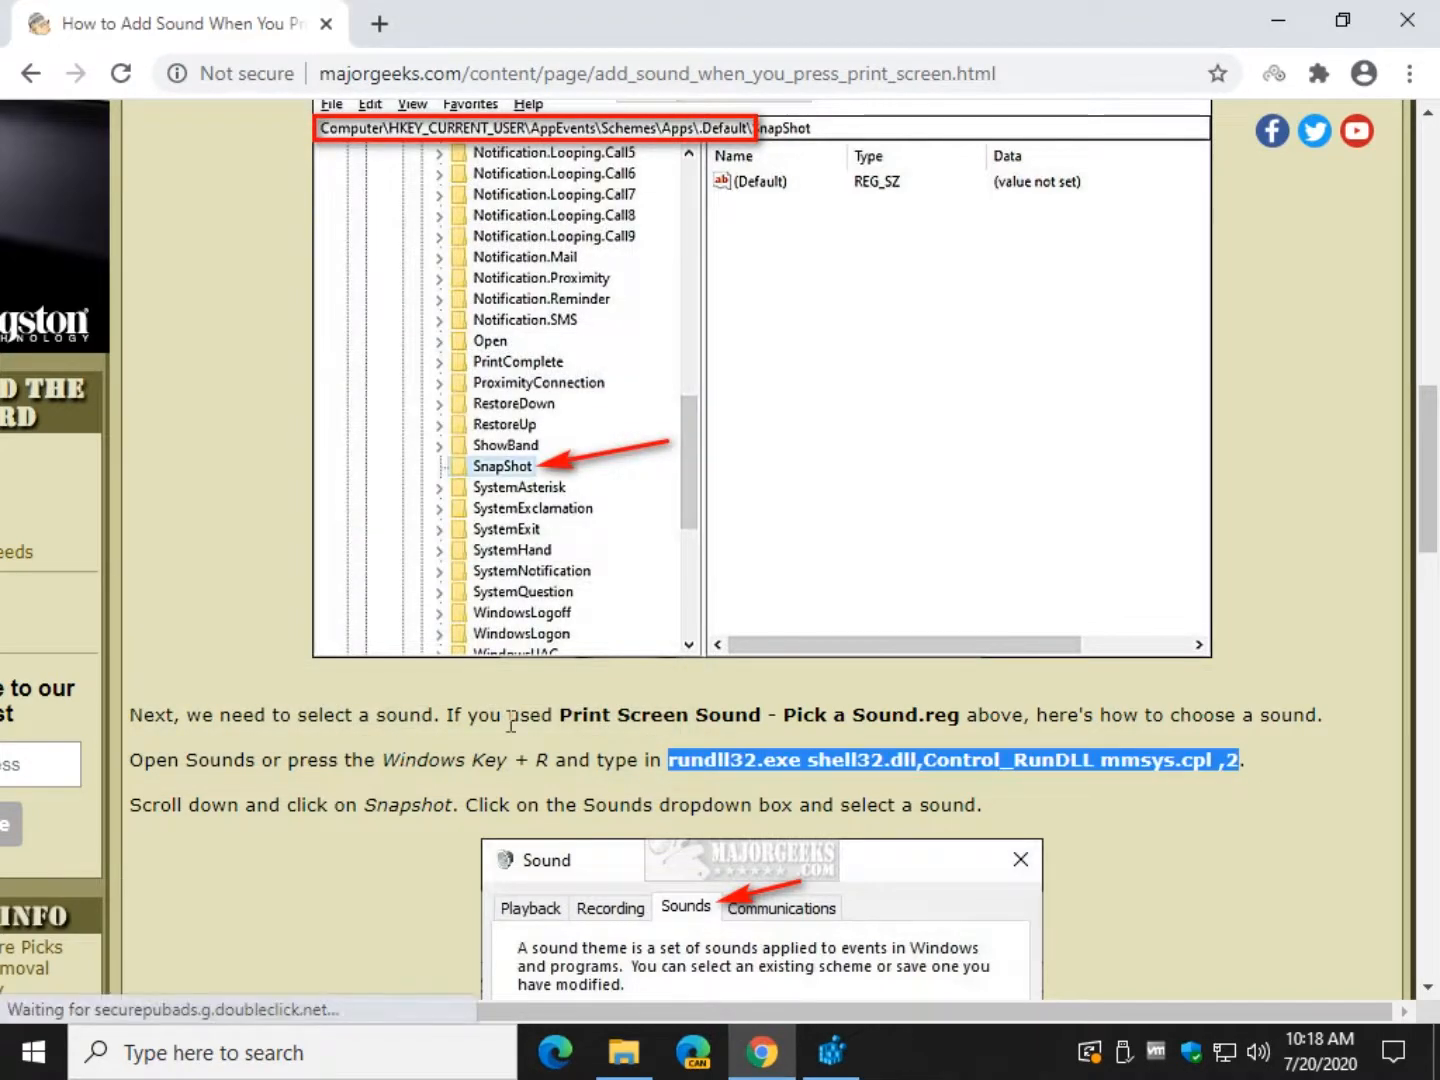
mouse_move(740, 950)
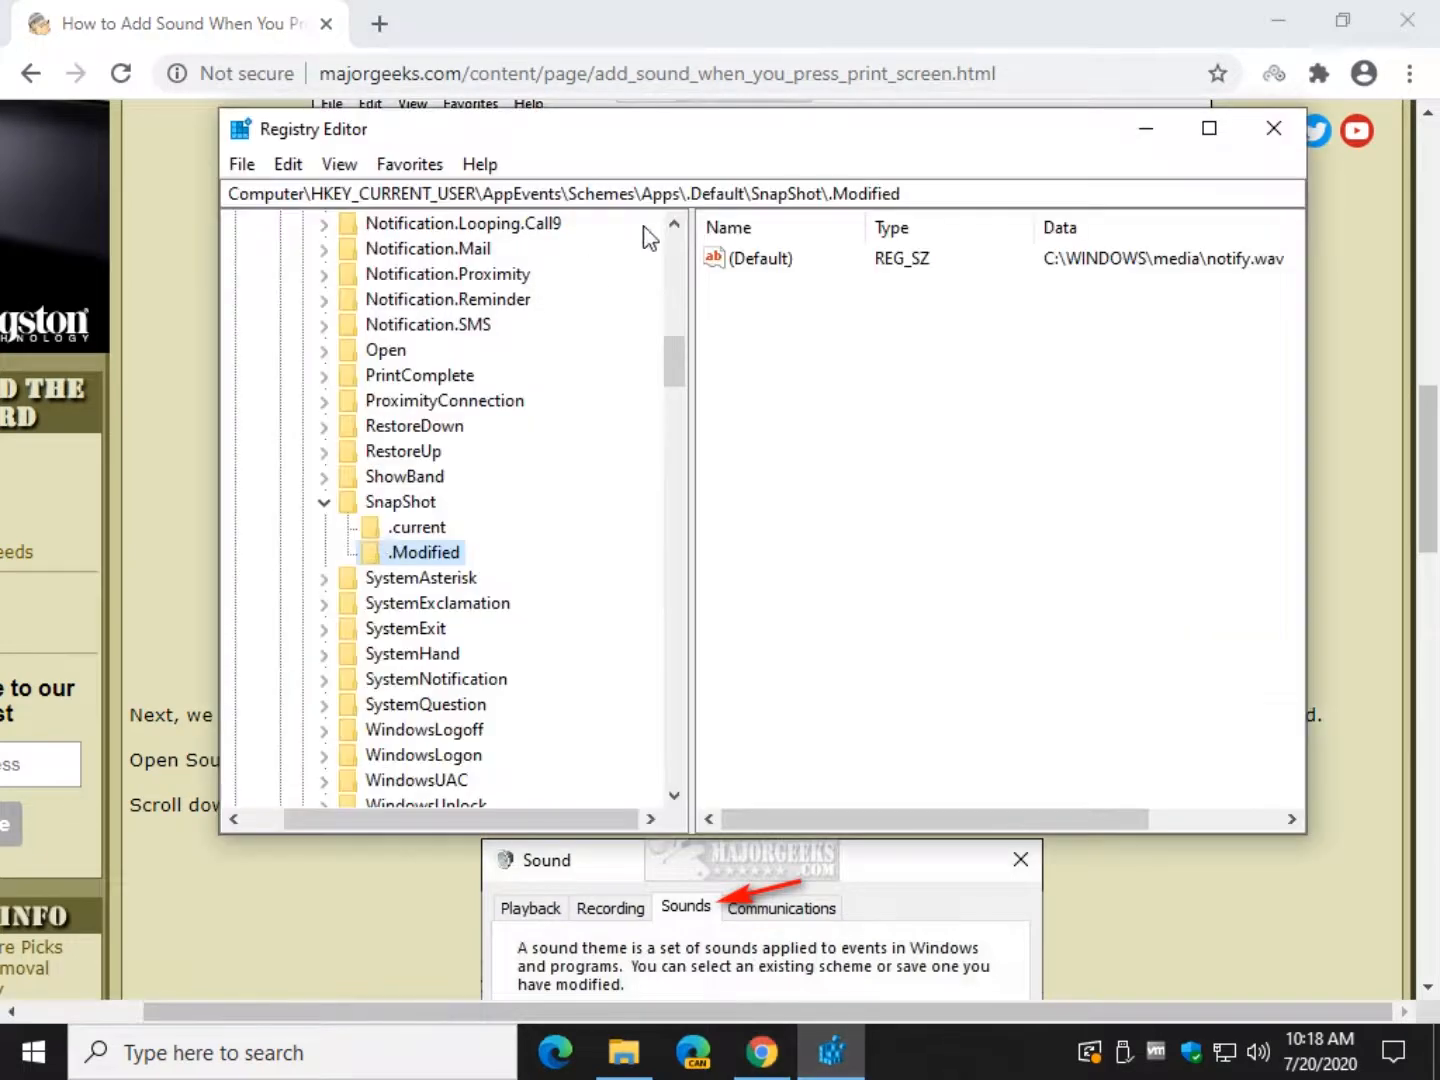
Step: Verify SnapShot\.current shows Speech On.wav, remove the SnapShot key, and minimize the editor
click(400, 500)
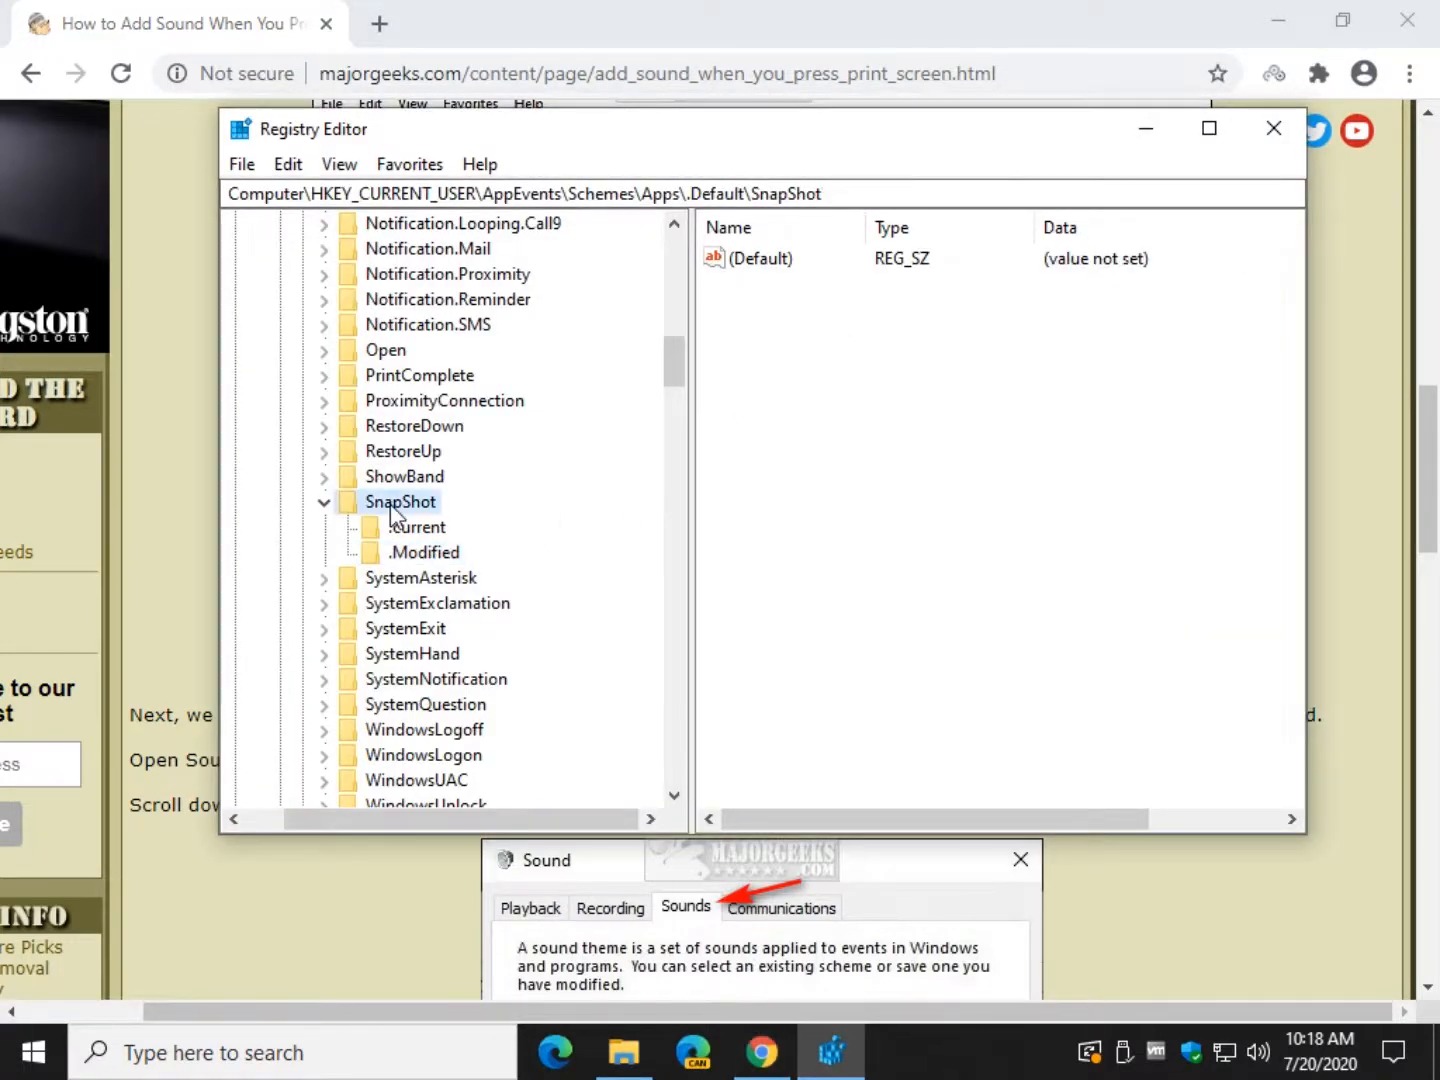
click(416, 528)
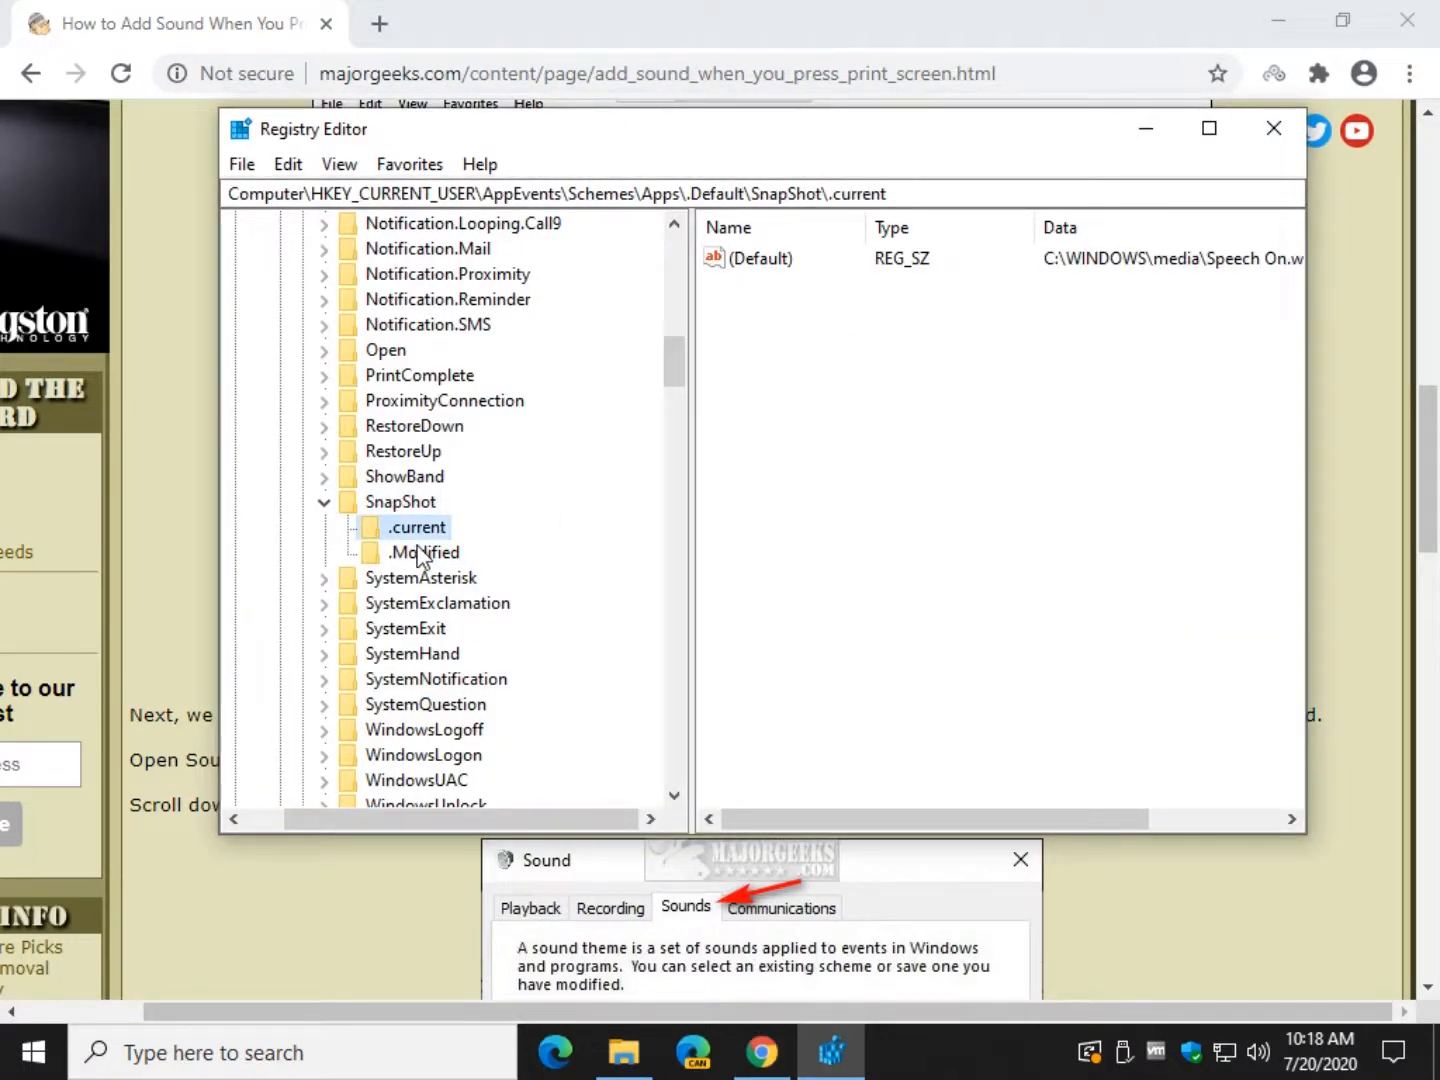
mouse_move(1156, 264)
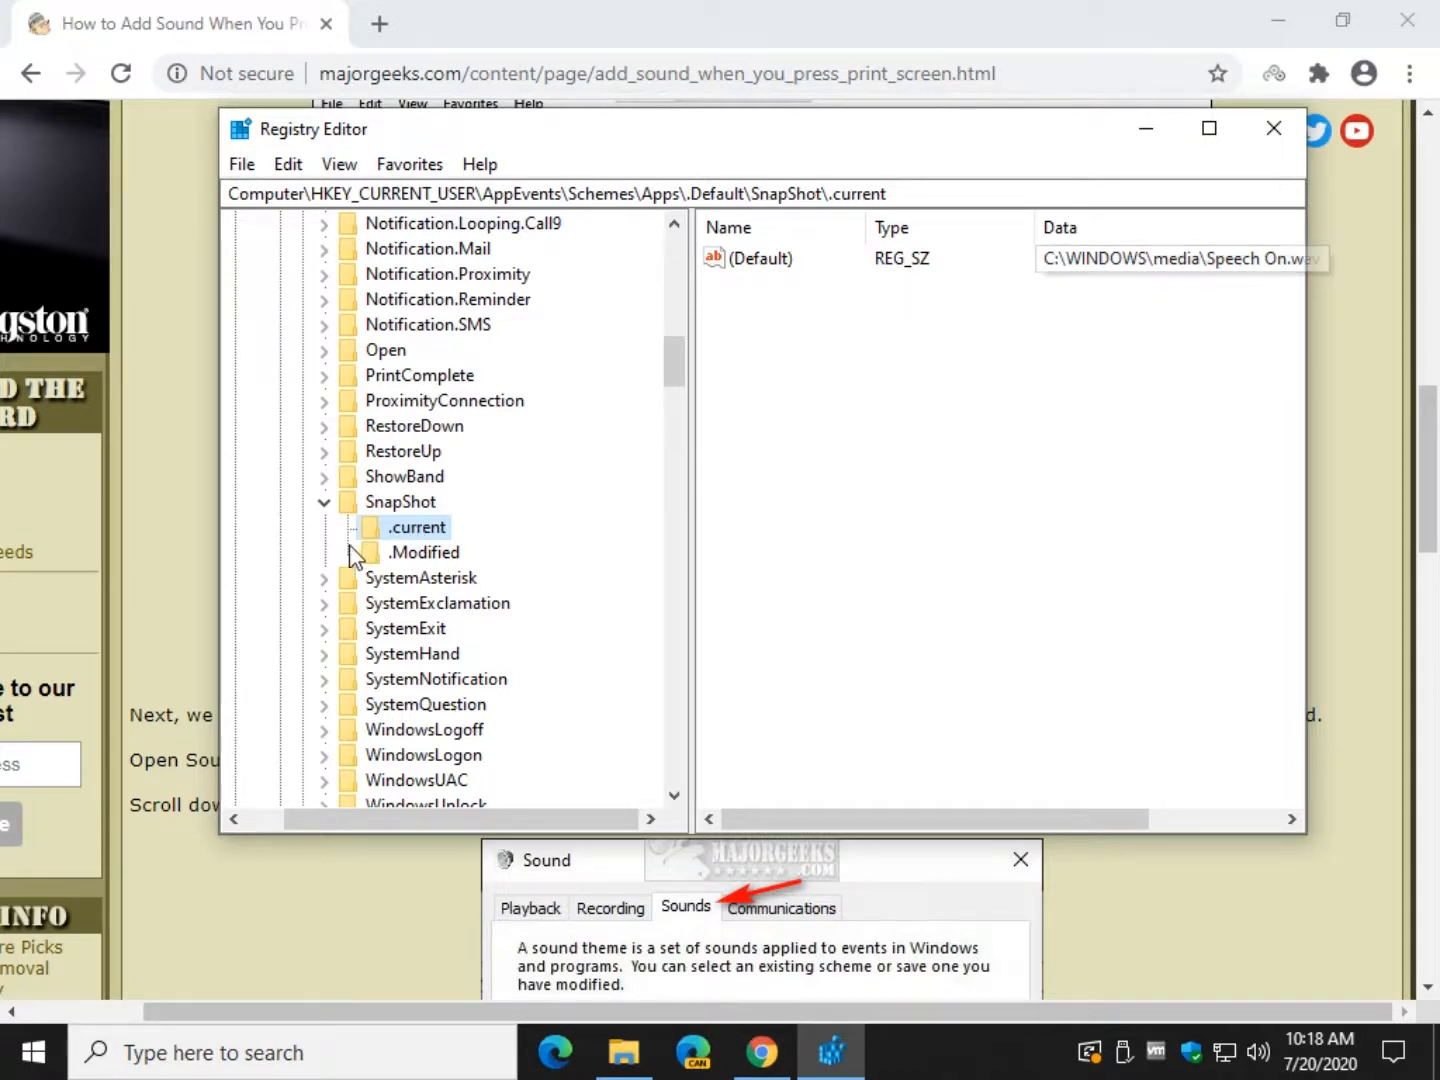
click(404, 500)
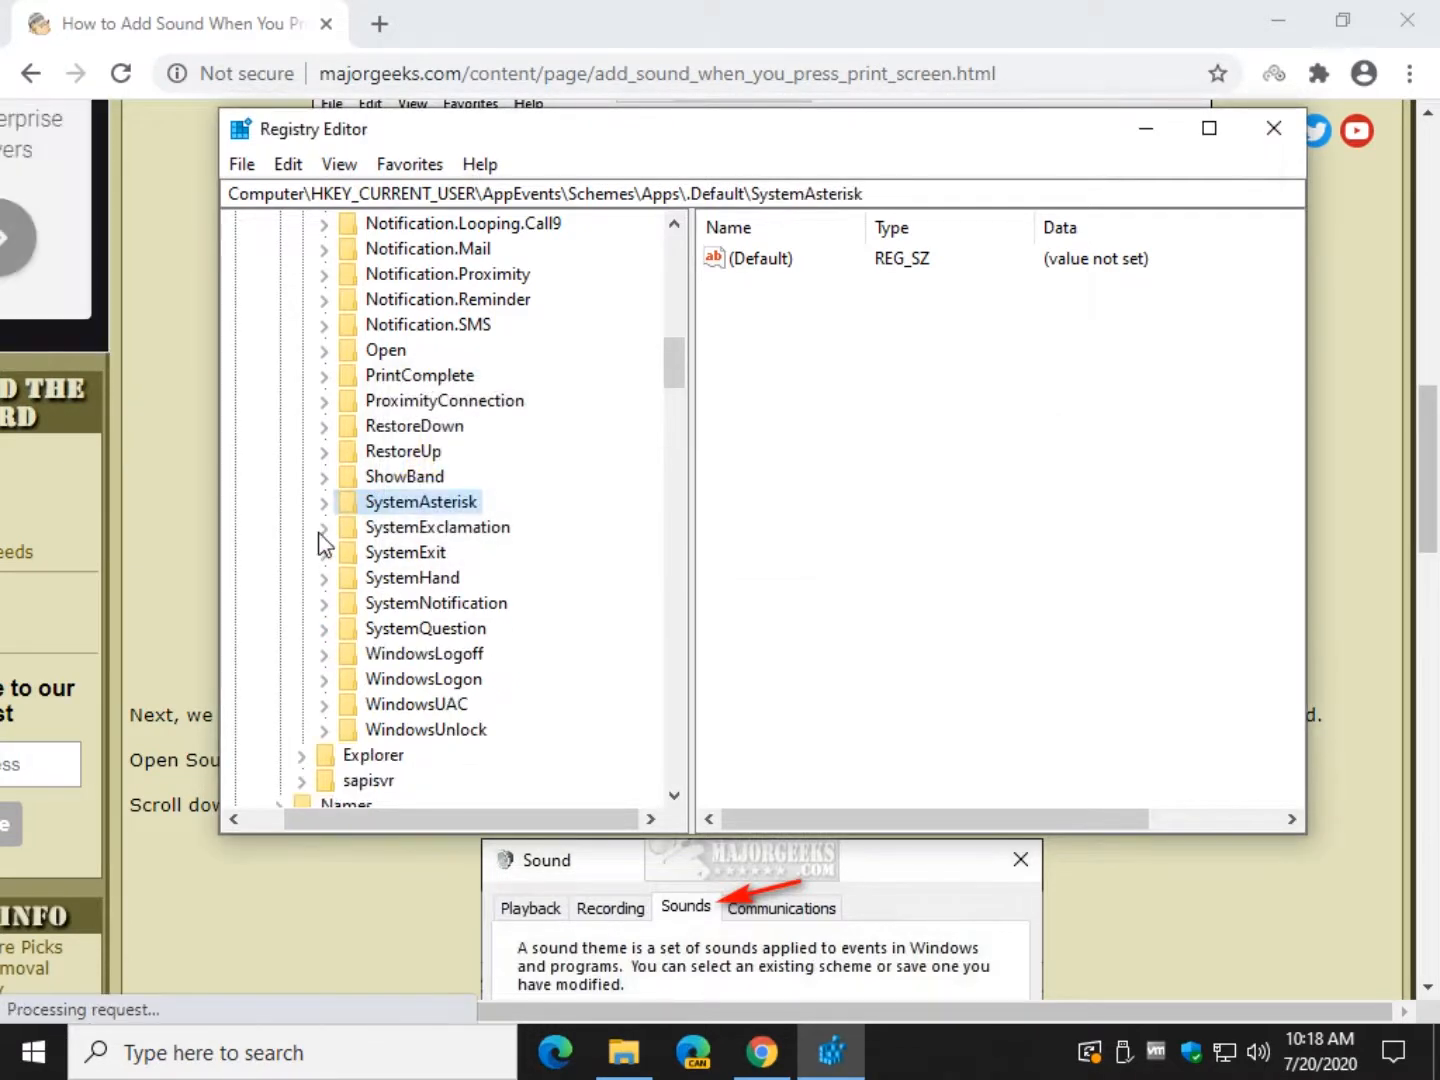
mouse_move(414, 516)
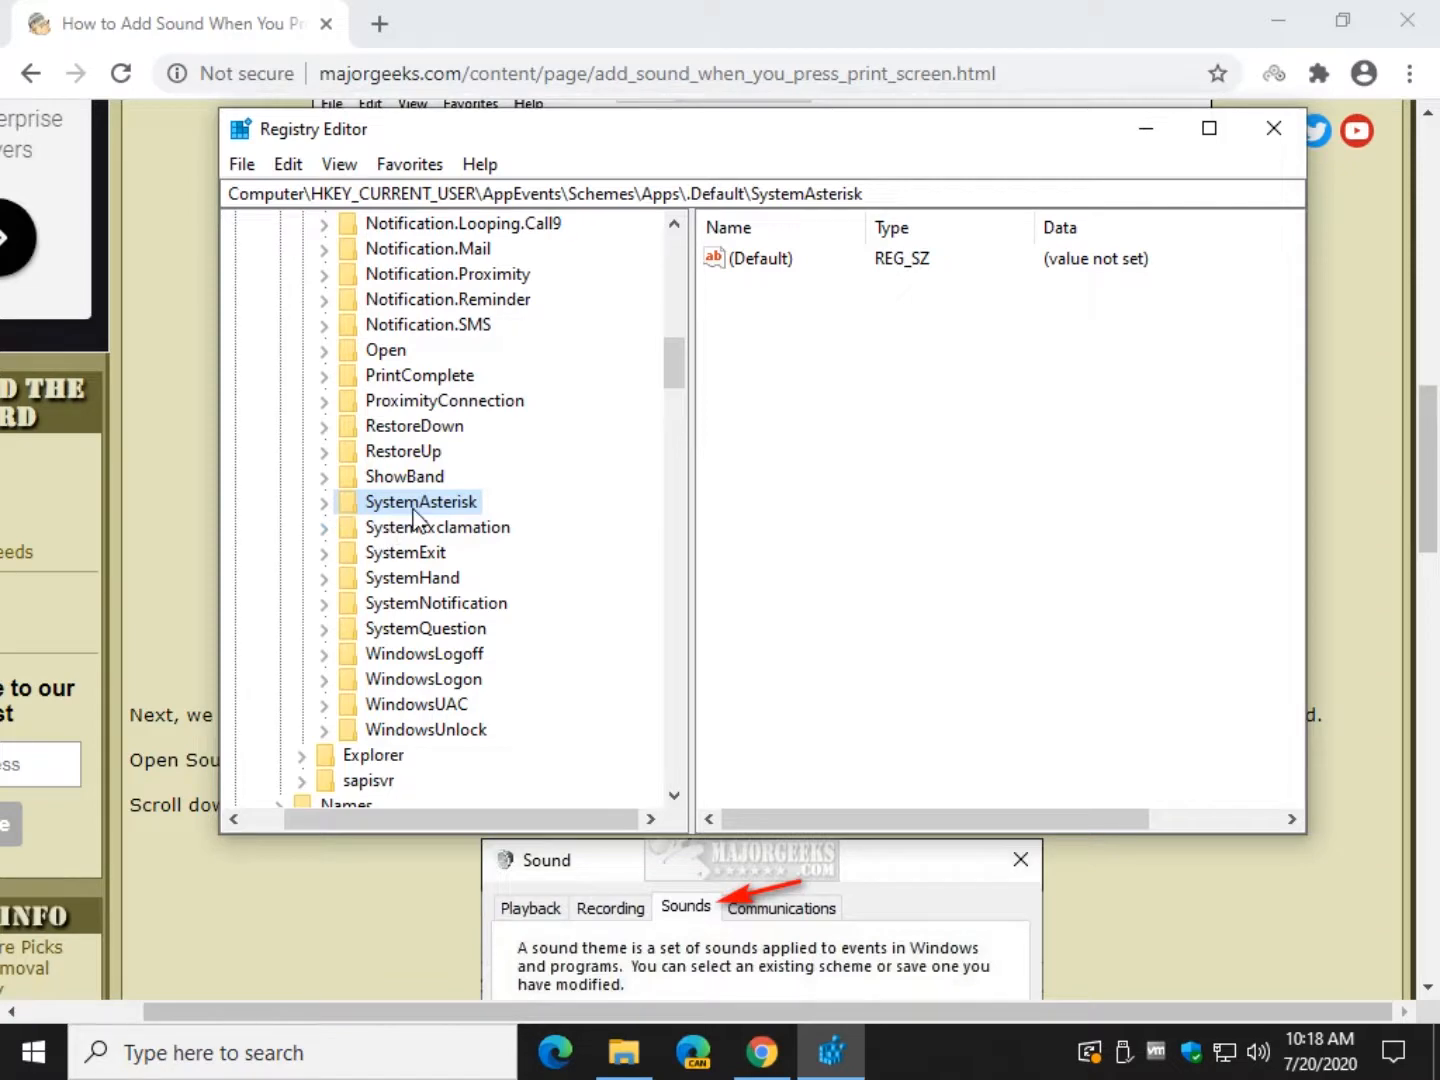
click(500, 464)
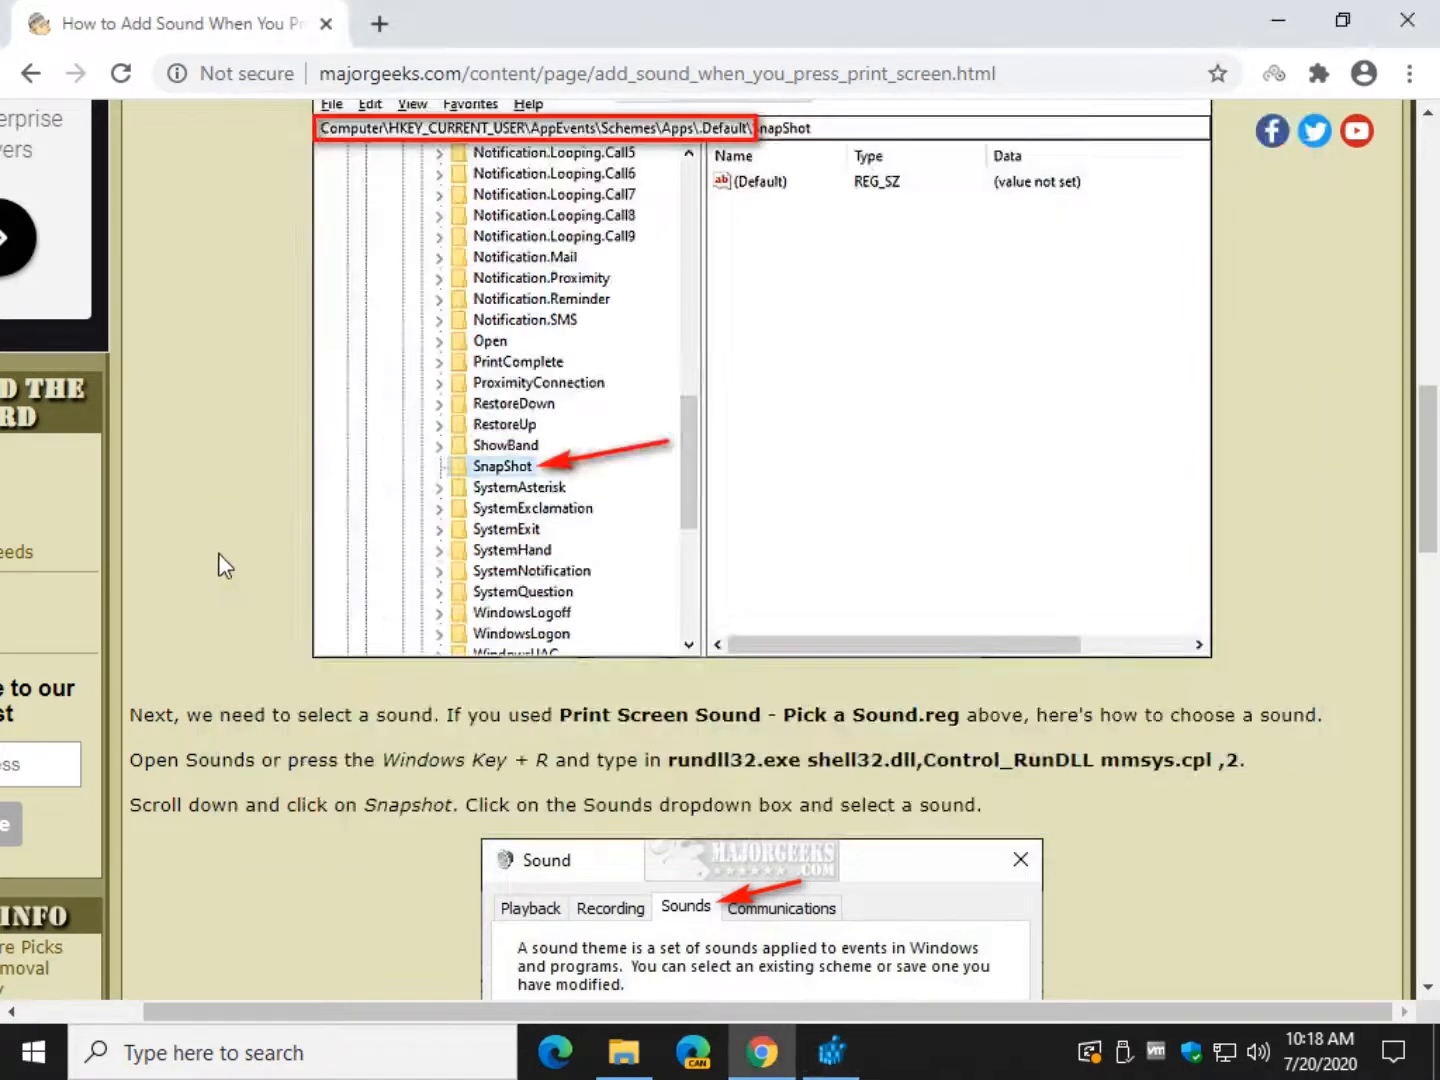
mouse_move(828, 1052)
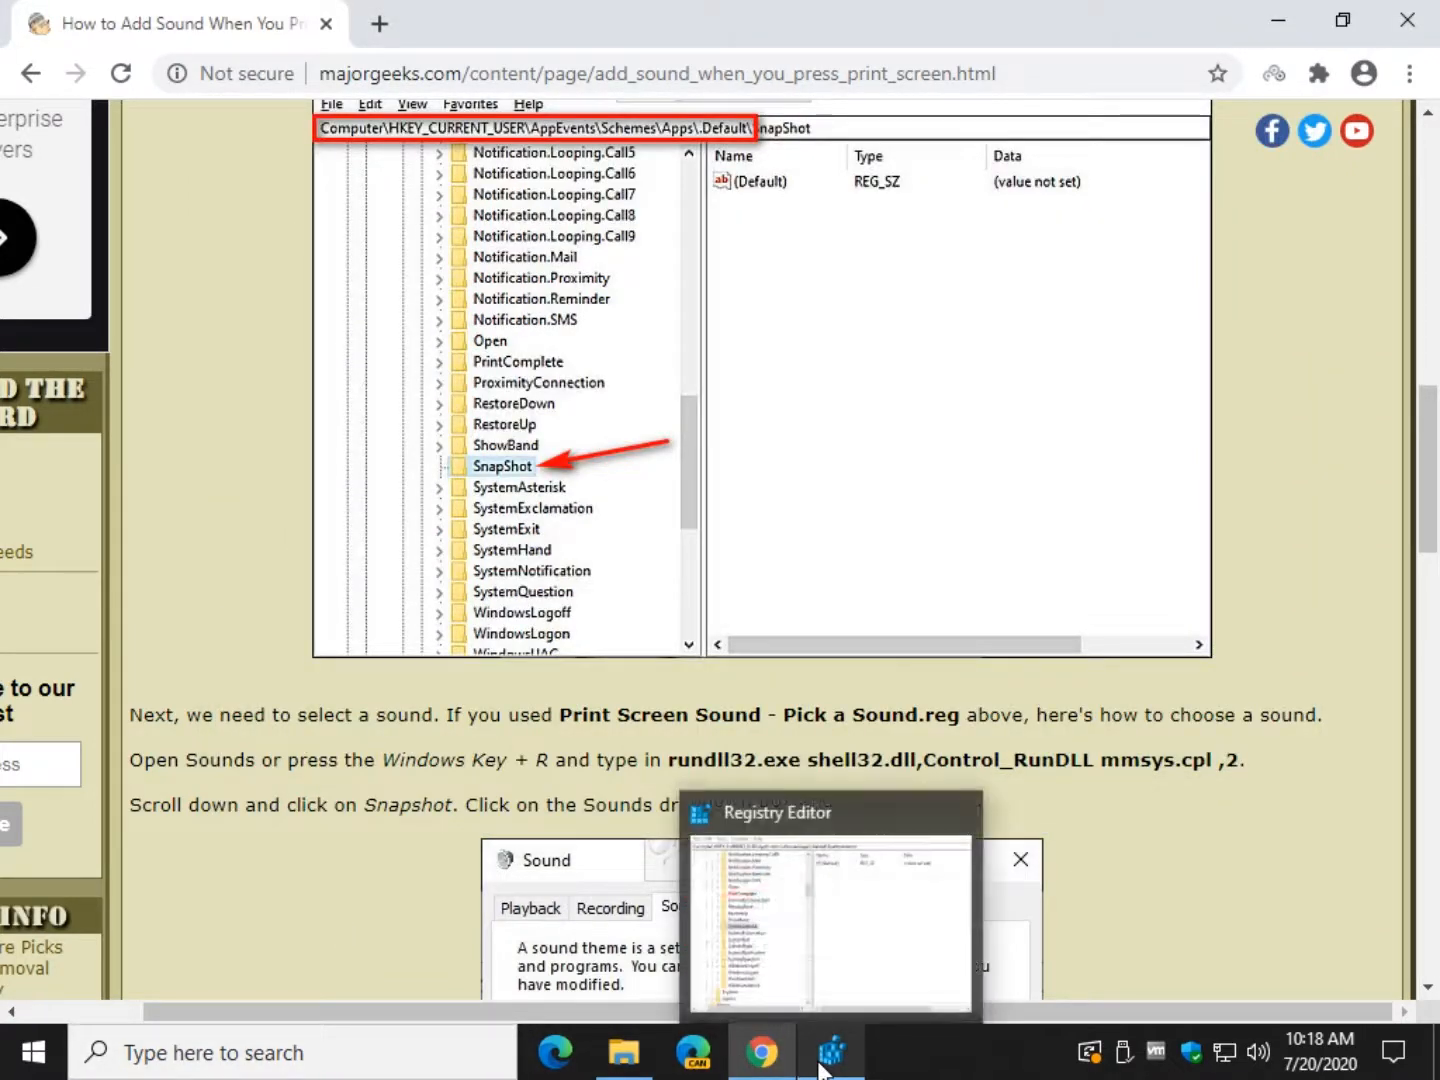
Step: Merge Print Screen Sound - Pick a Sound.reg into the registry and dismiss the success message
click(624, 1052)
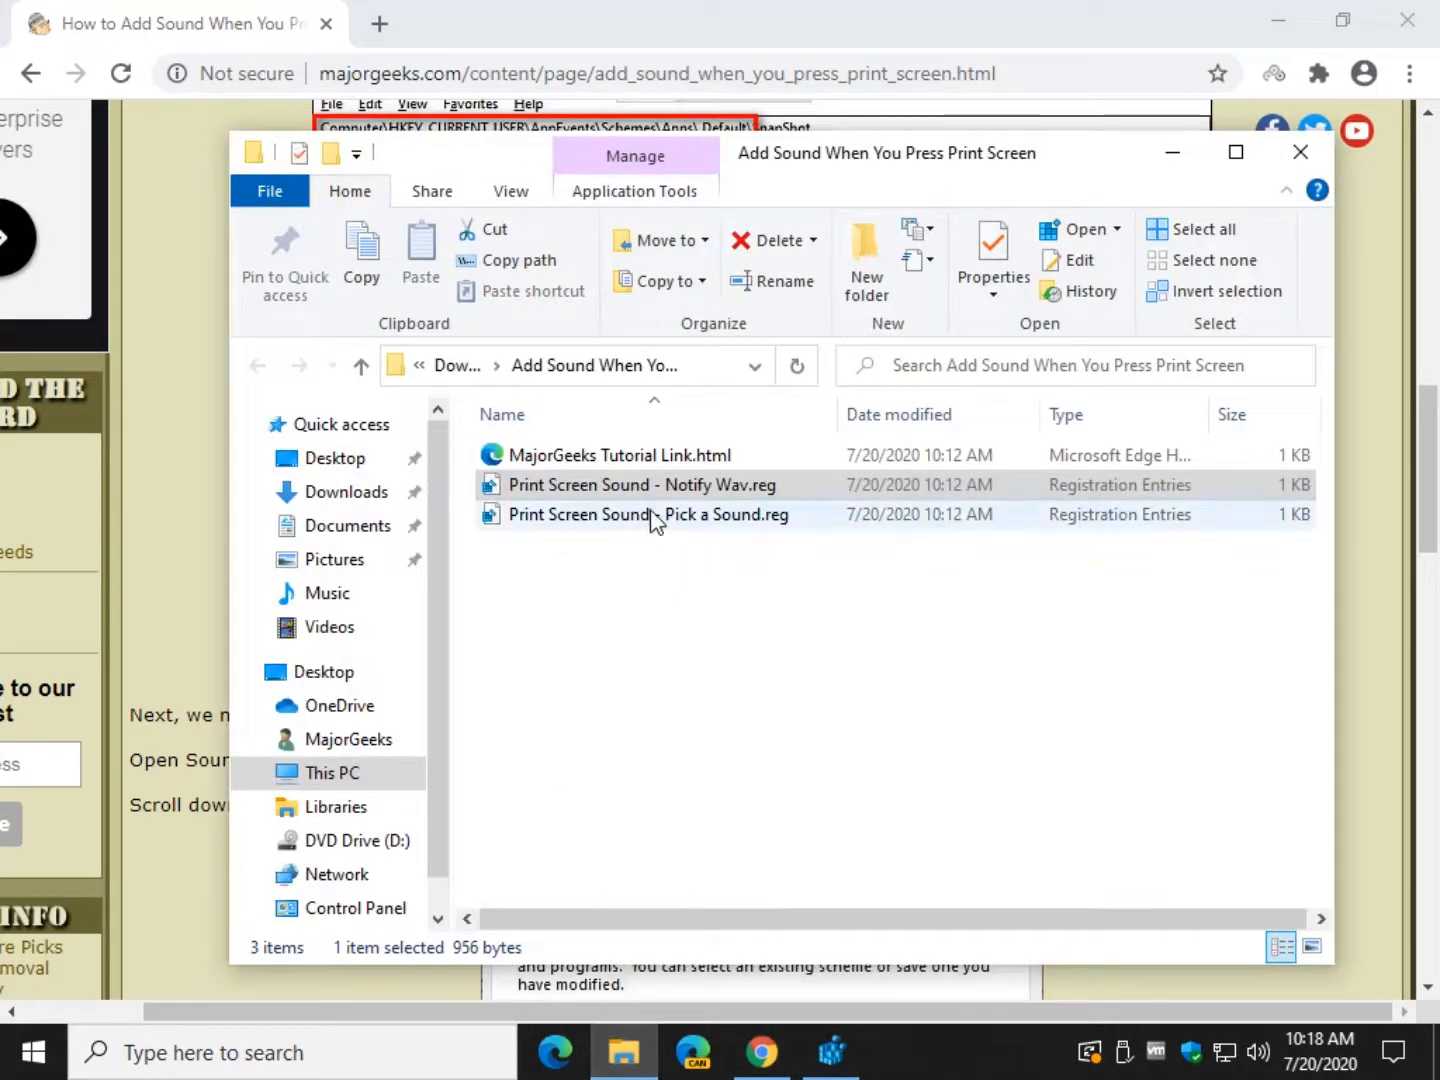
double_click(648, 514)
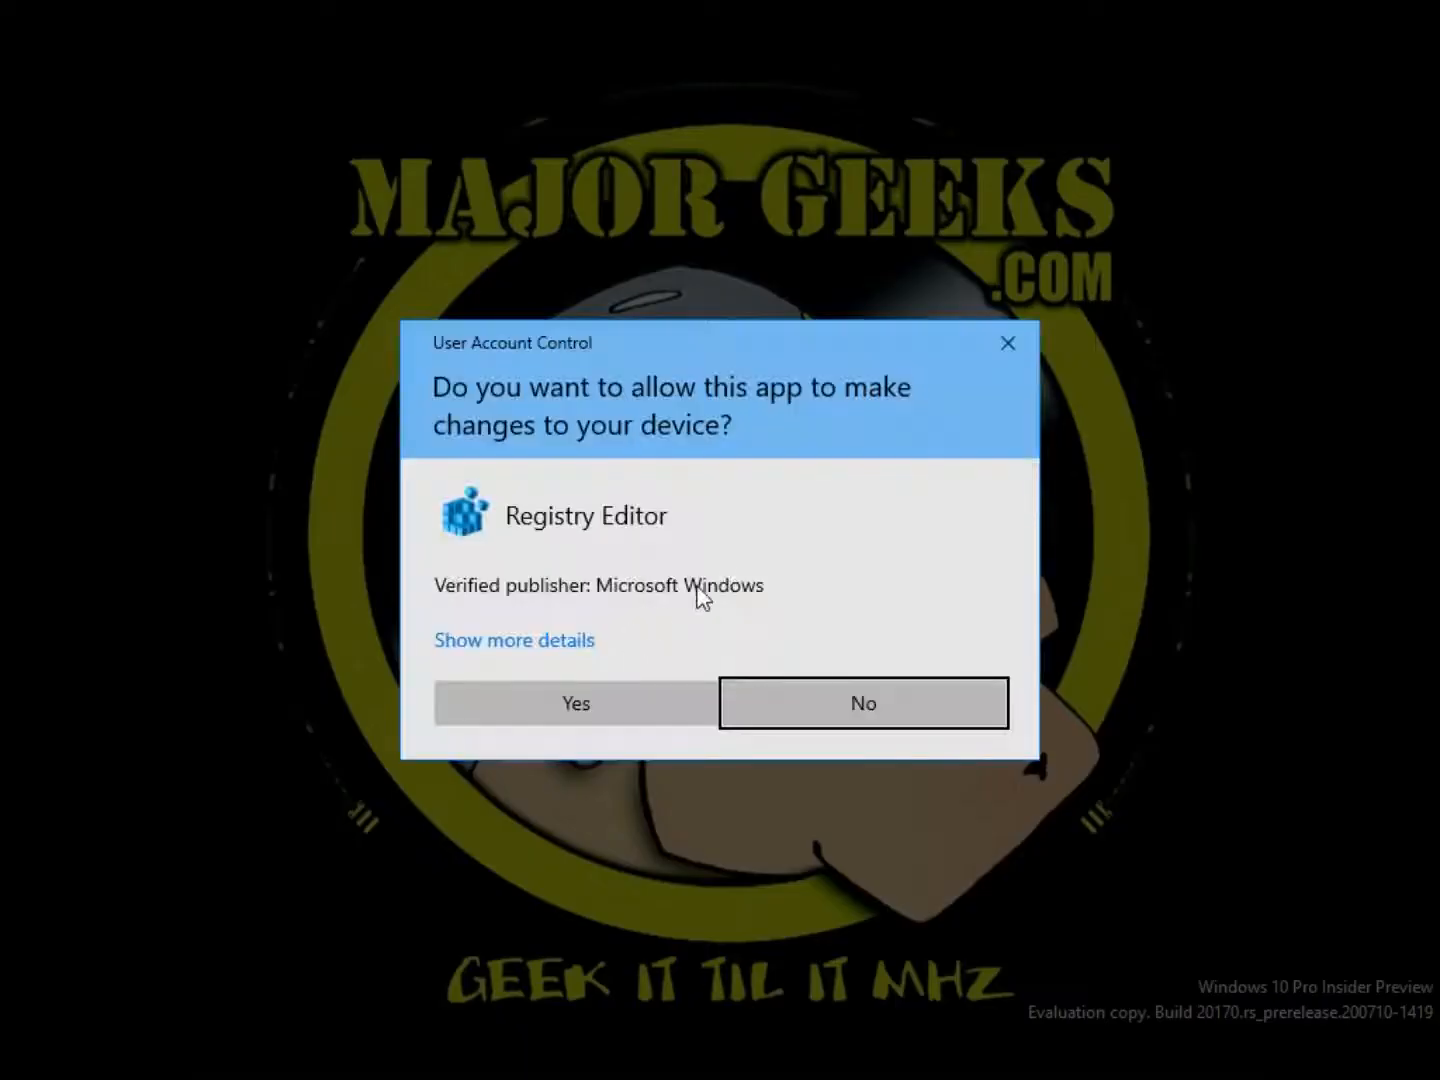
click(574, 704)
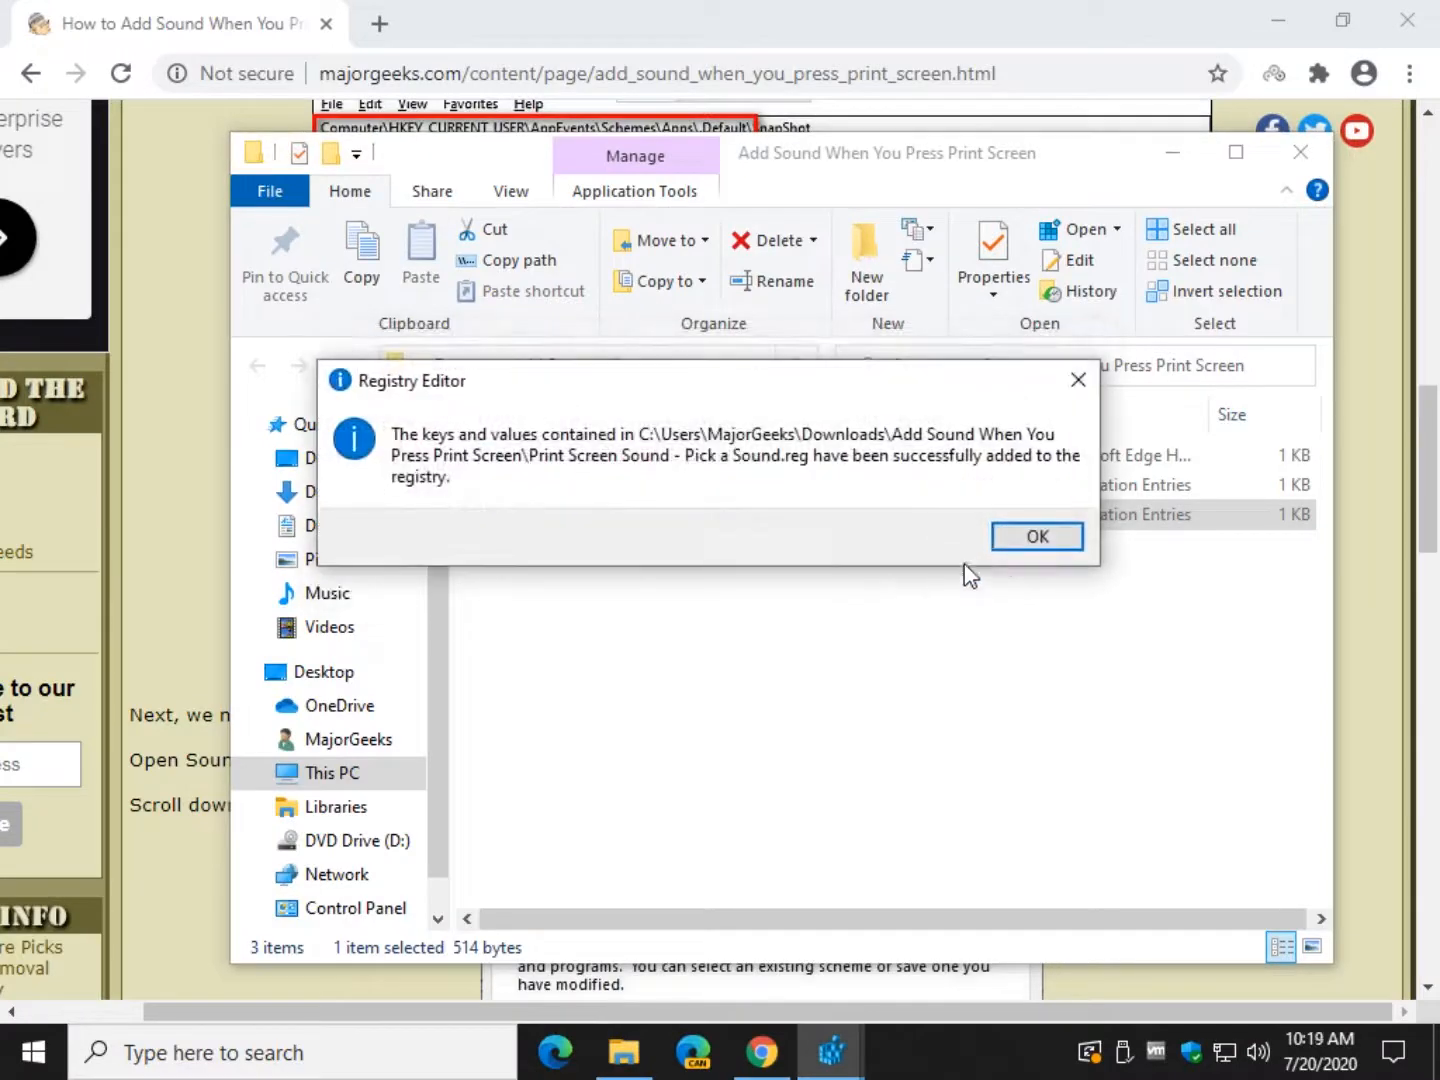
click(1036, 536)
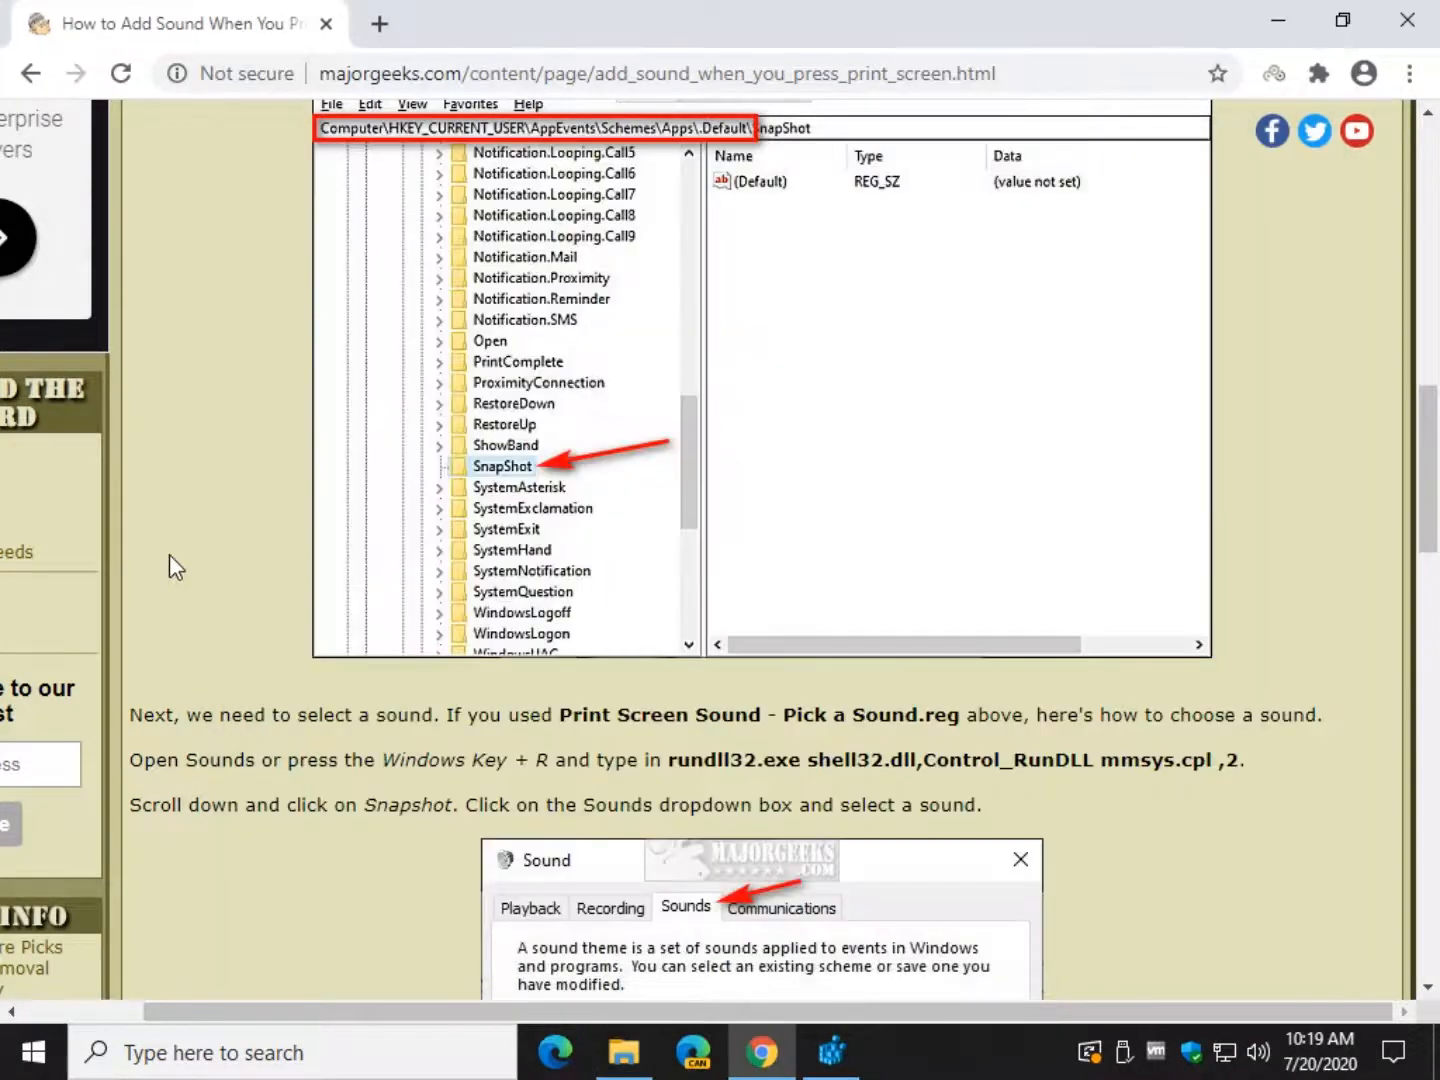
mouse_move(504, 766)
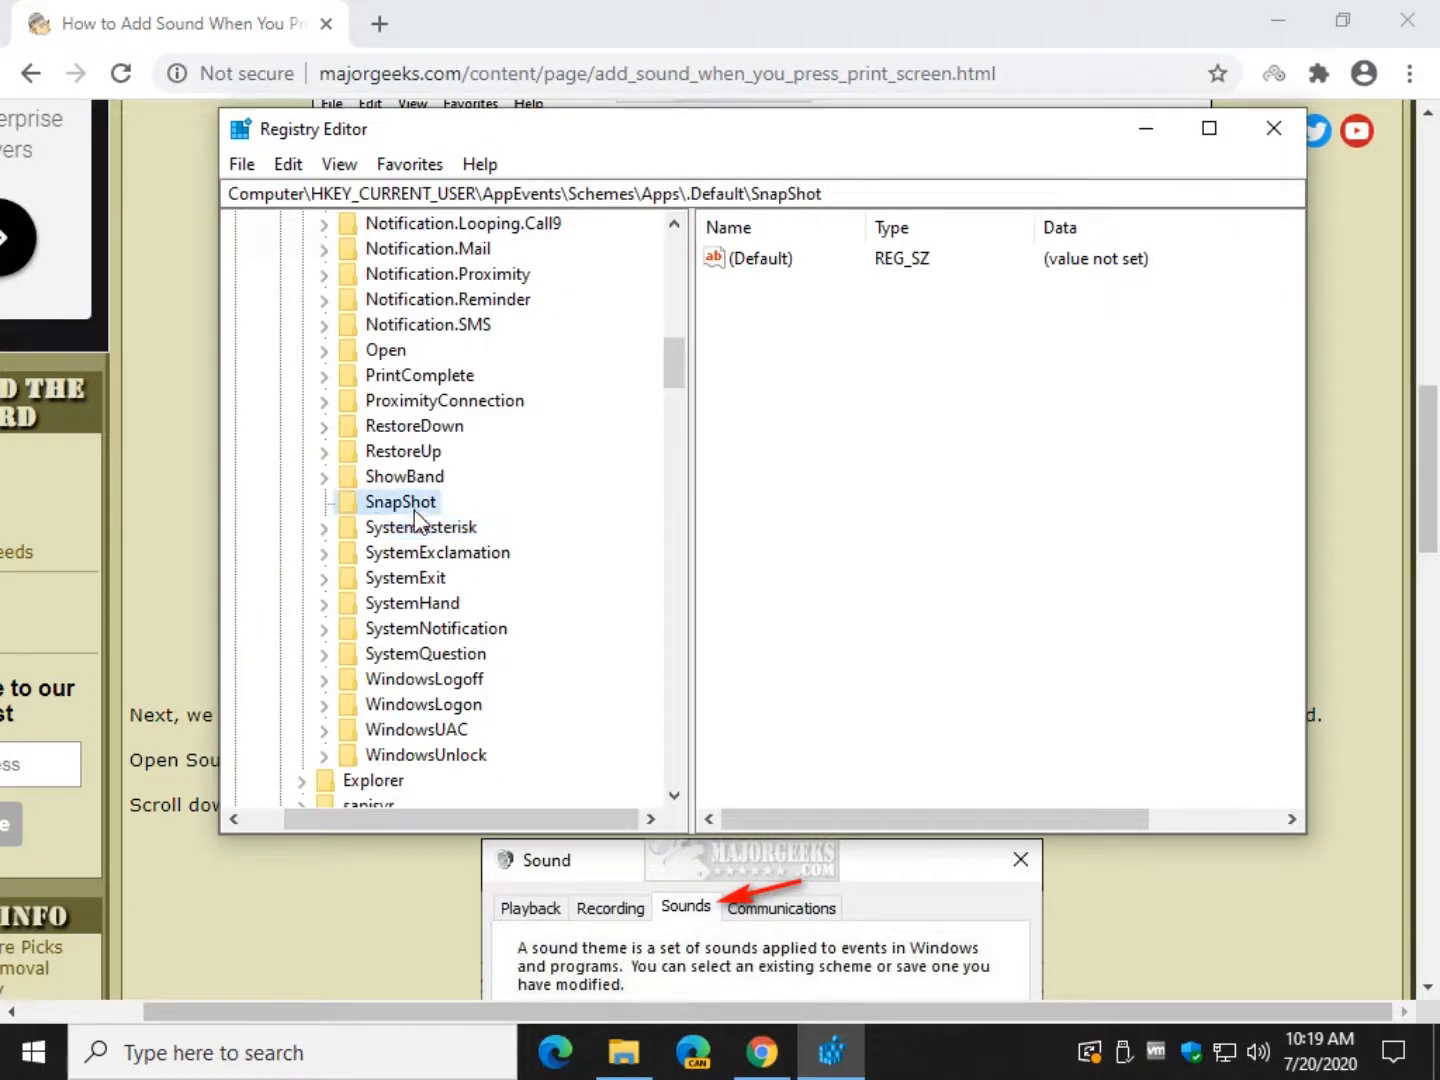
mouse_move(892, 388)
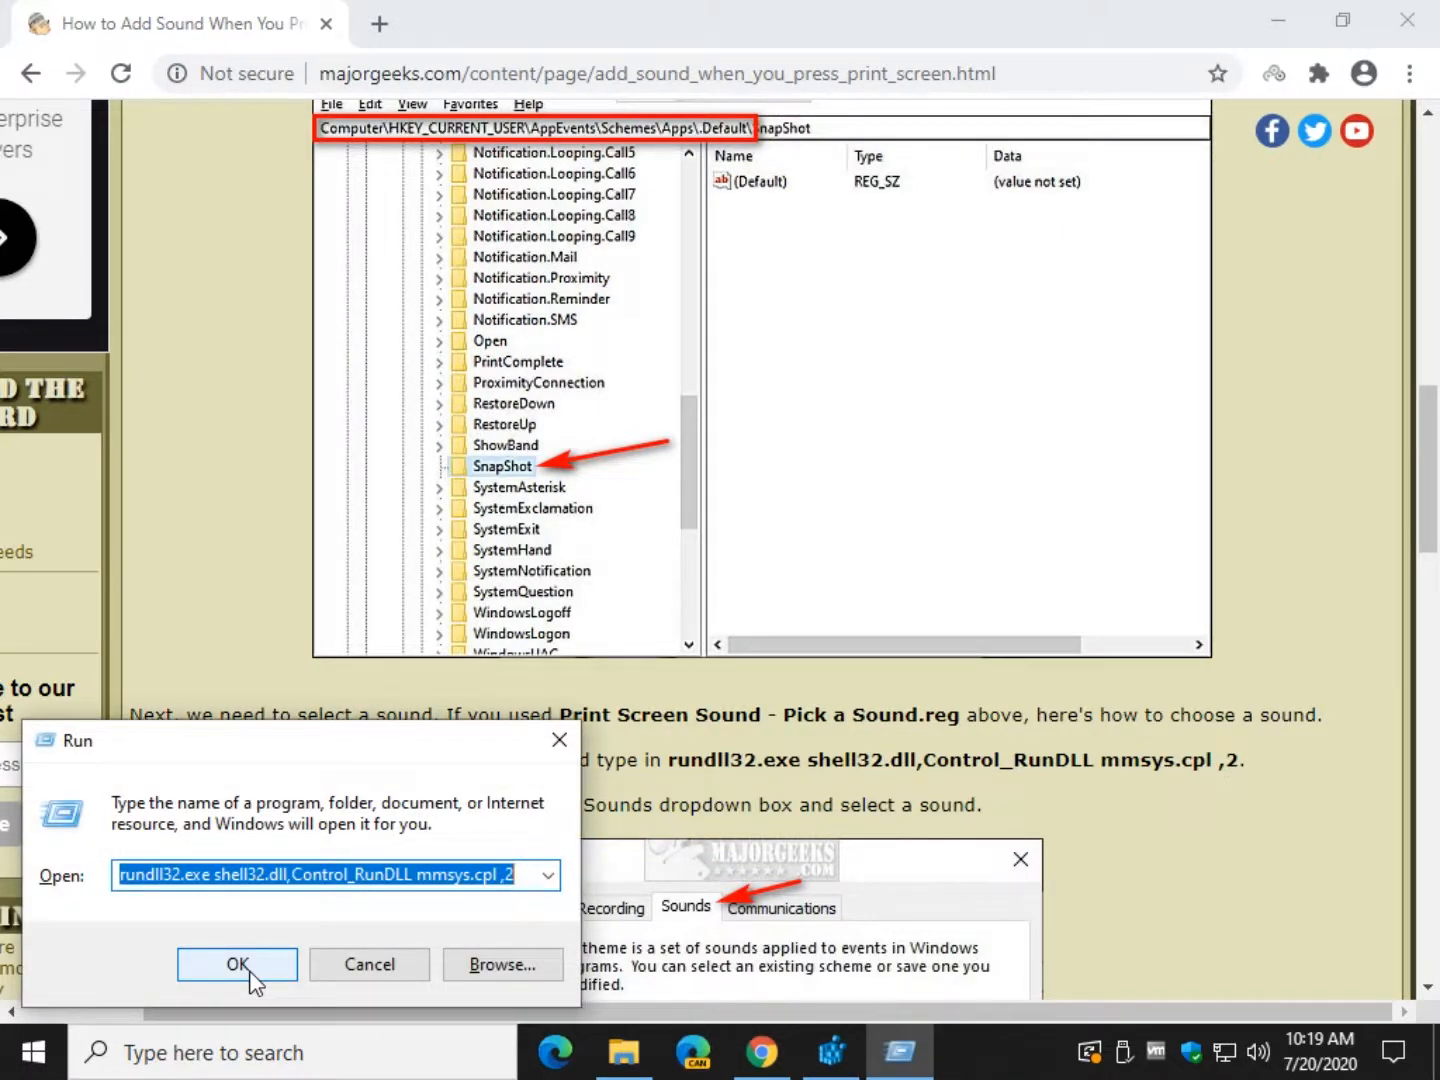
mouse_move(190, 976)
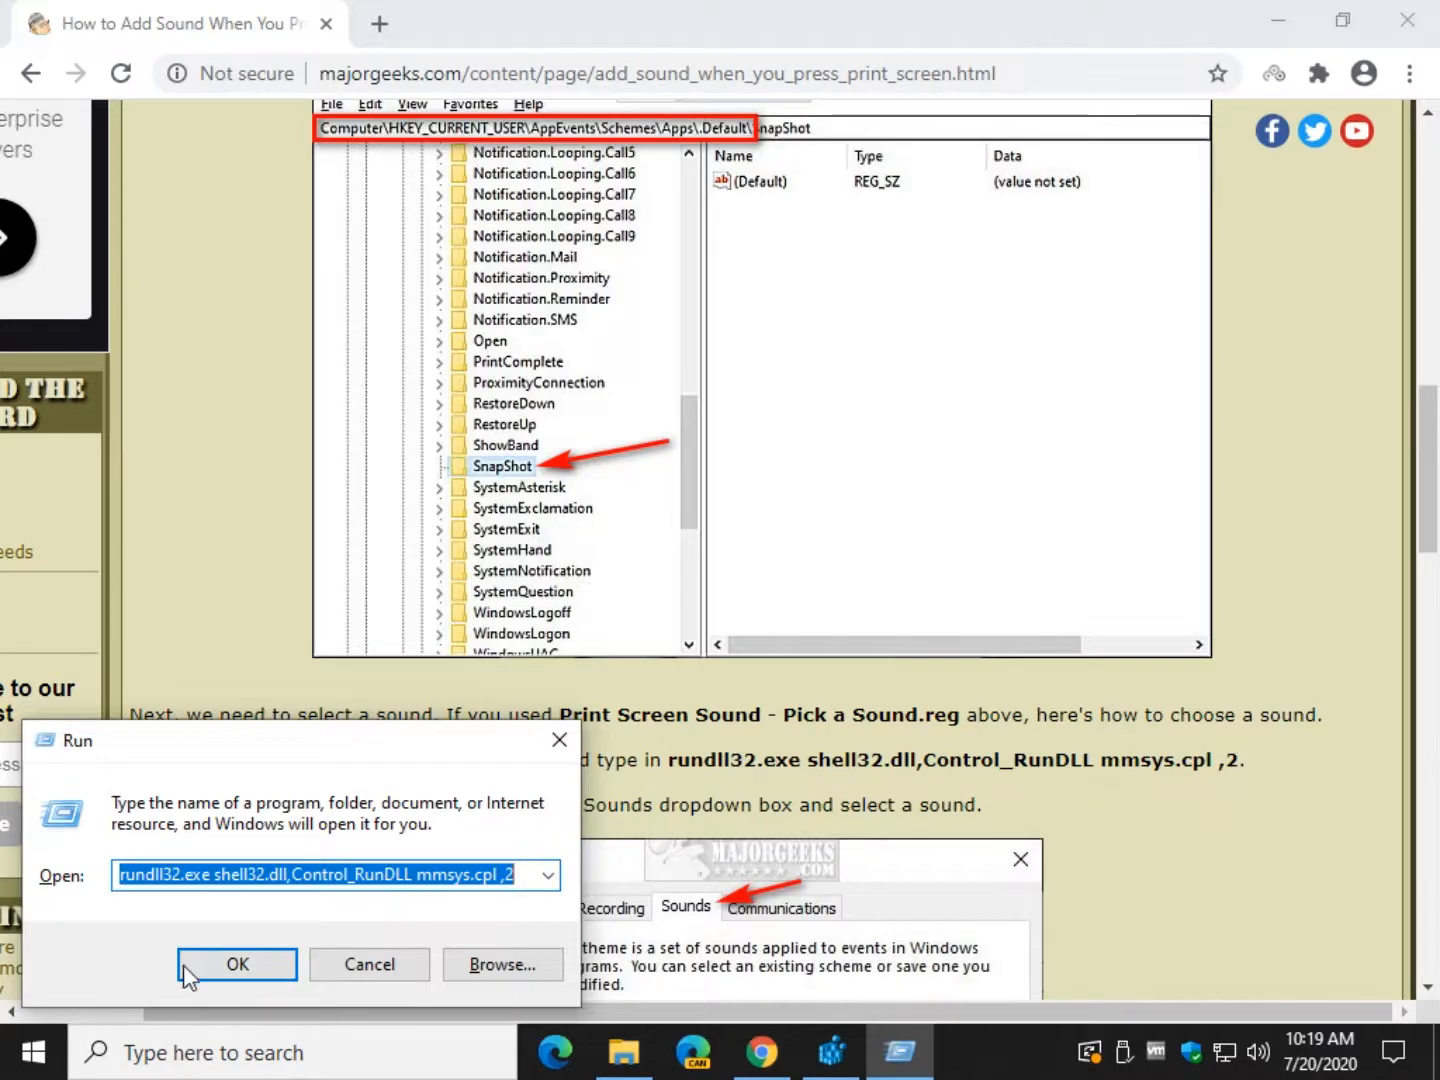
Step: Launch Sound settings from Run and give the SnapShot event Alarm01.wav, previewing it
click(236, 964)
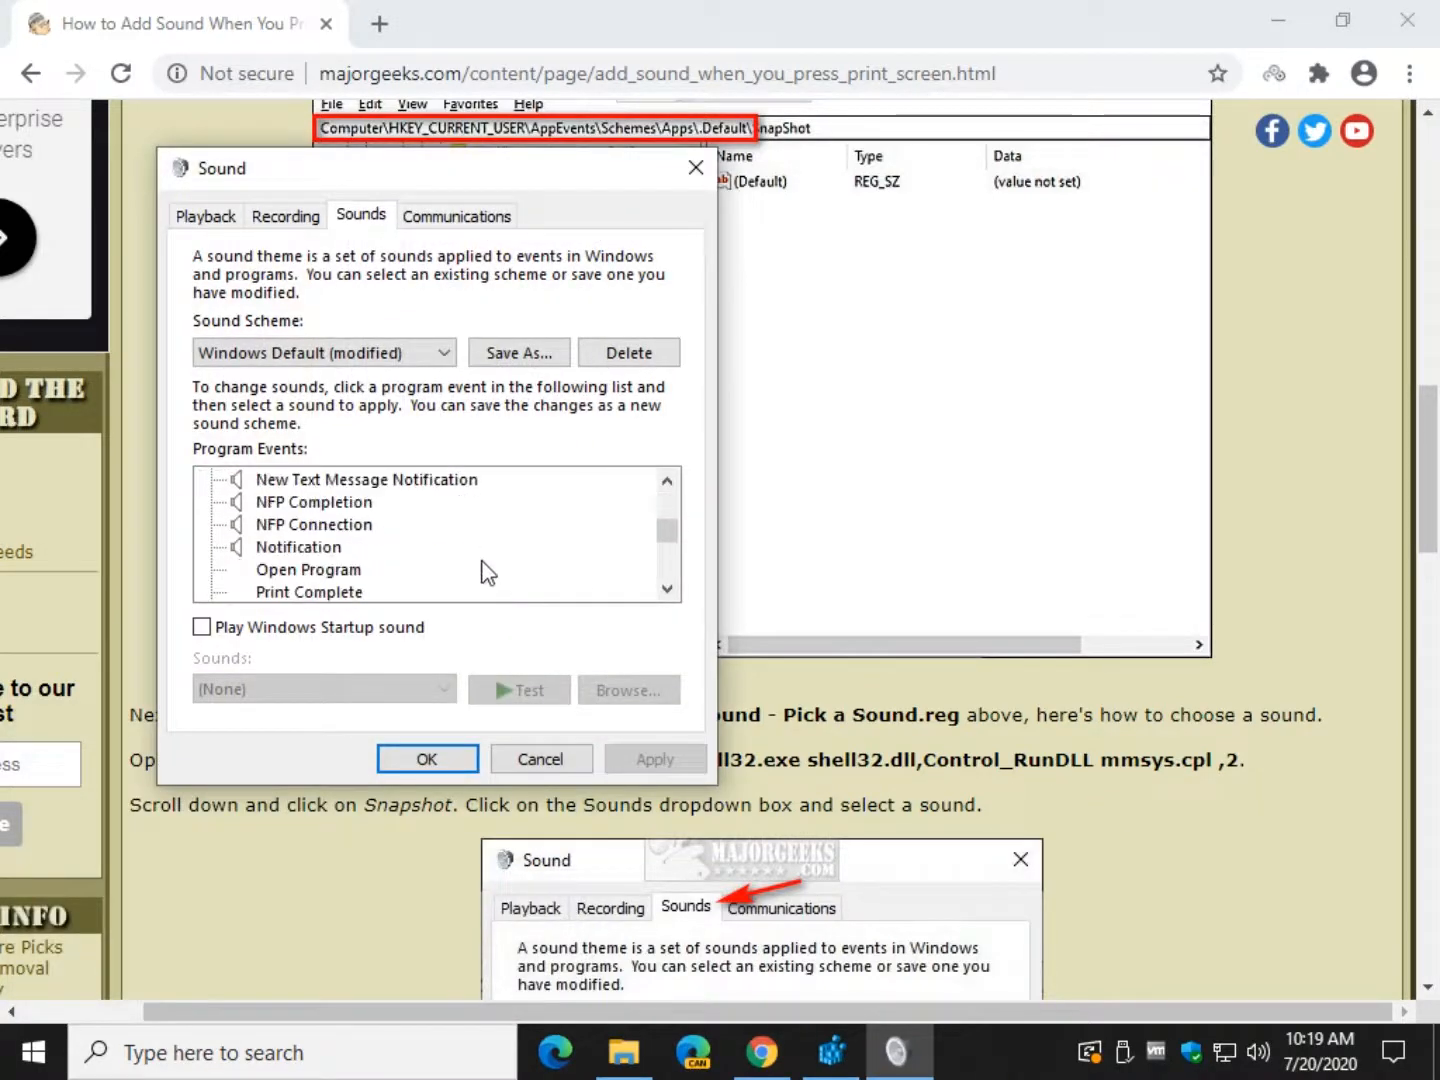
scroll(down, 3)
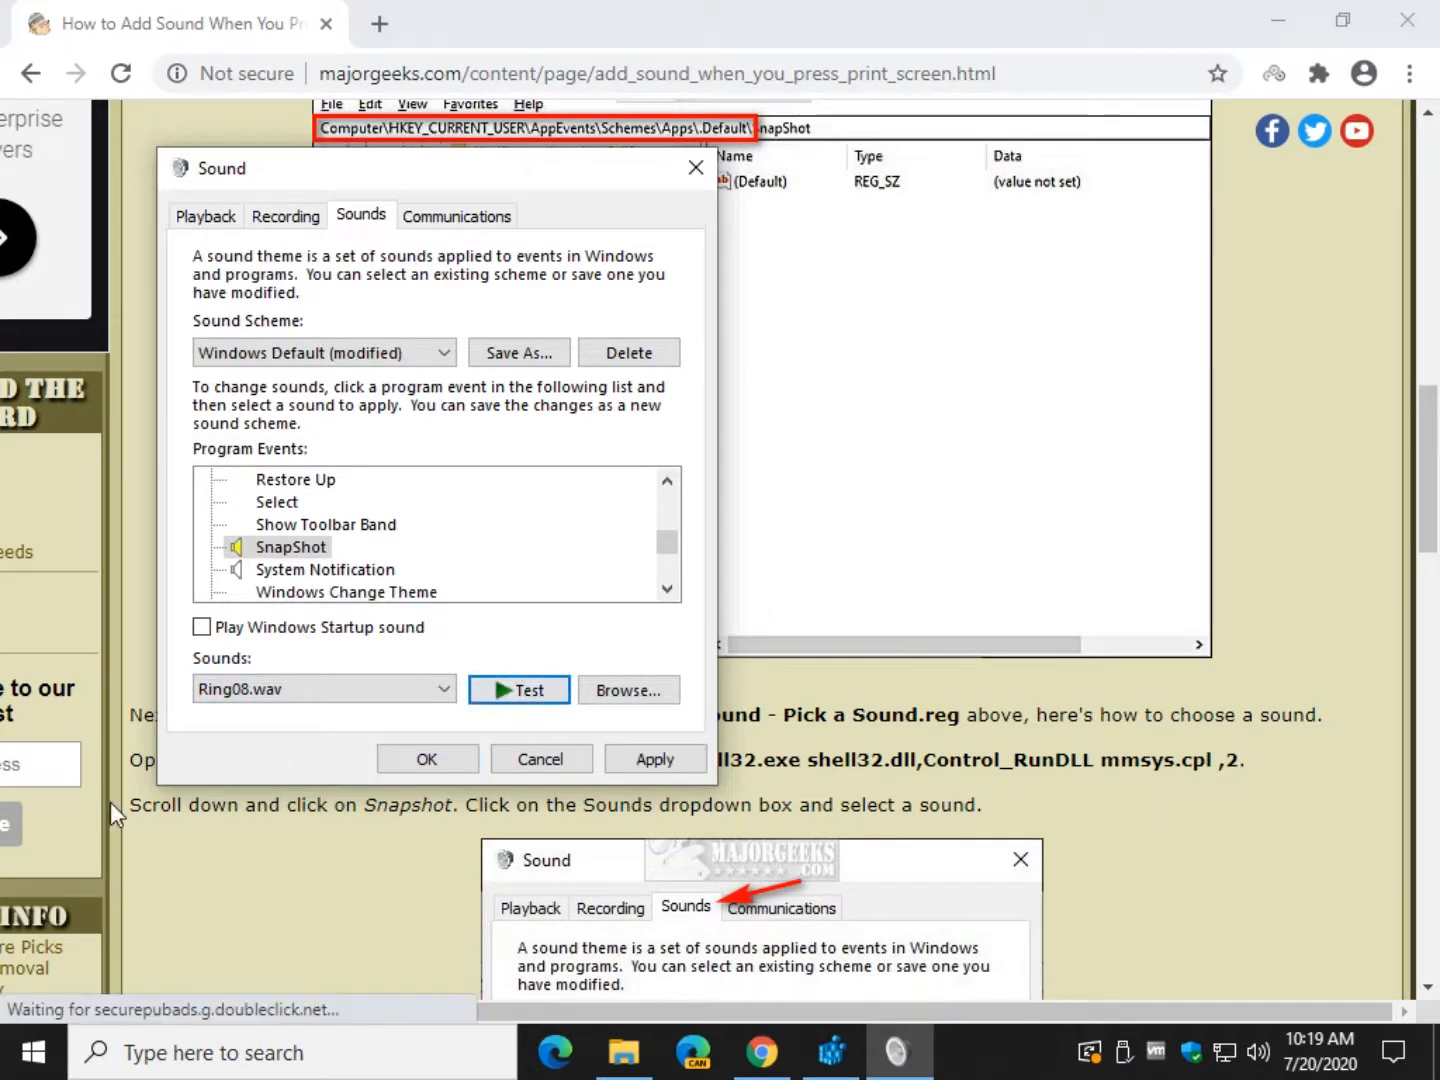
click(444, 688)
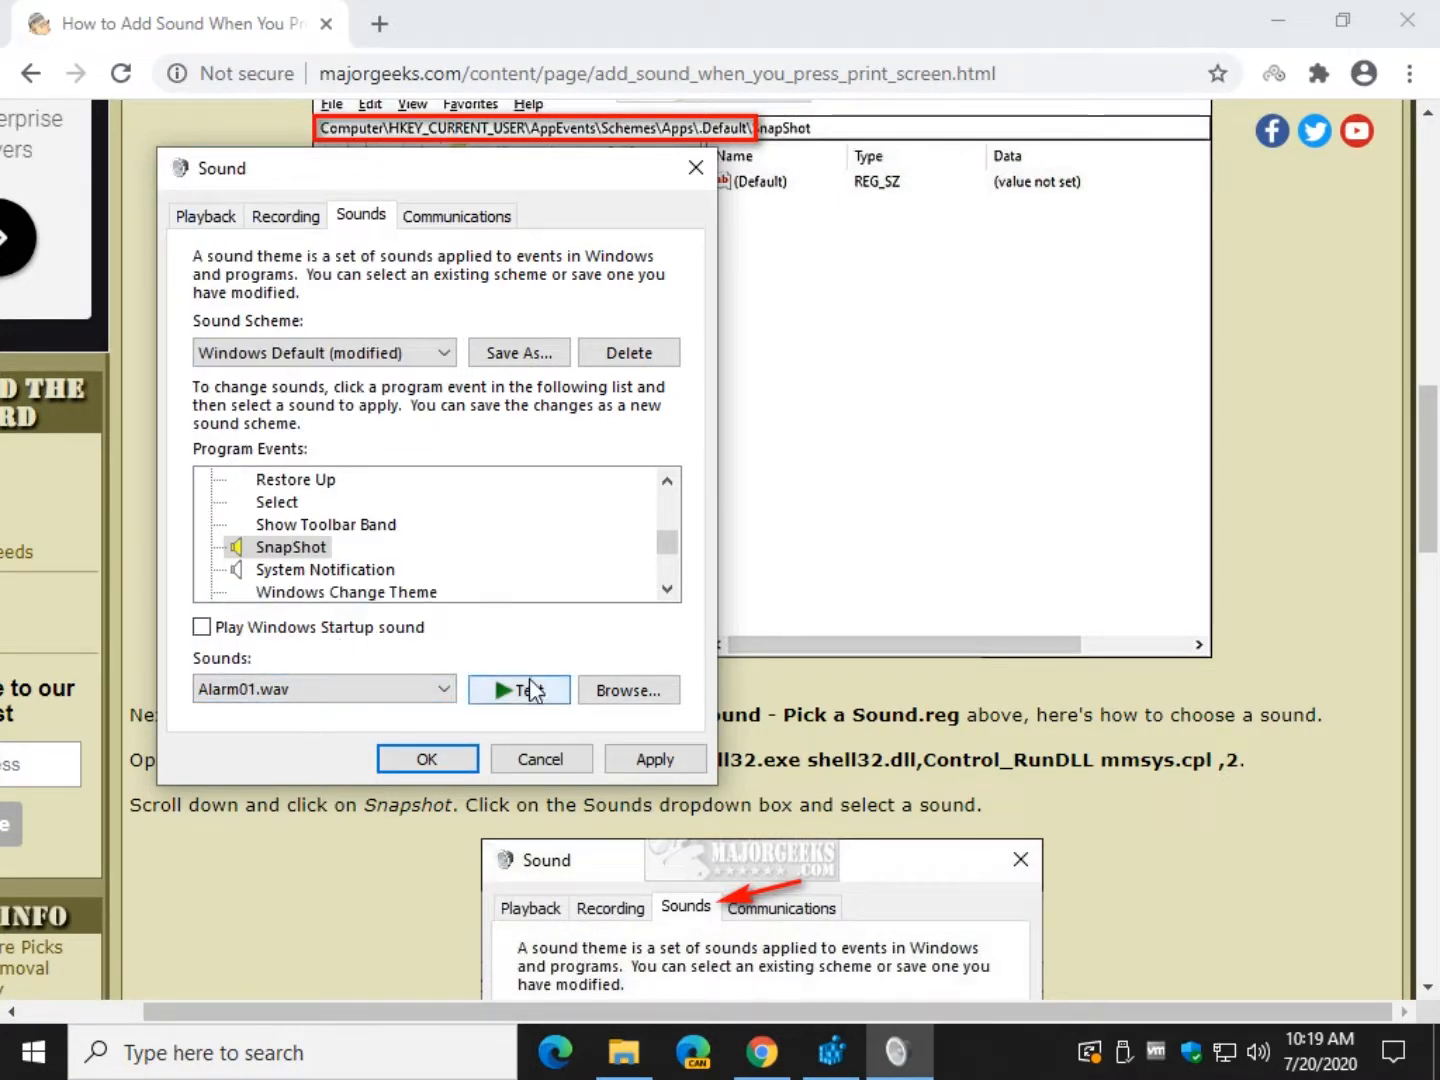
click(444, 688)
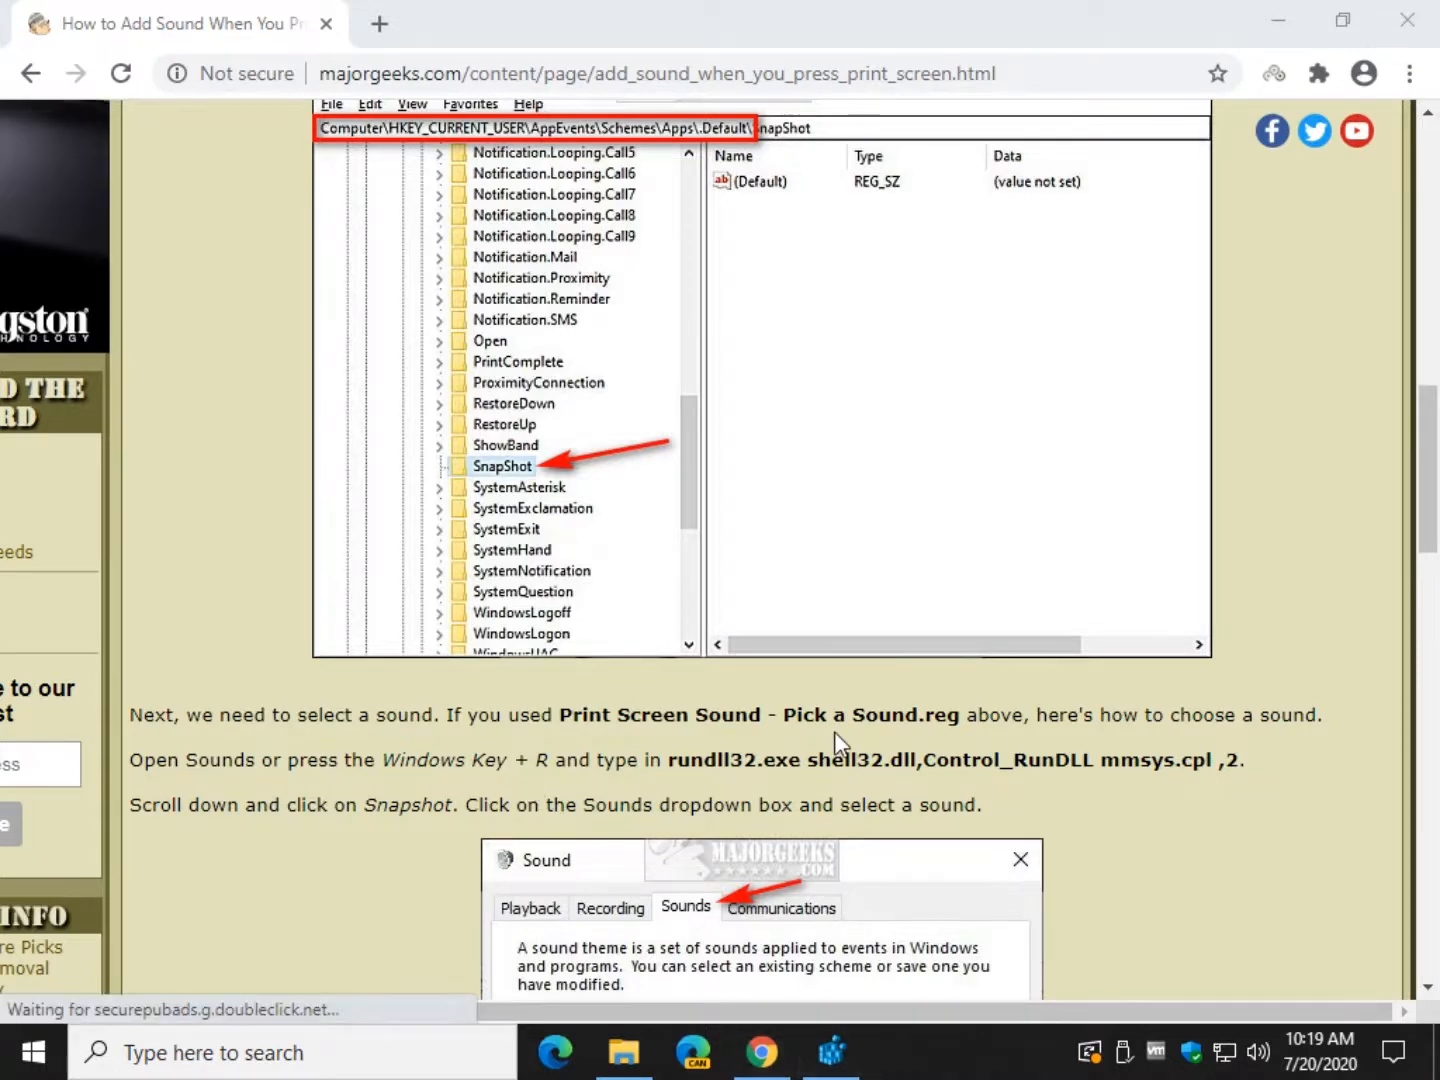
Step: Scroll through the article's Sound dialog steps before returning to Registry Editor
scroll(down, 3)
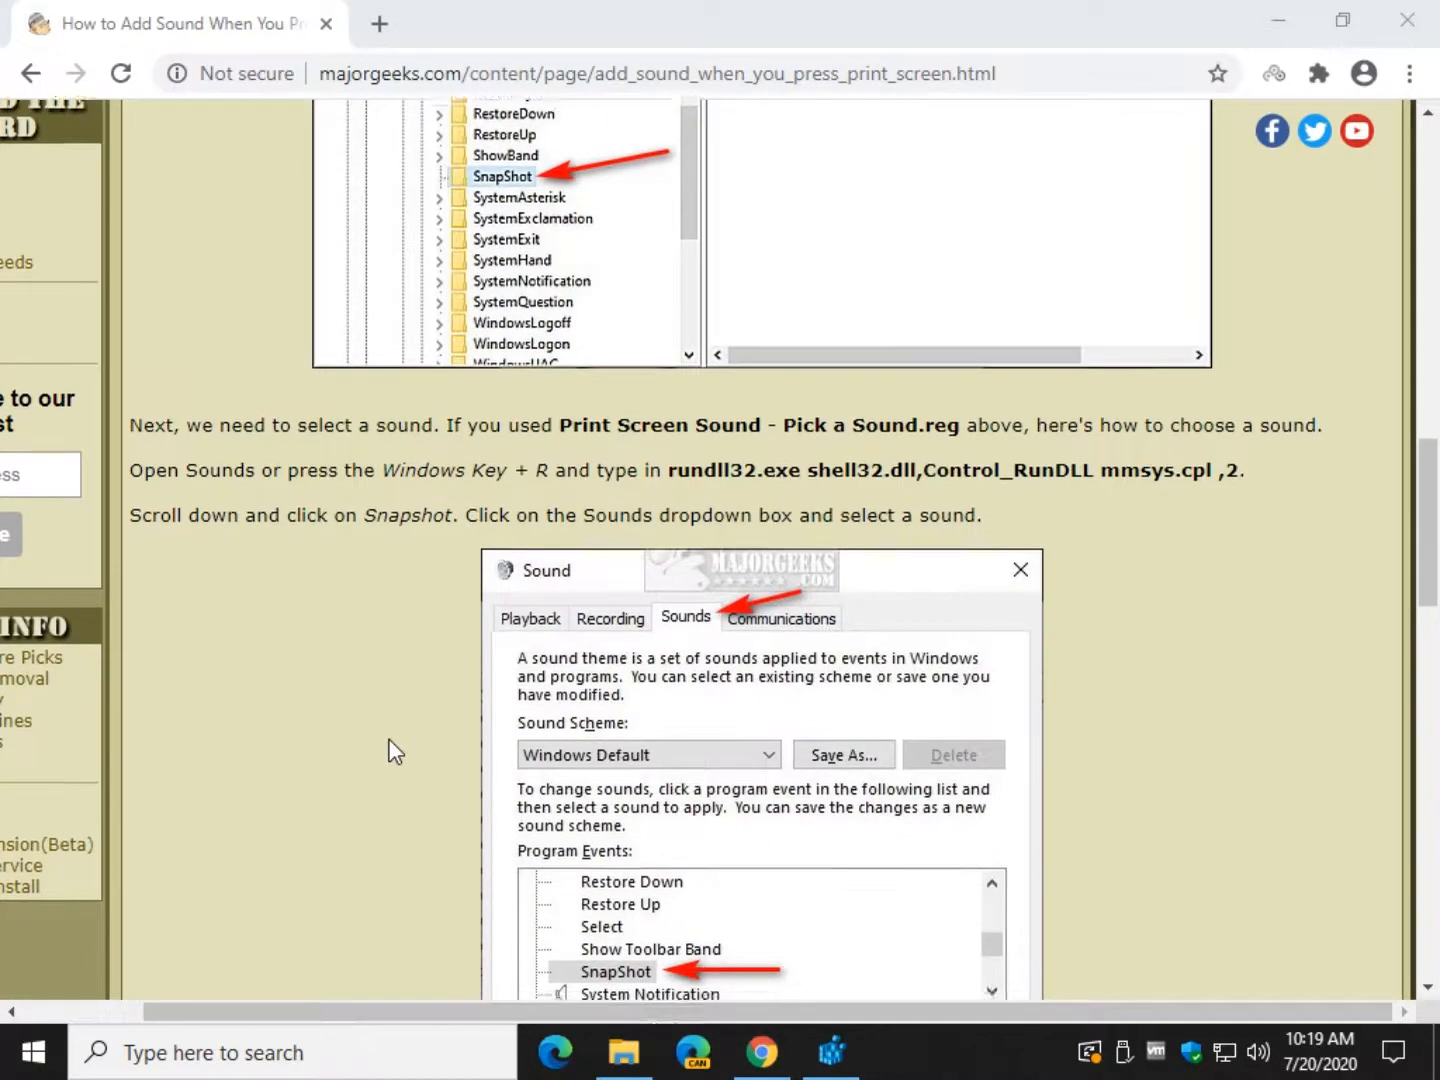
scroll(down, 3)
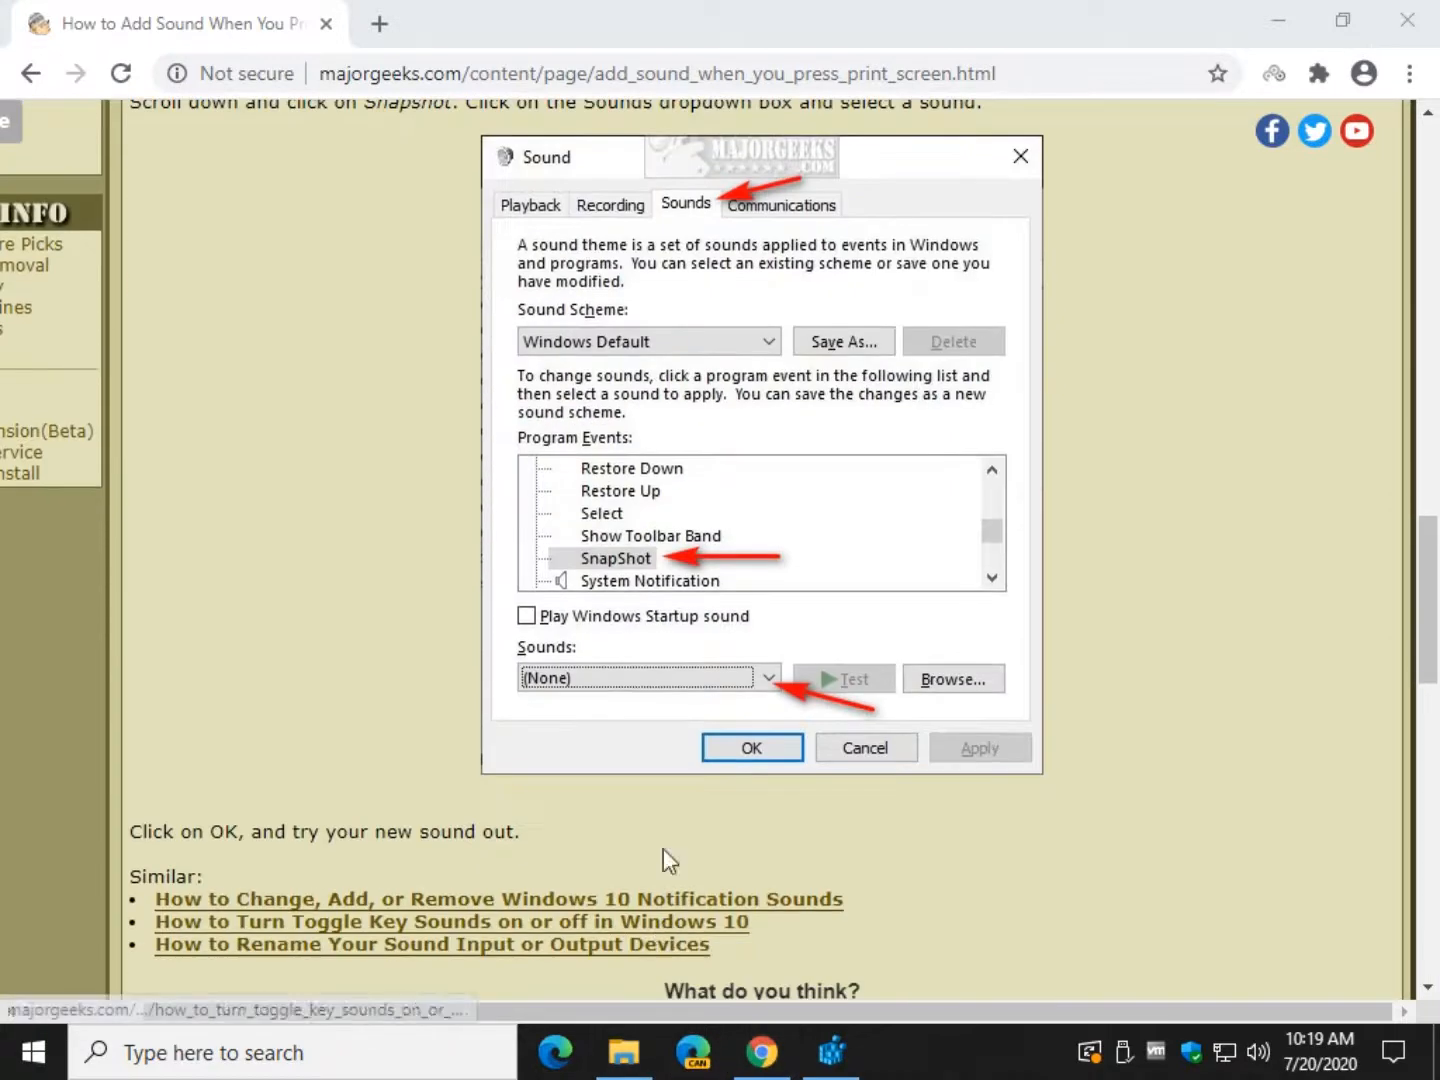
scroll(up, 3)
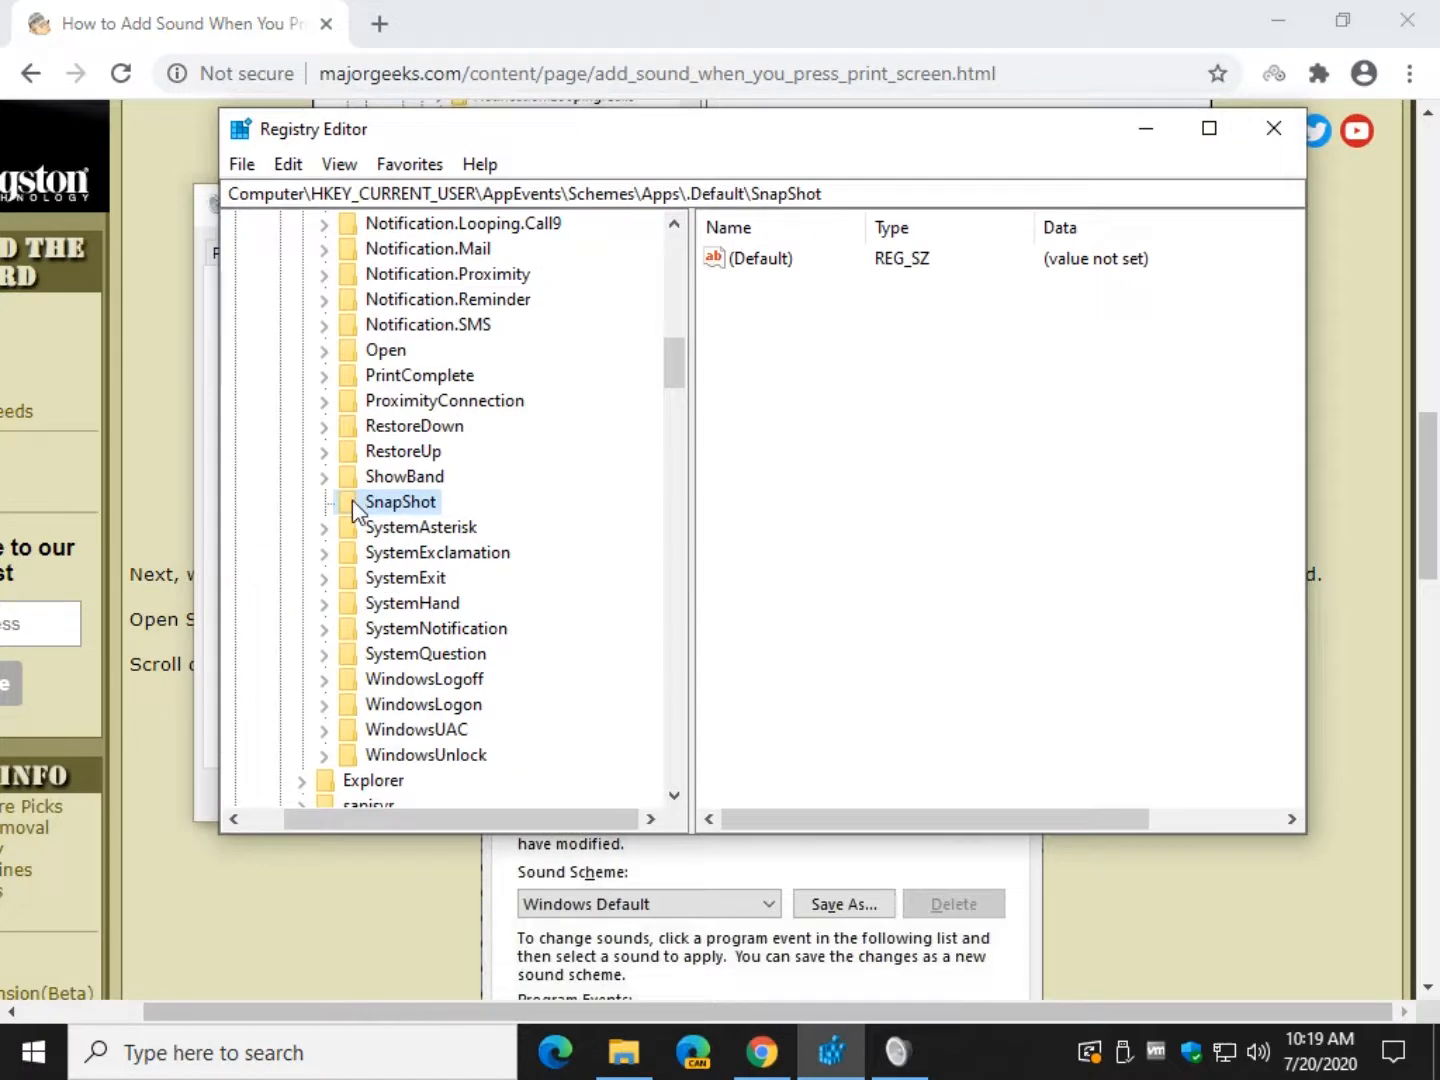
mouse_move(380, 484)
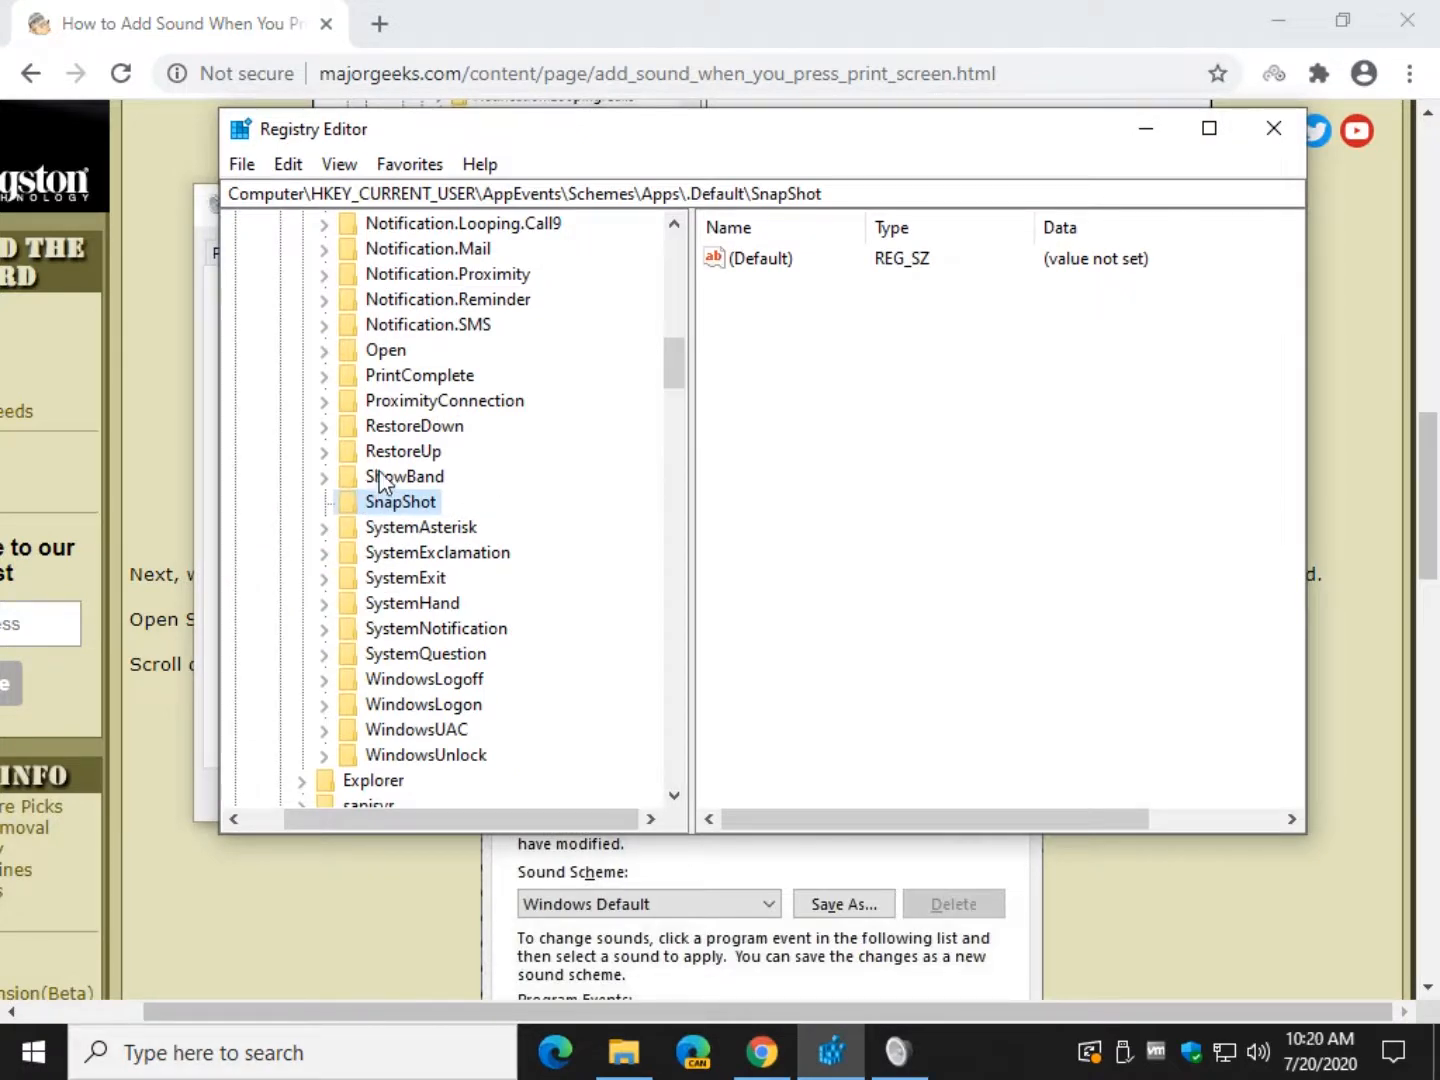
mouse_move(390, 518)
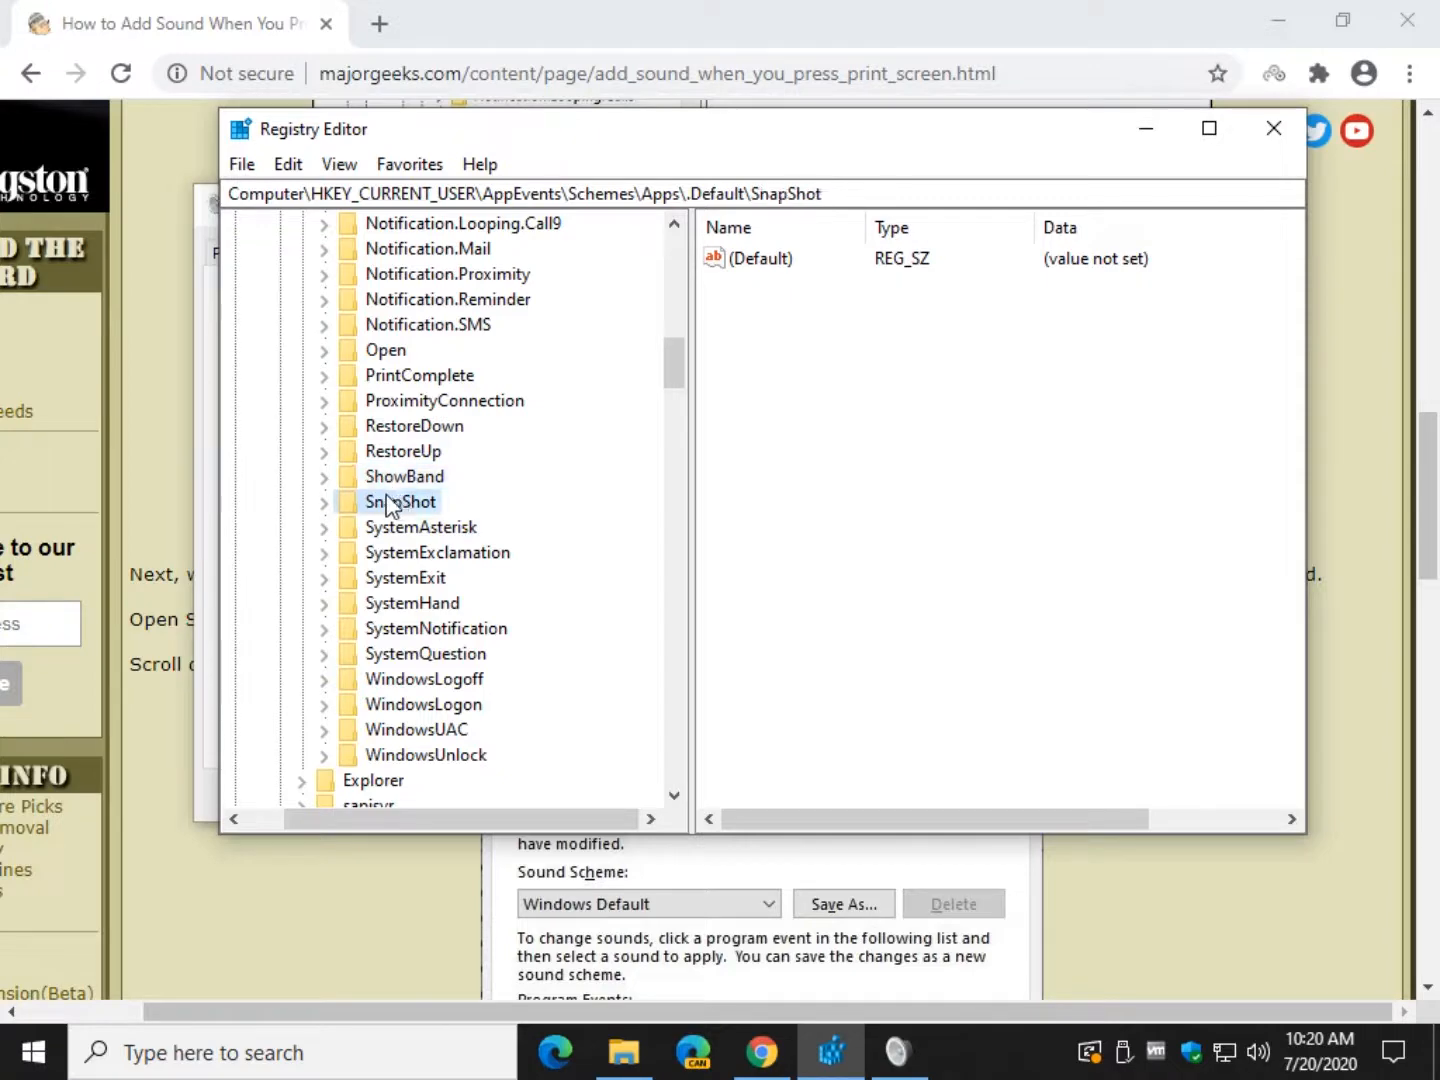
Step: Check the SnapShot key's values and confirm SnapShot appears among the Program Events
click(420, 500)
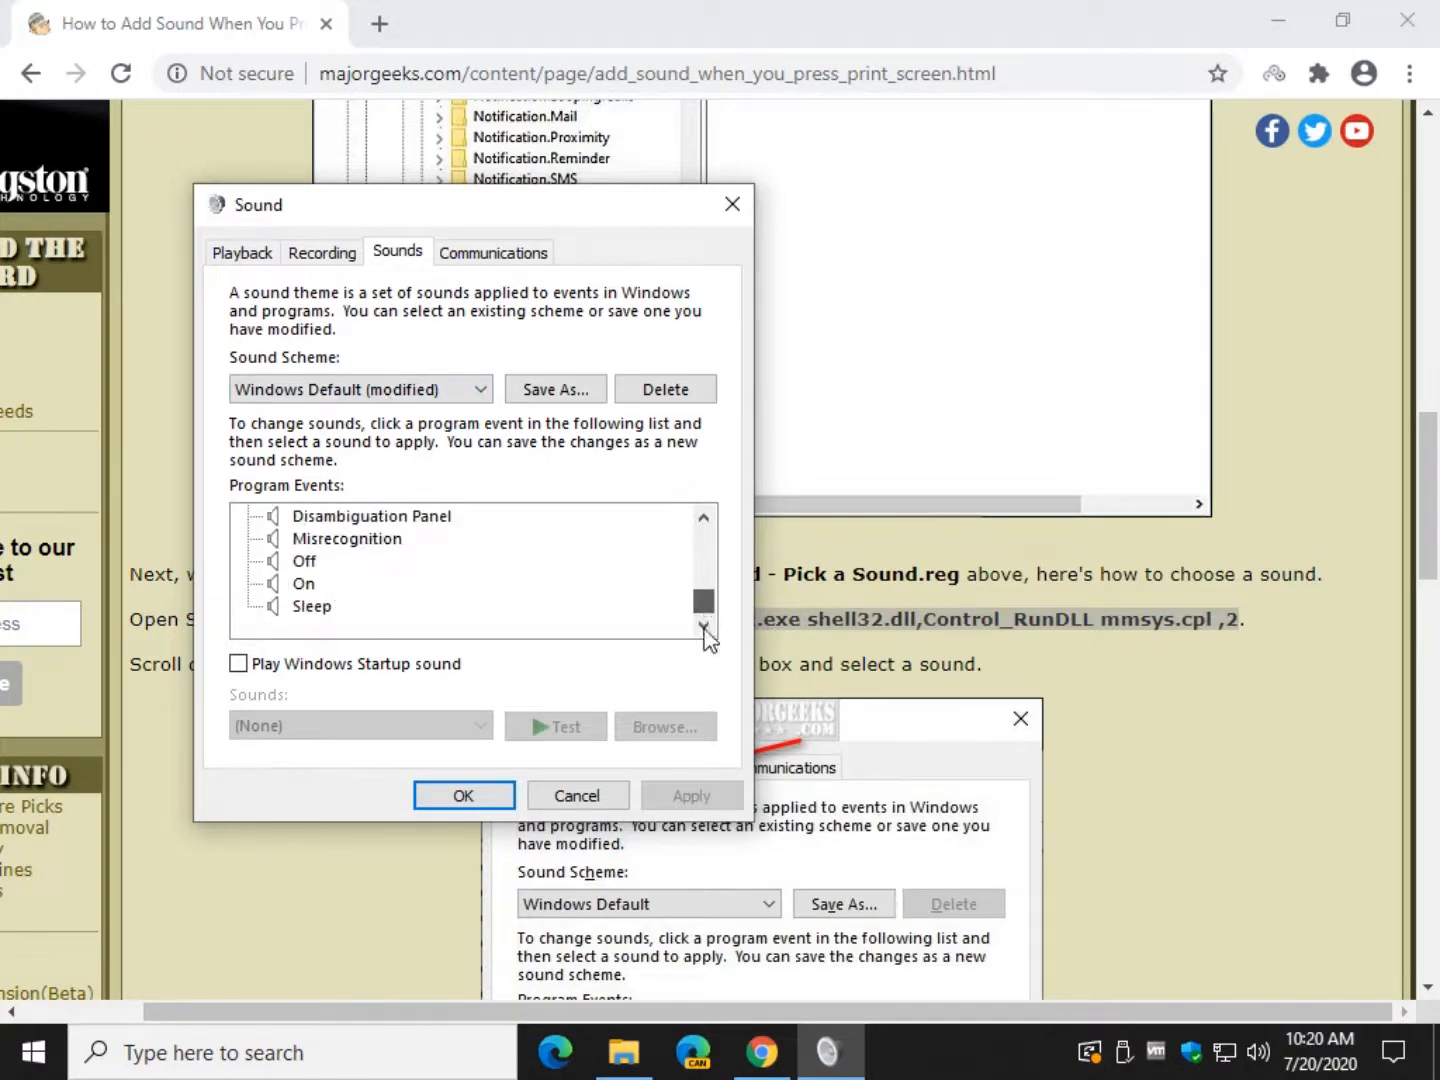
scroll(down, 3)
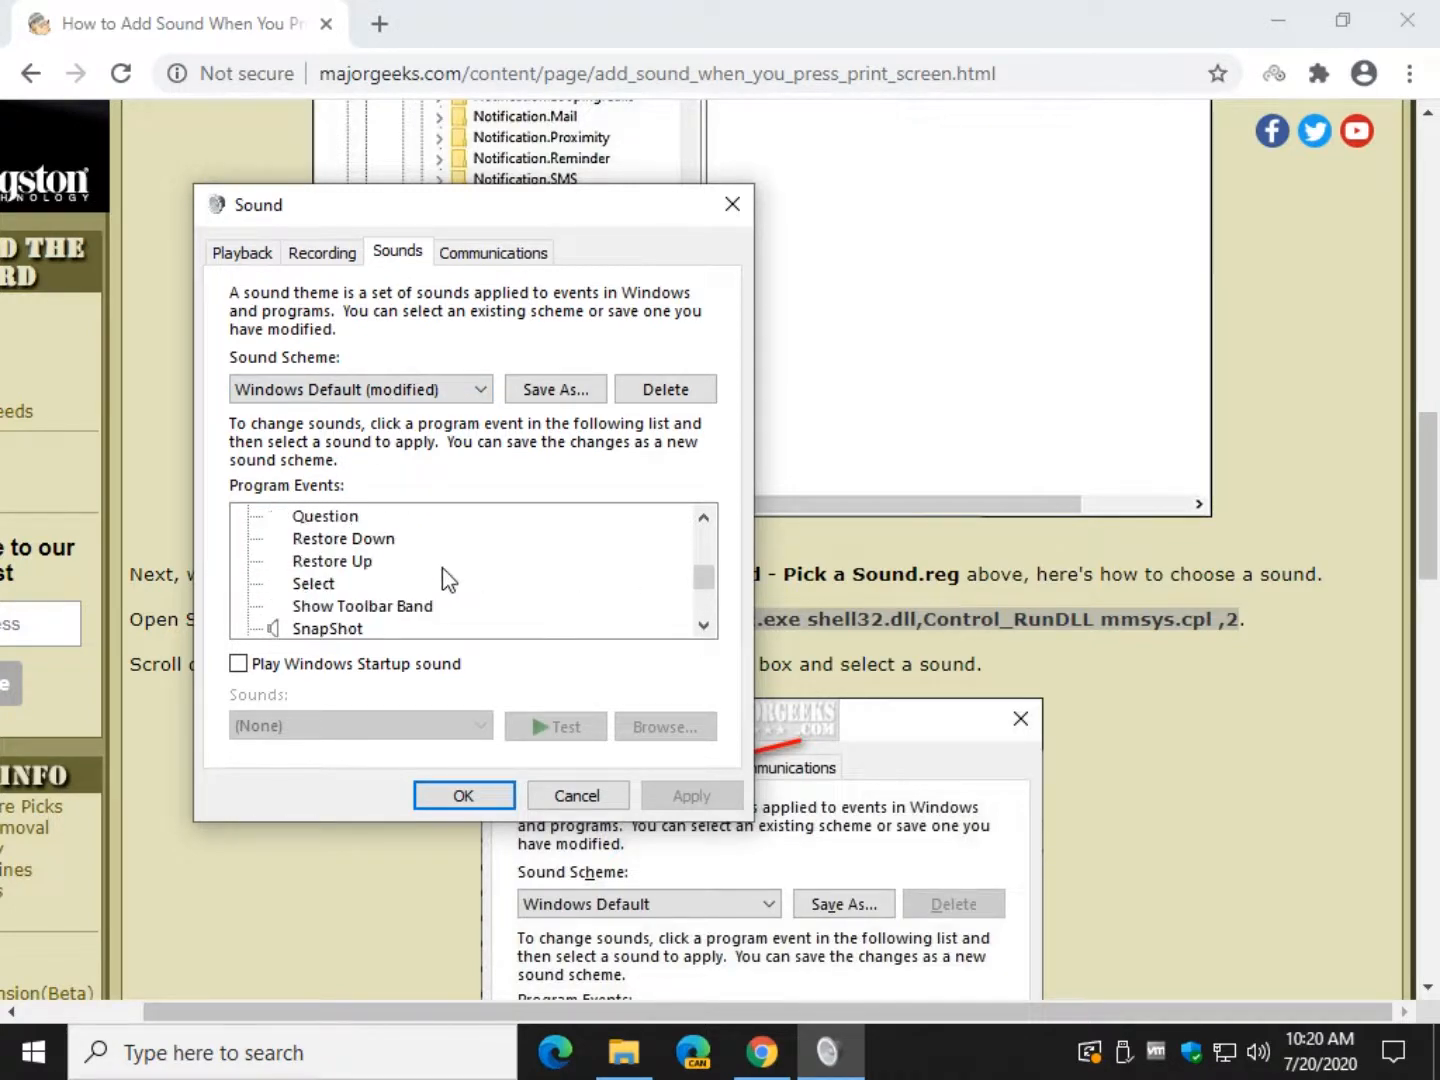
click(480, 724)
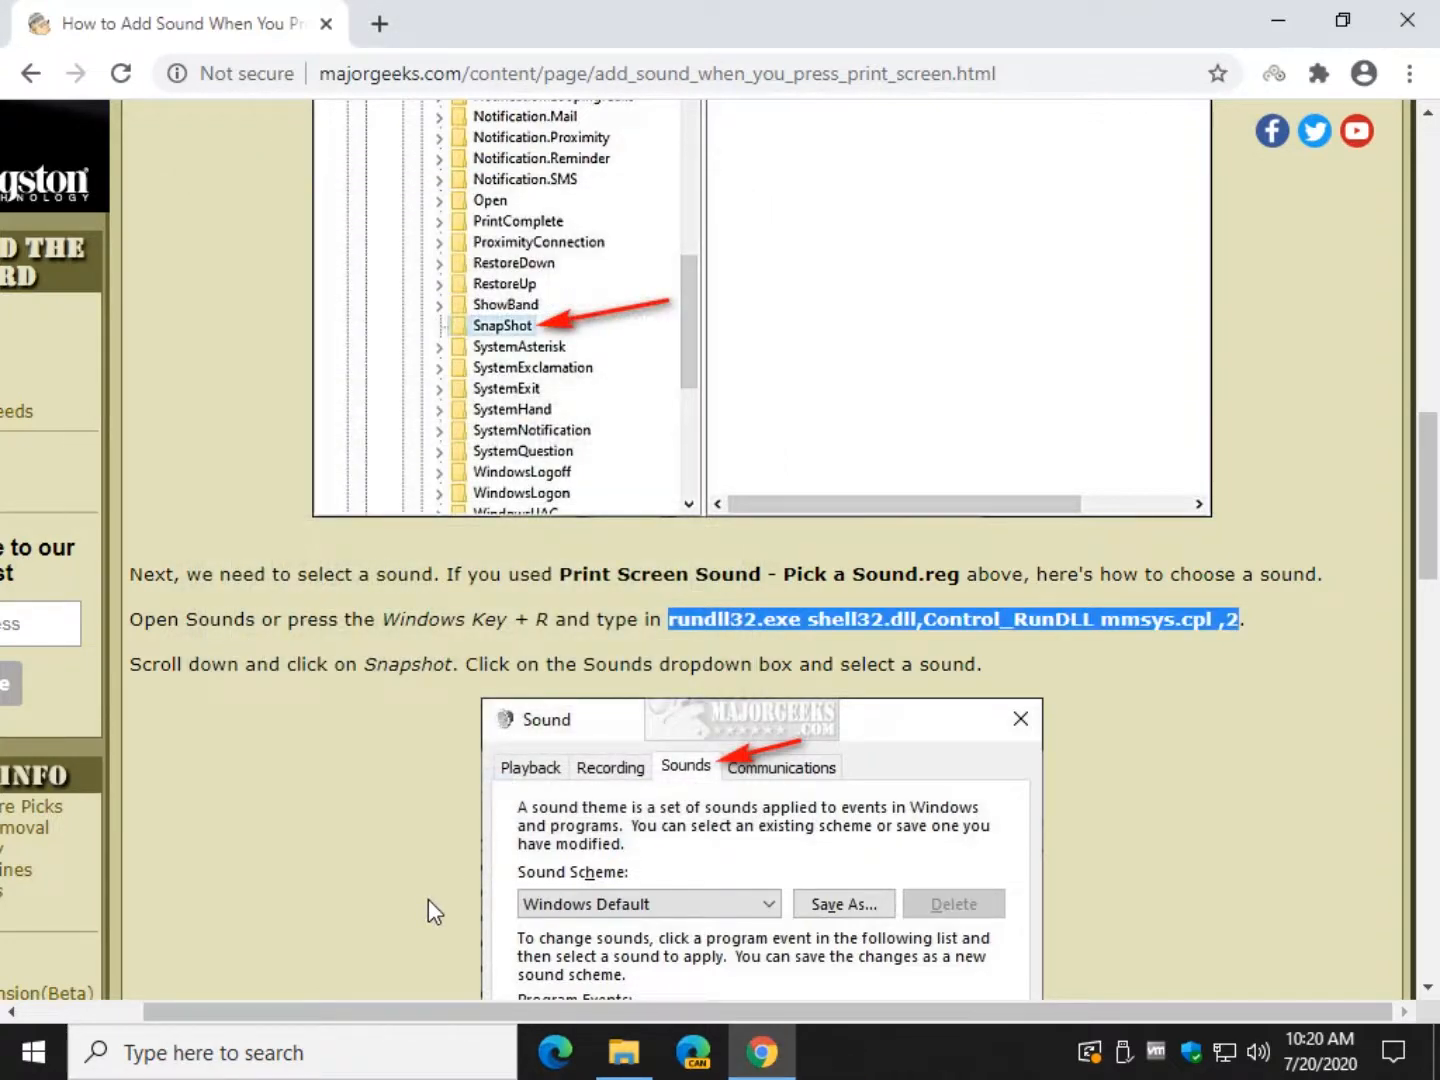
scroll(up, 3)
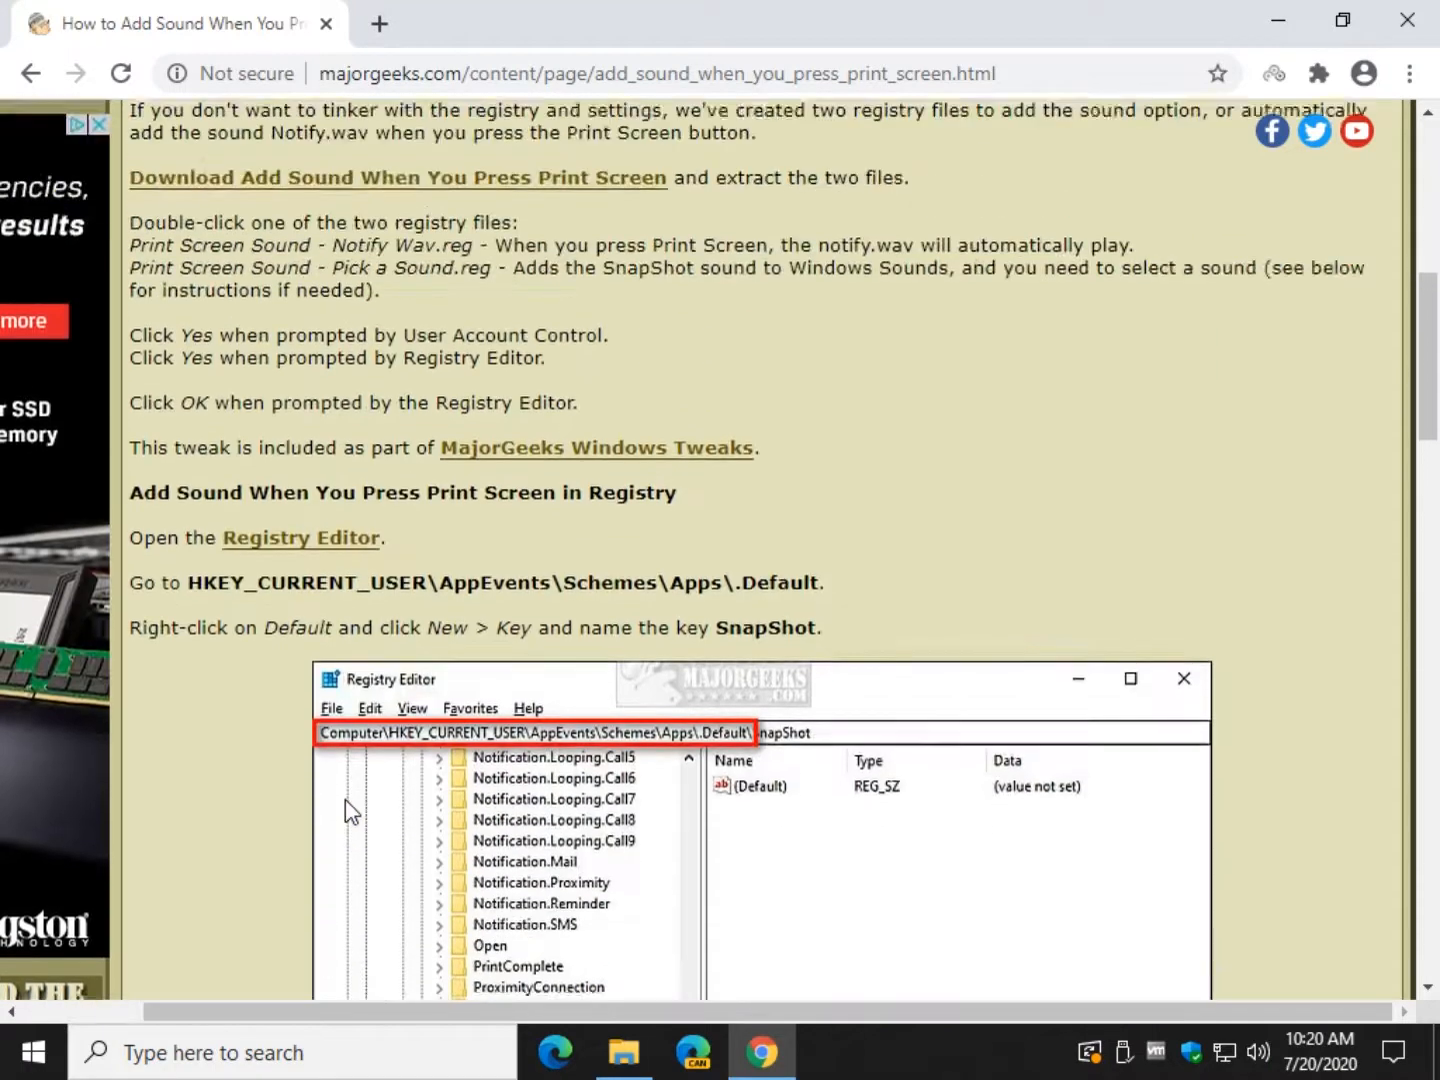
scroll(up, 3)
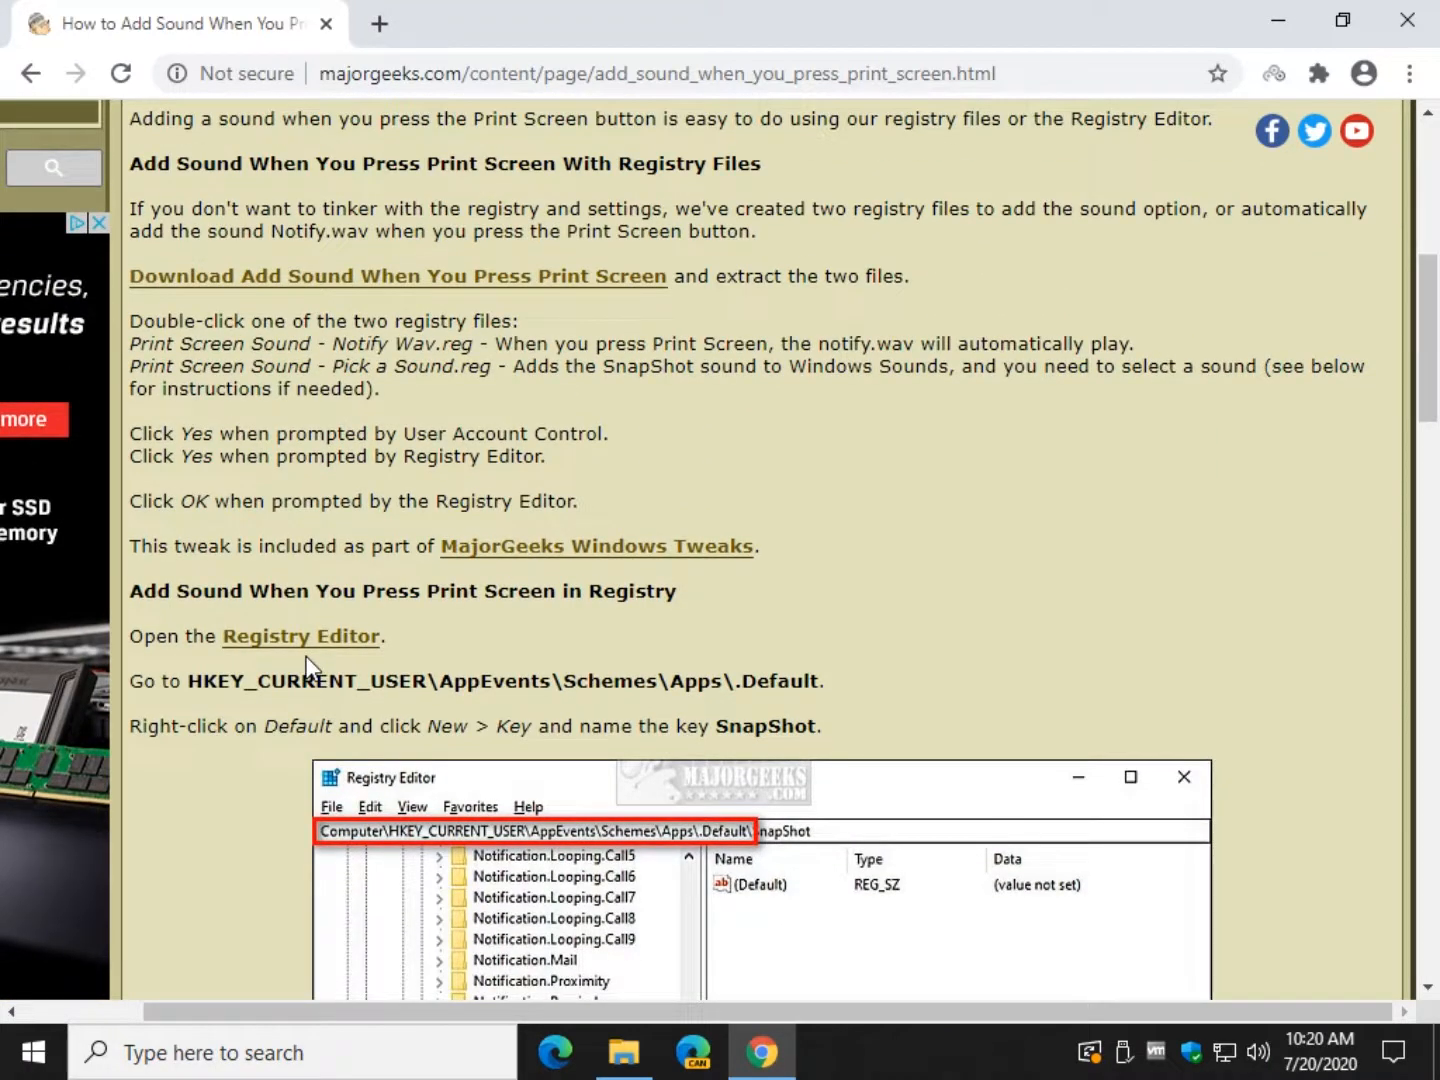
mouse_move(304, 376)
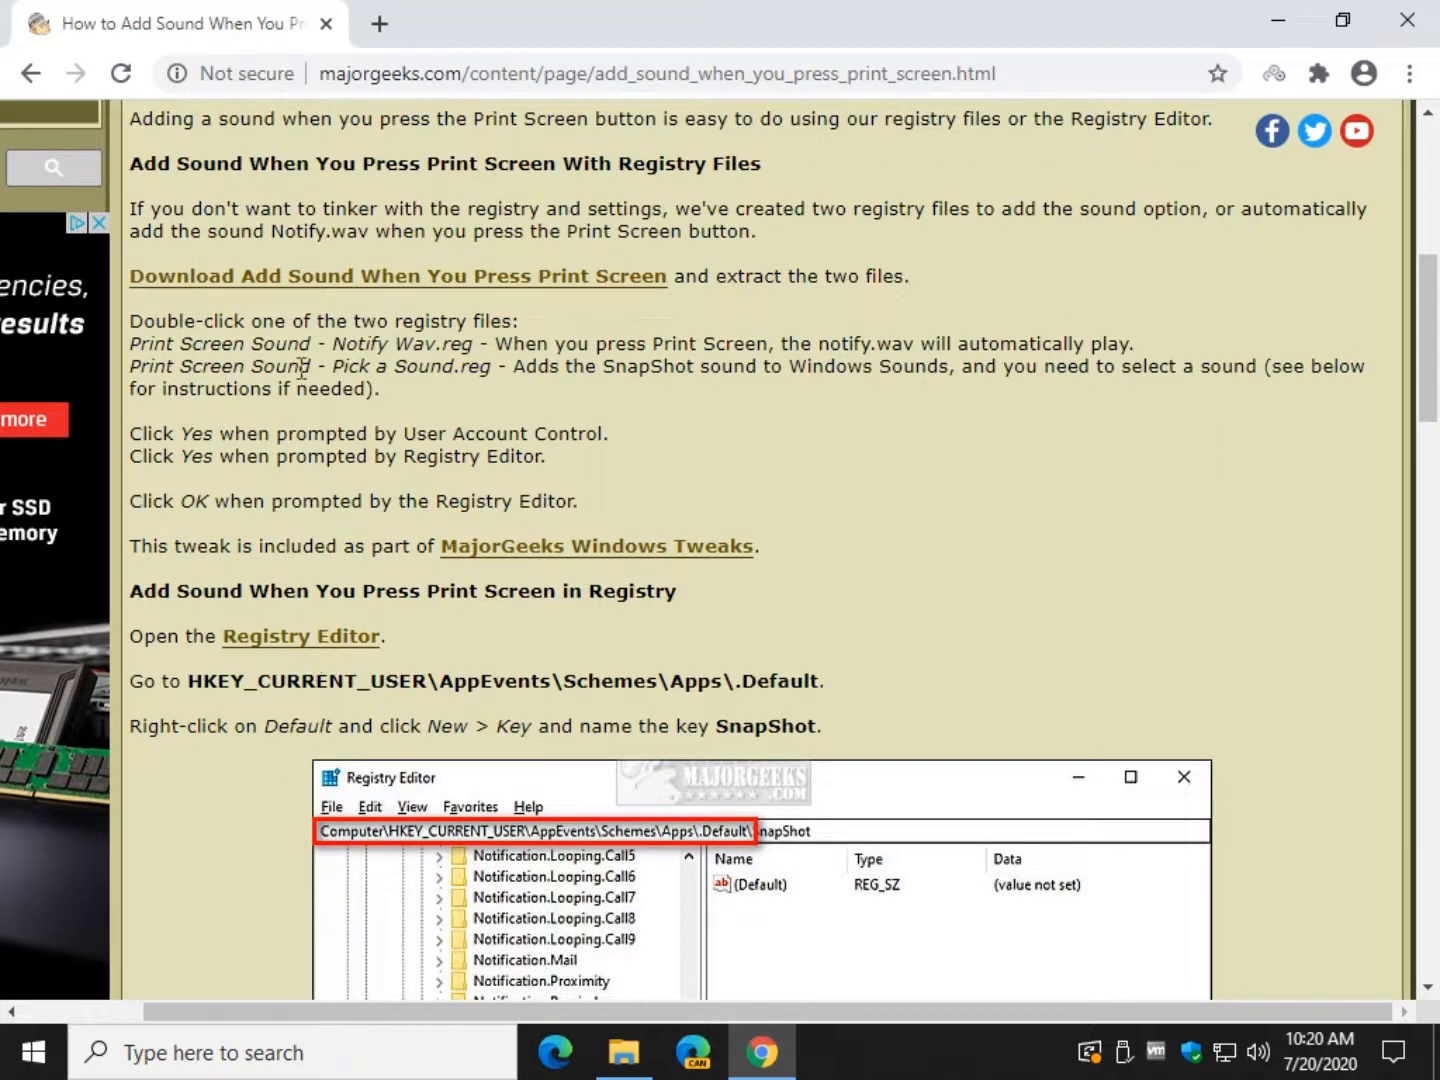
mouse_move(456, 356)
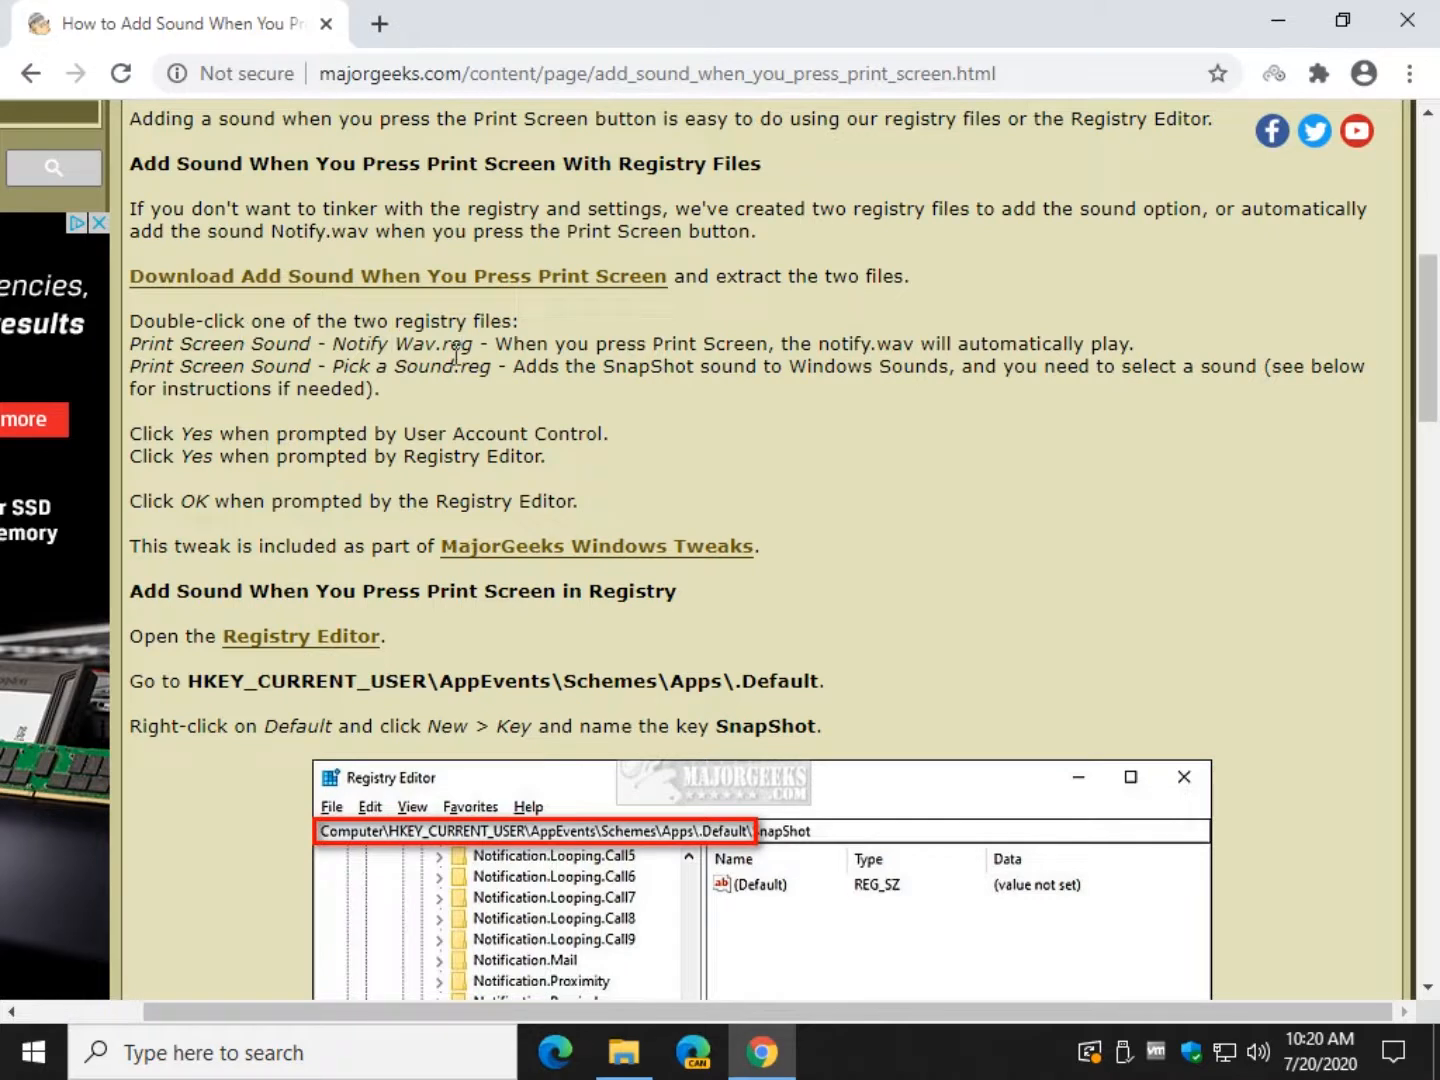
mouse_move(410, 372)
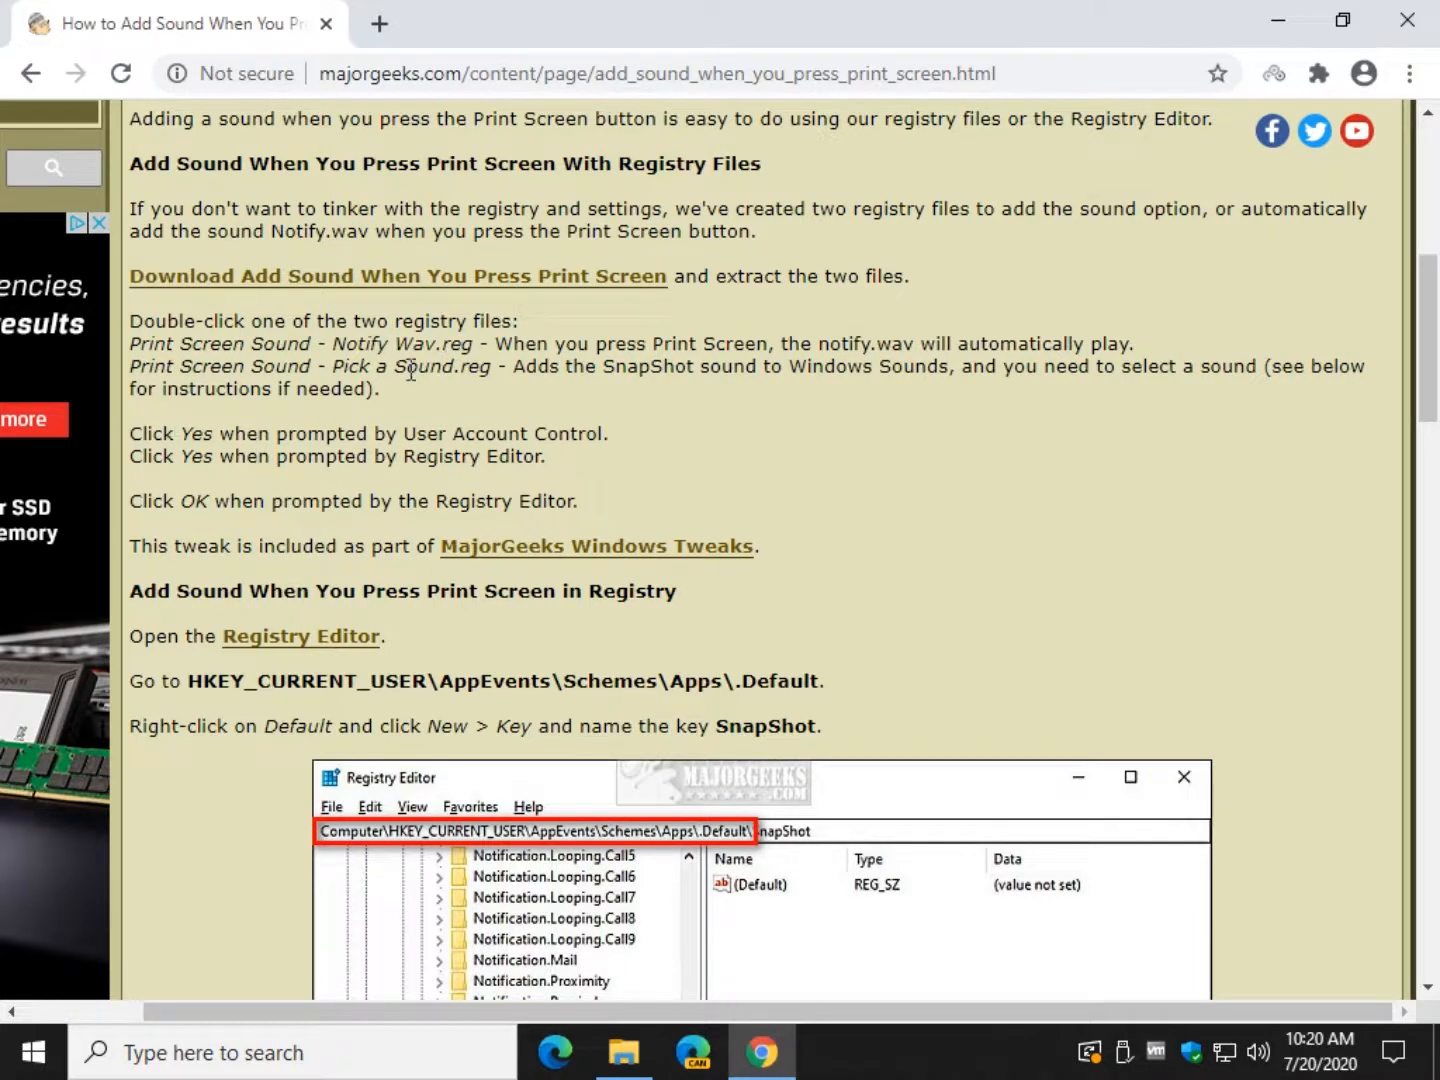
mouse_move(520, 356)
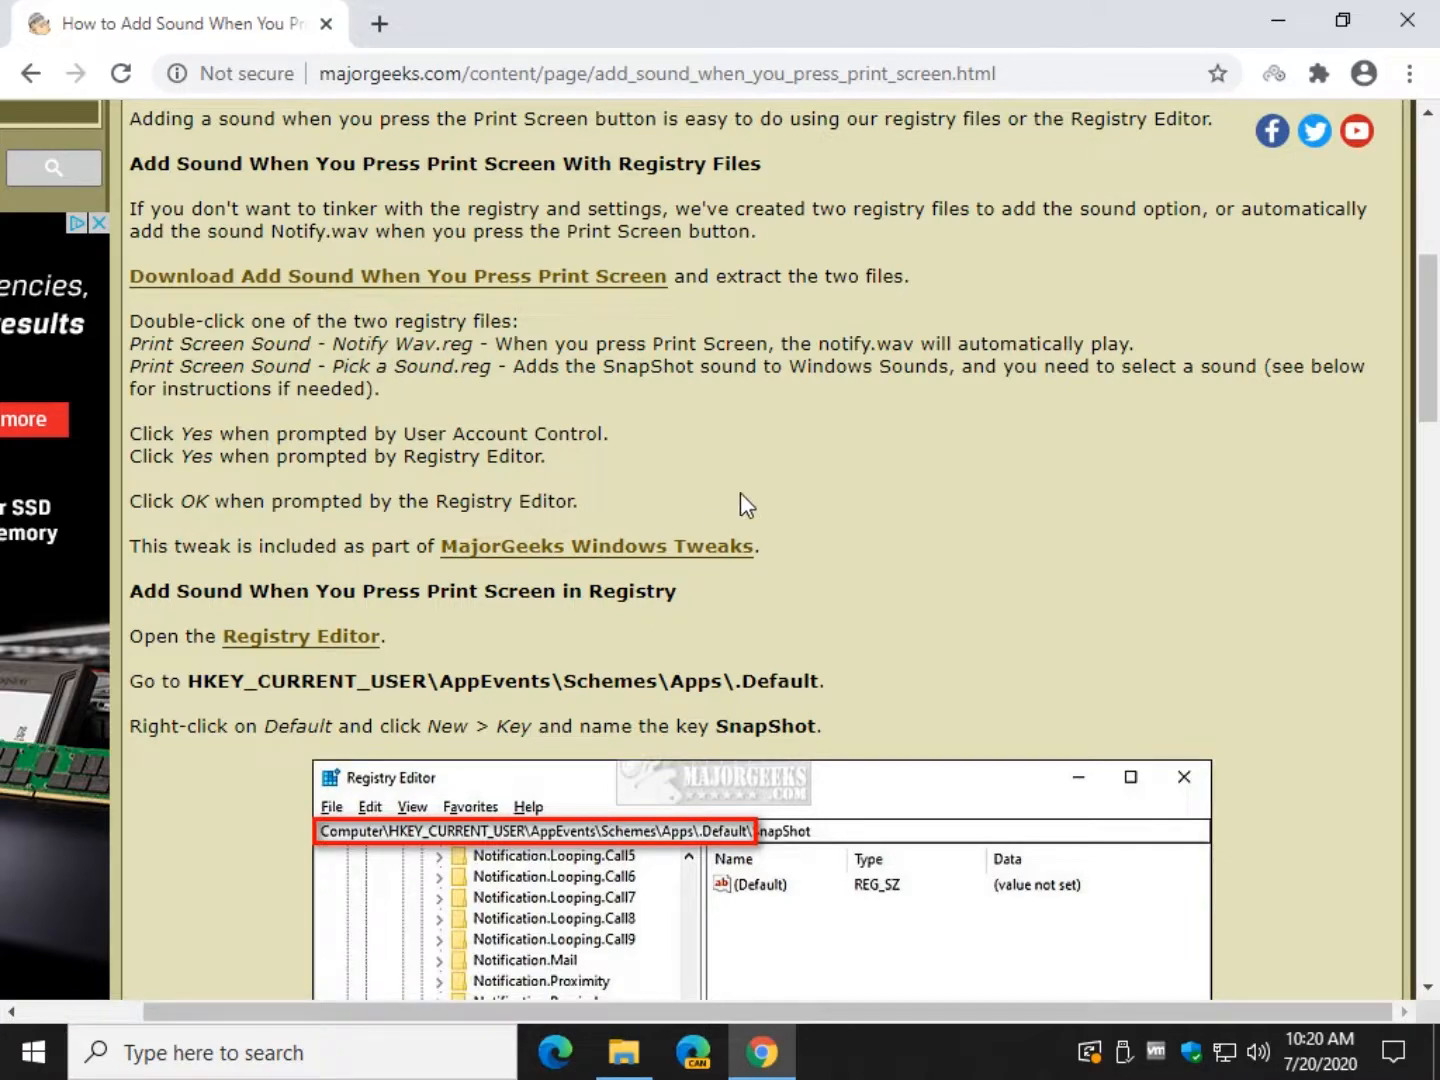
scroll(up, 3)
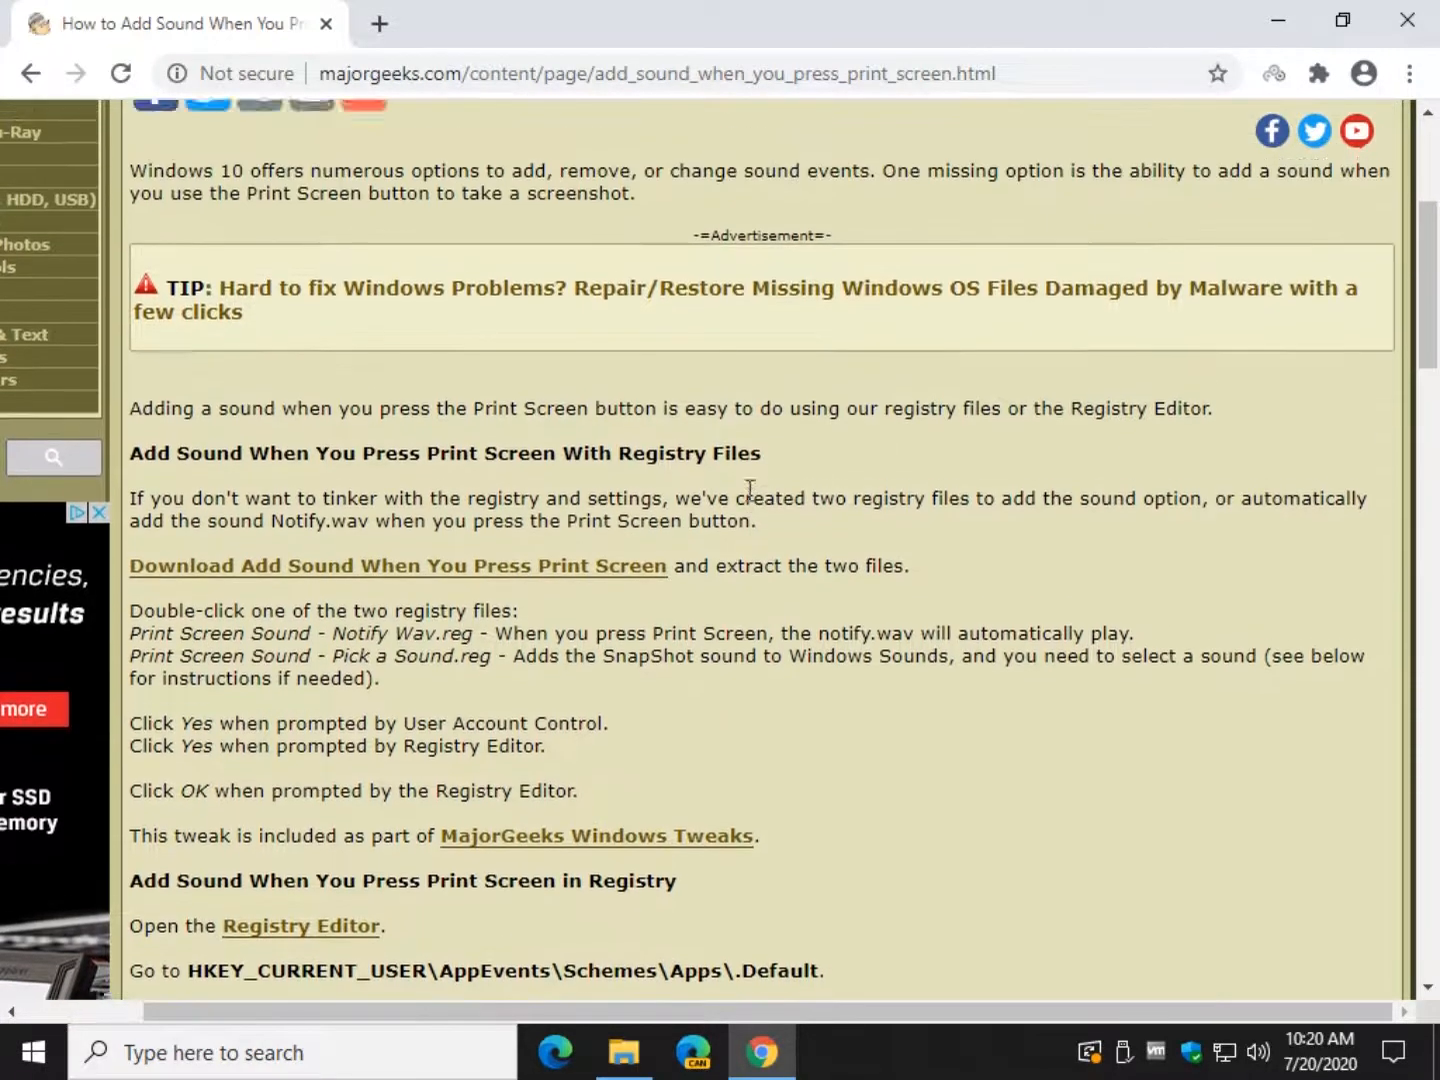
scroll(up, 3)
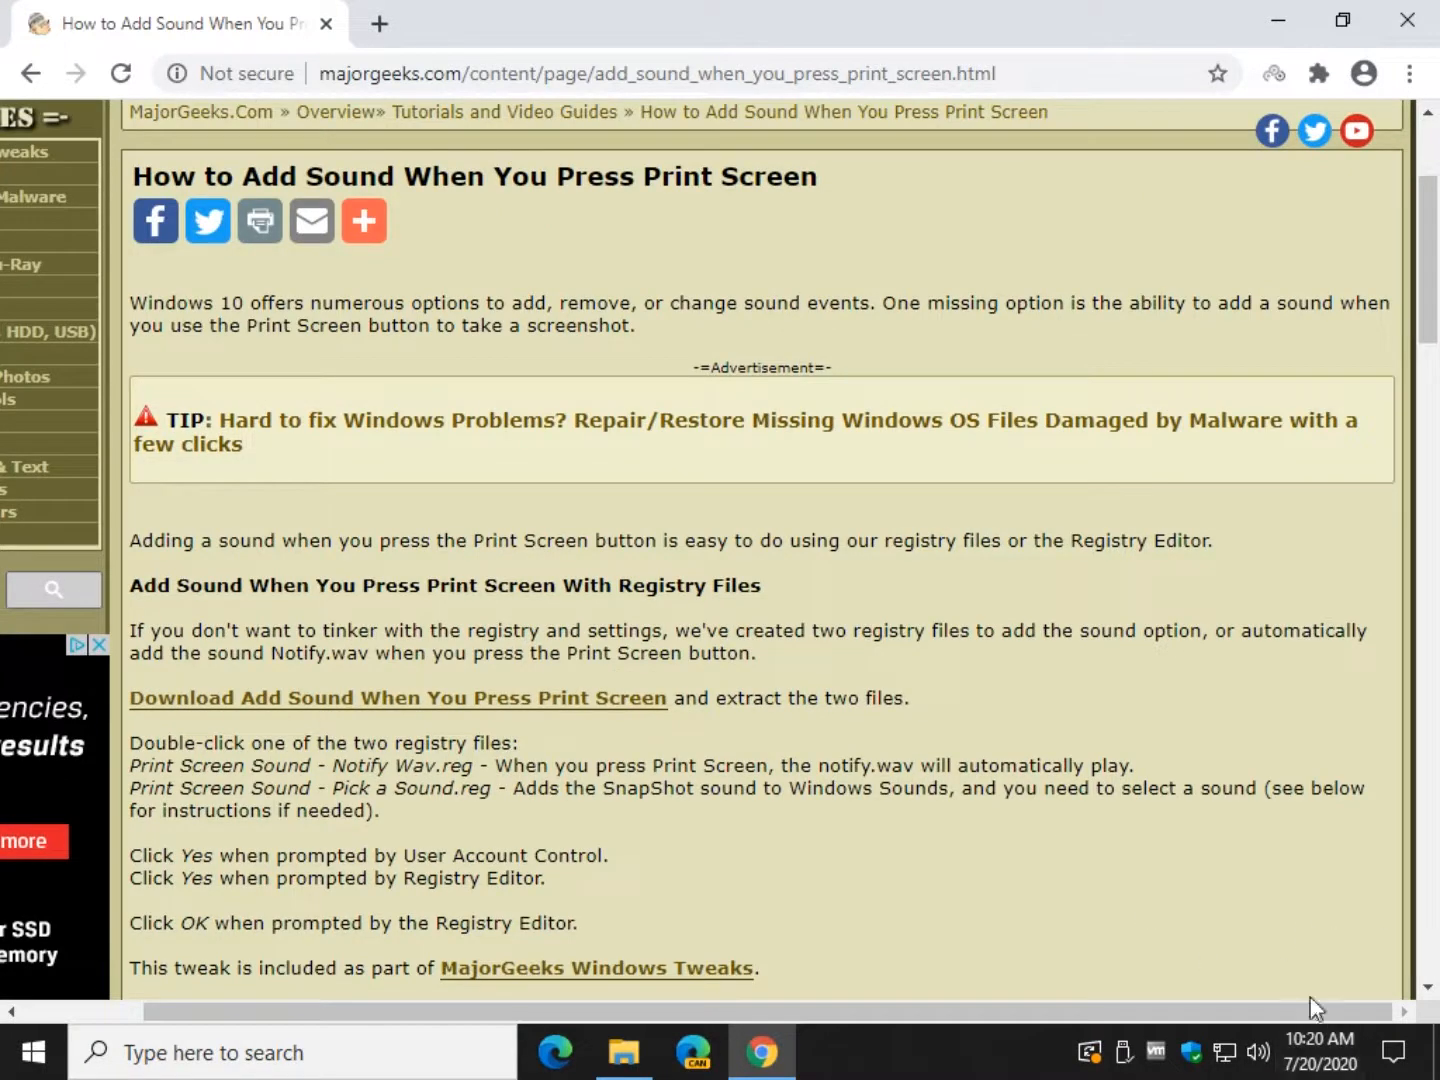
mouse_move(1104, 862)
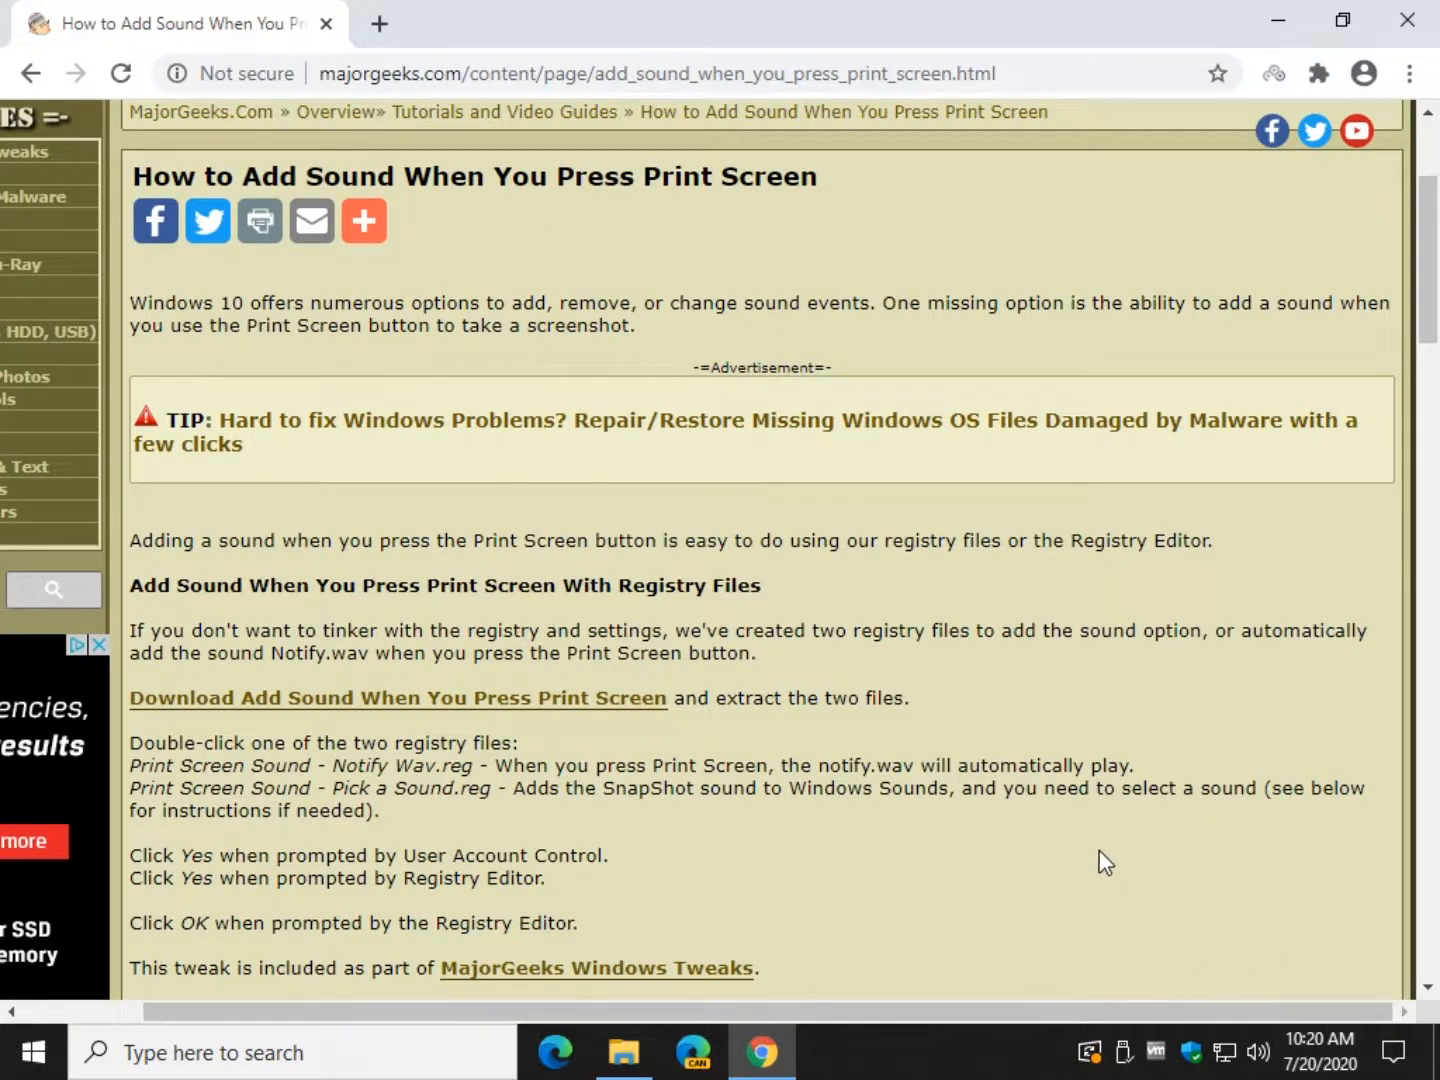
scroll(down, 3)
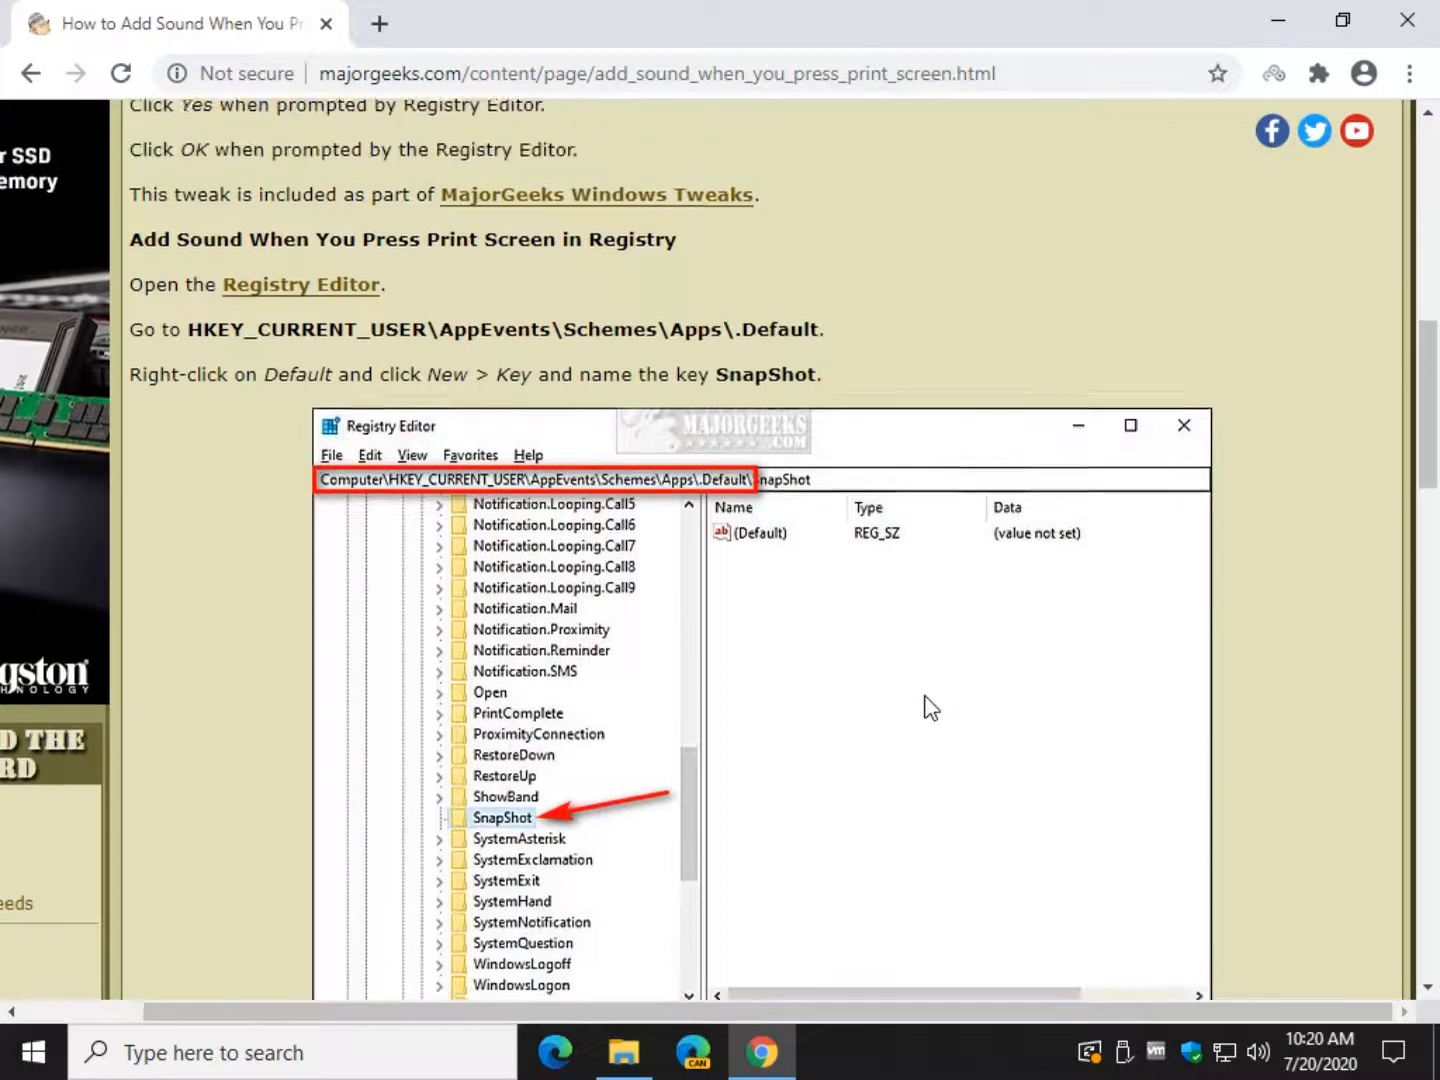
scroll(up, 3)
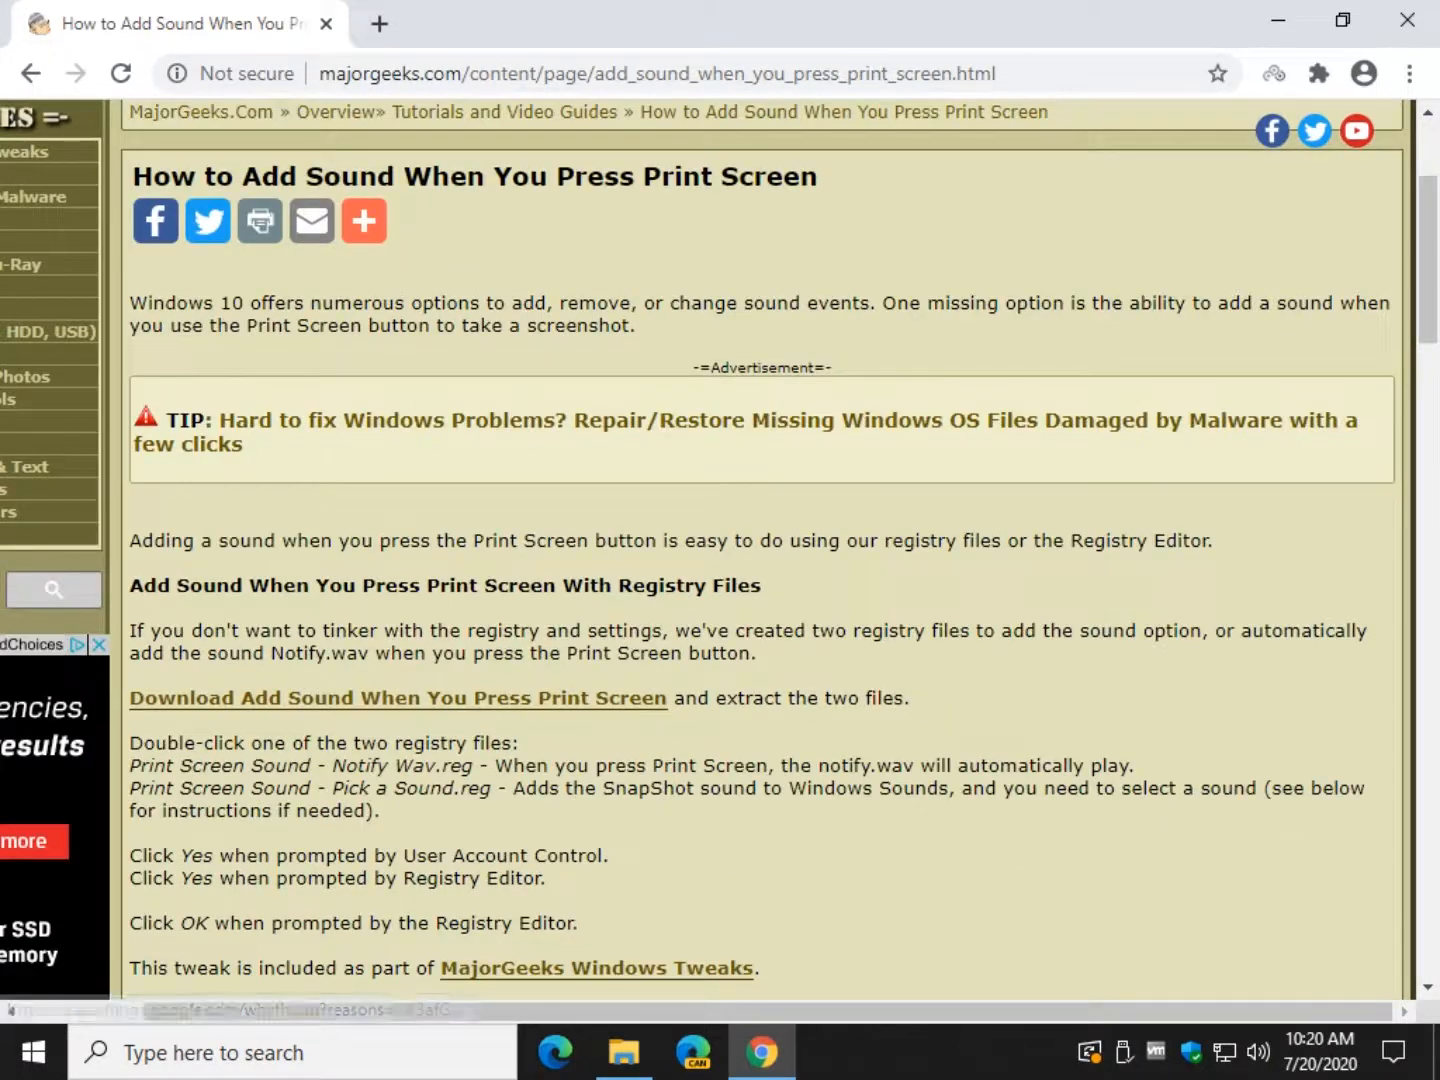